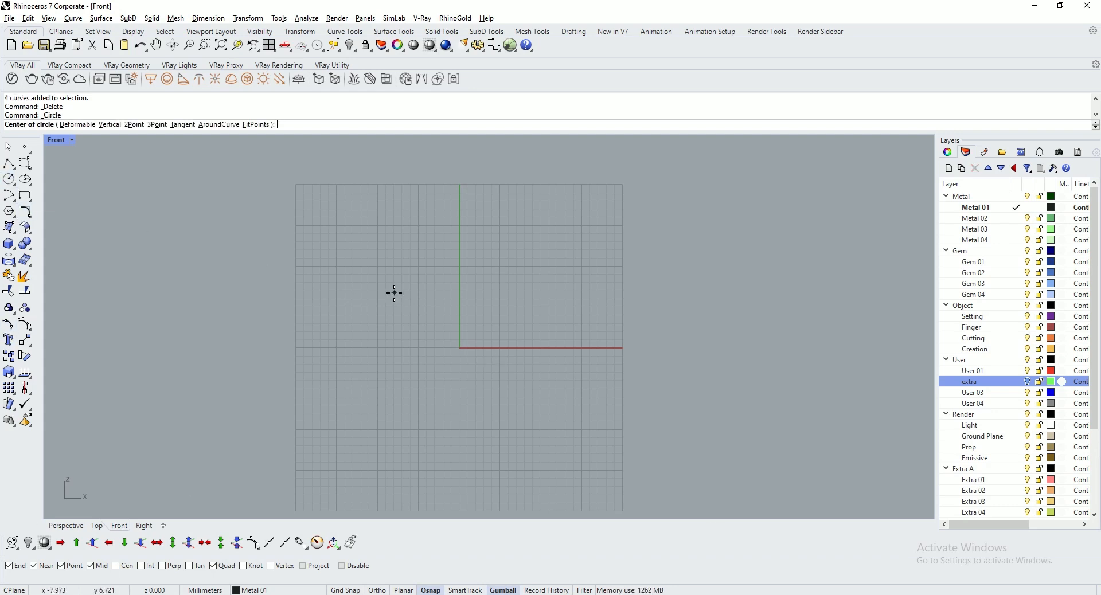
{"action": "mouse_move", "coordinate": [394, 304]}
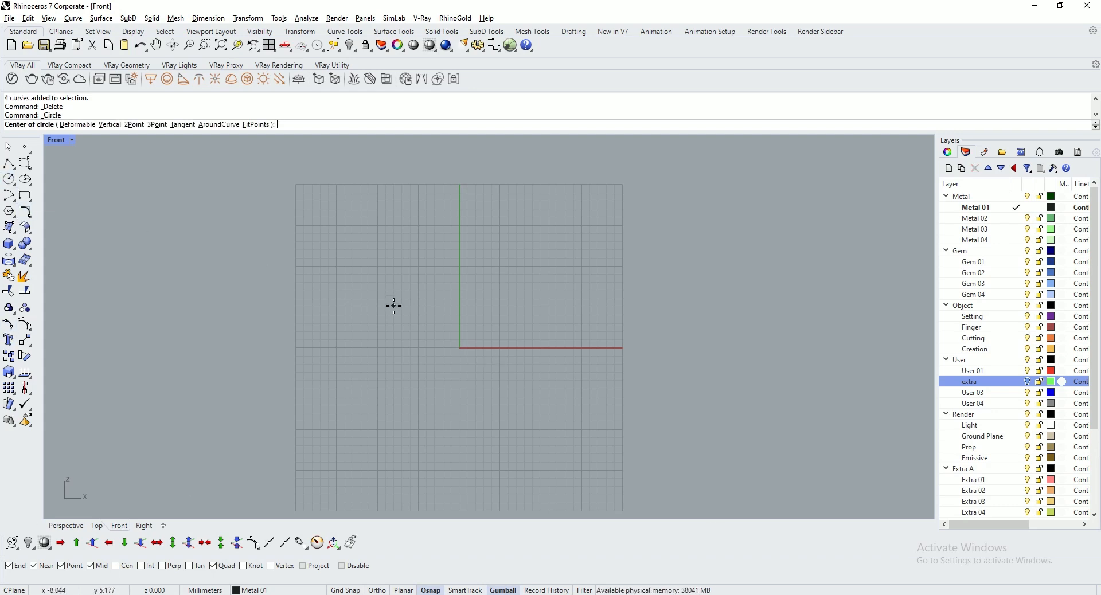
- Draw an 8.5-radius circle at the origin and offset a second circle 1.5 outward
{"action": "left_click", "coordinate": [459, 347]}
{"action": "type", "text": "0"}
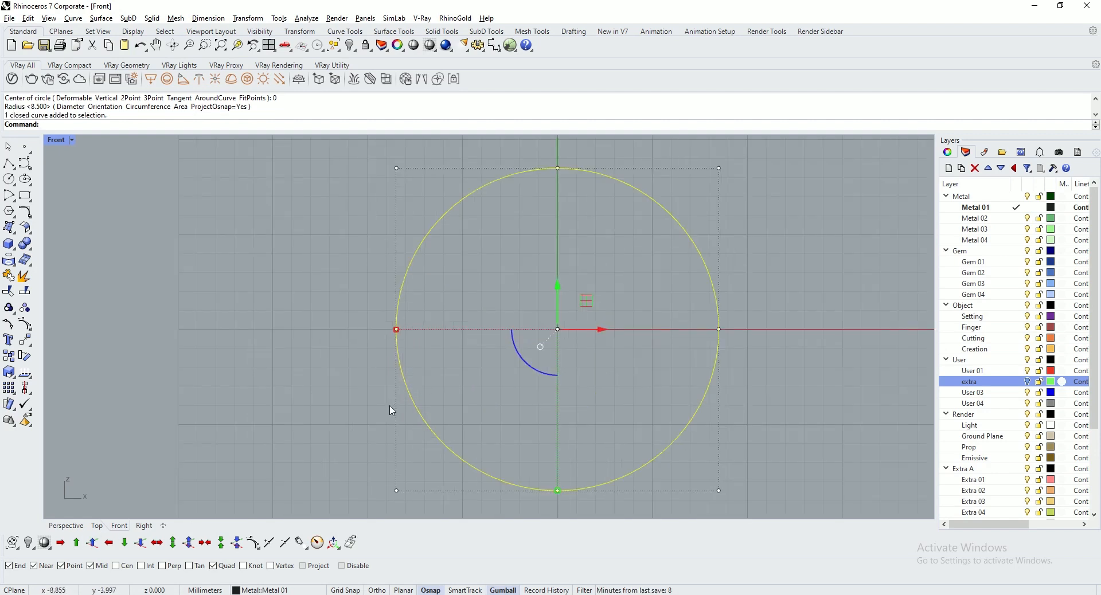
{"action": "type", "text": "Offset"}
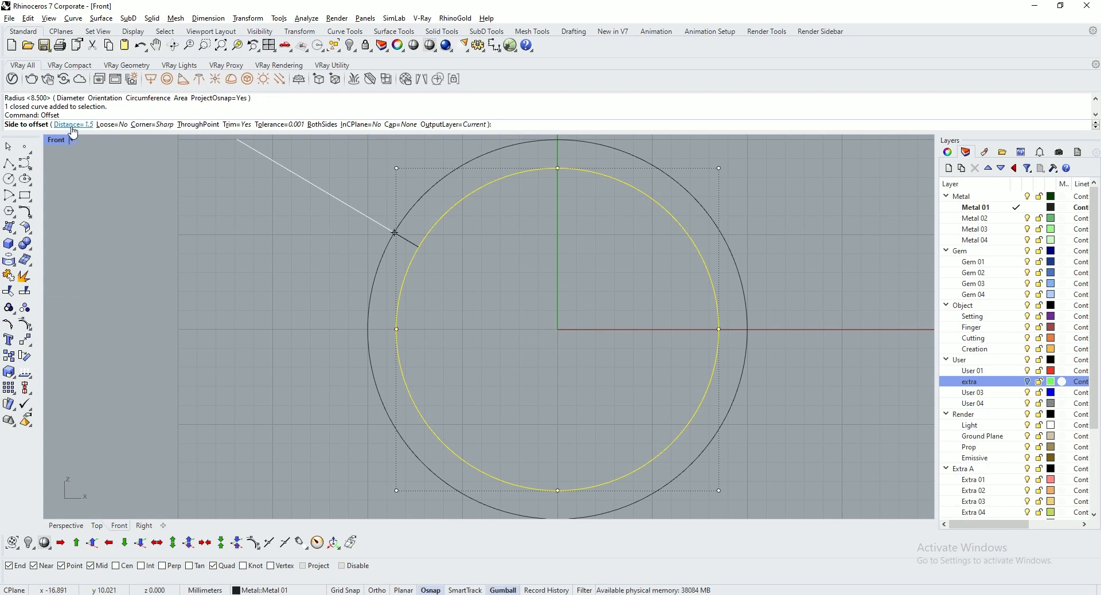
{"action": "left_click", "coordinate": [442, 367]}
{"action": "type", "text": "Line"}
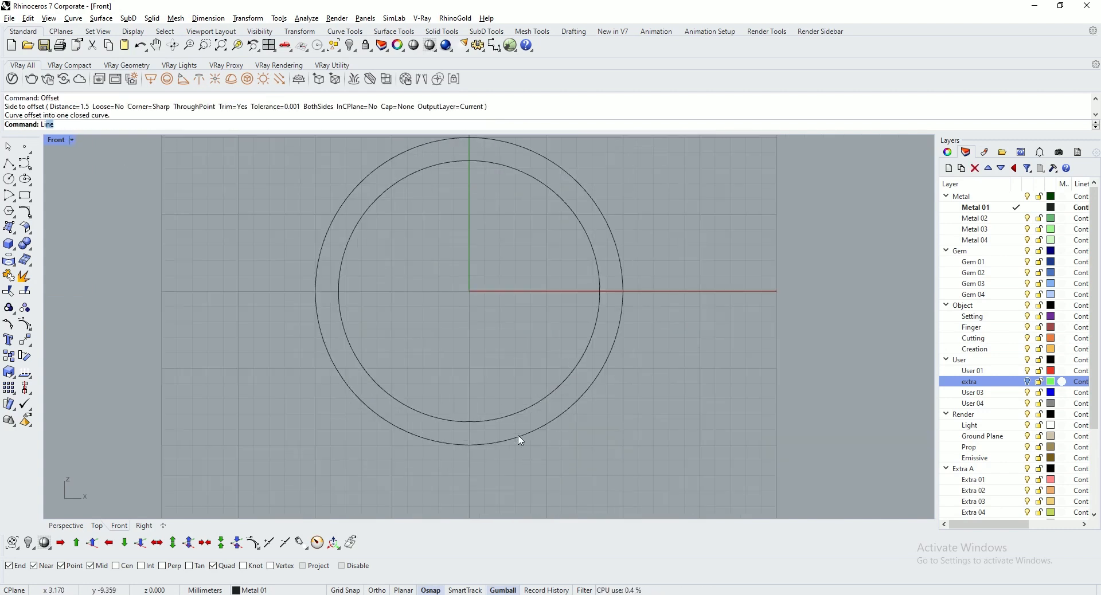
- Split the outer circle with centre guide lines and move the spare pieces to layer User 03, renamed extra 2
{"action": "left_click", "coordinate": [469, 291]}
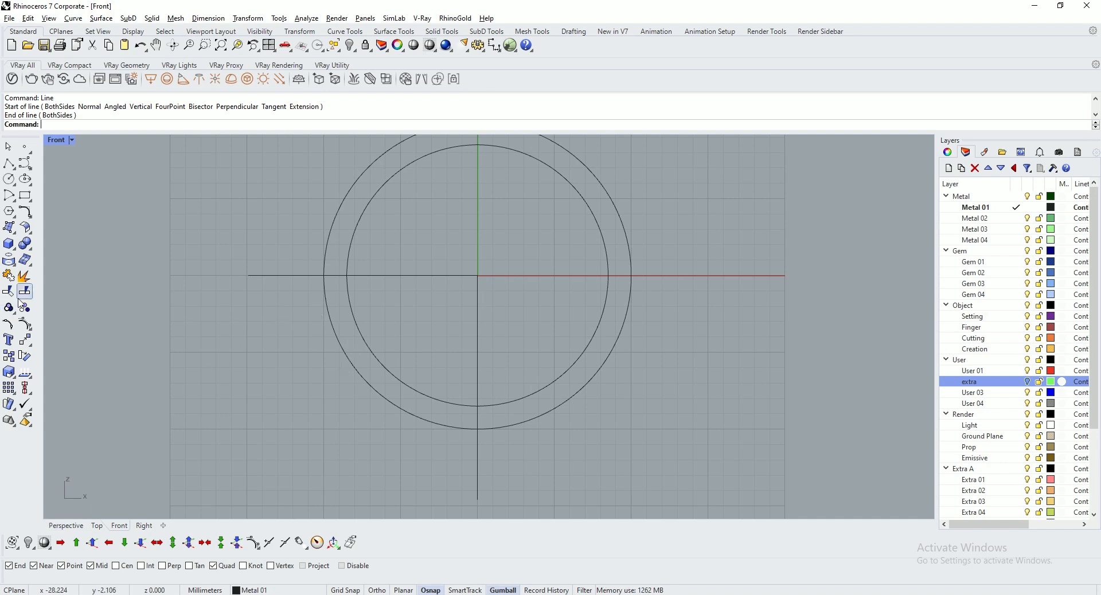
{"action": "left_click", "coordinate": [25, 292]}
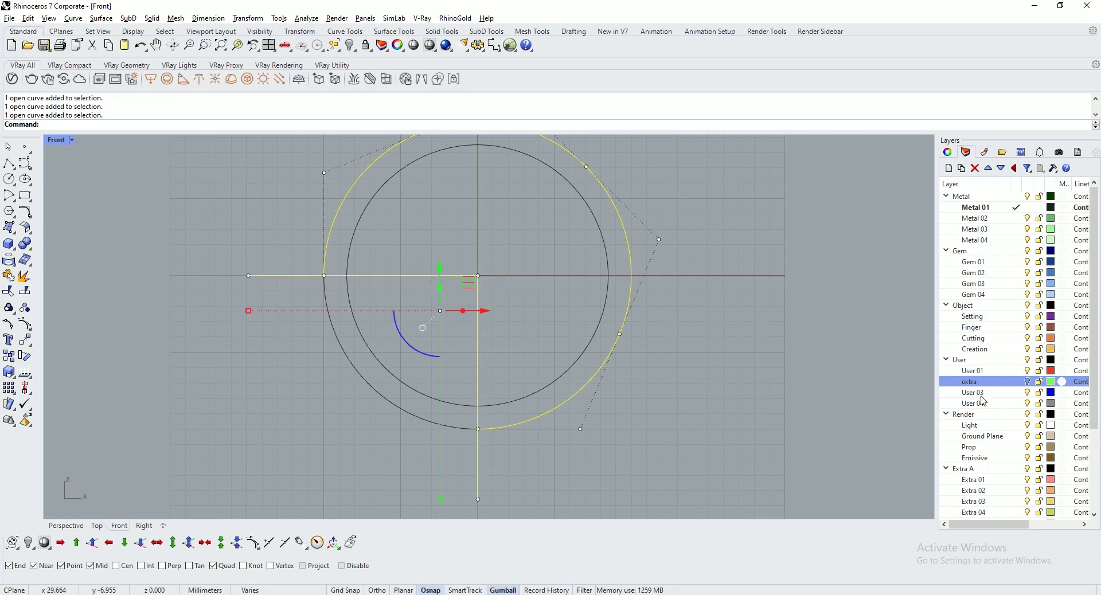
{"action": "left_click", "coordinate": [973, 392]}
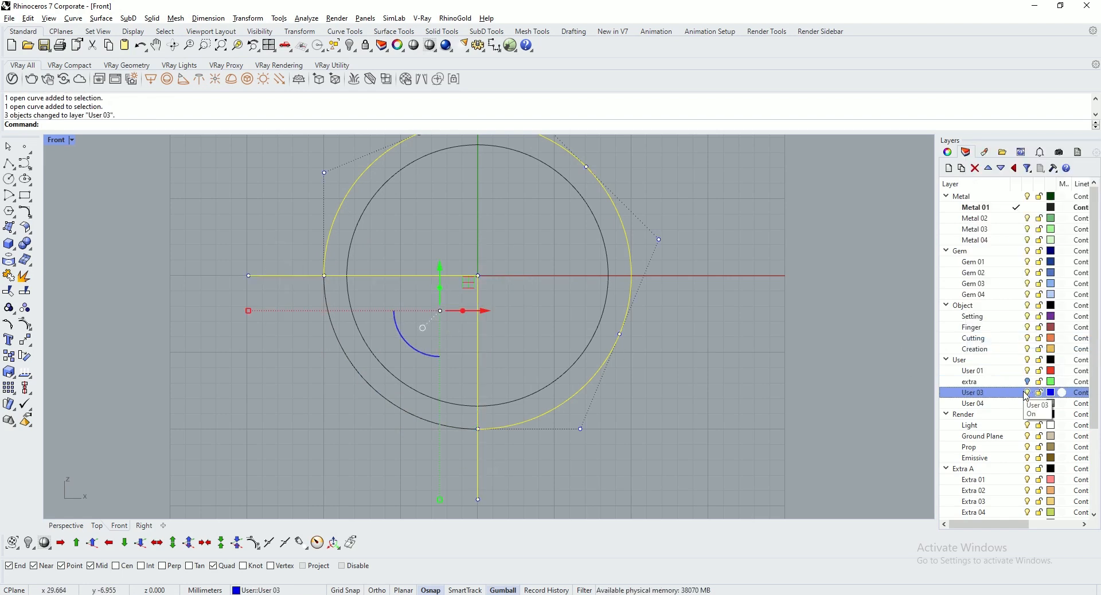
{"action": "double_click", "coordinate": [972, 392]}
{"action": "type", "text": "extra 2"}
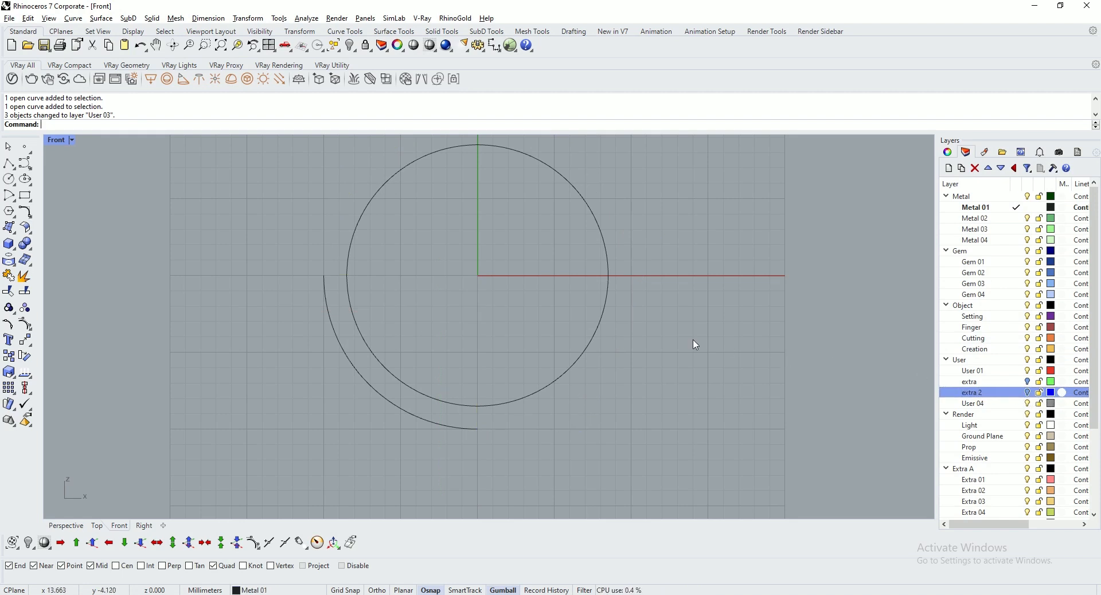
{"action": "scroll", "scroll_direction": "up", "scroll_amount": 3}
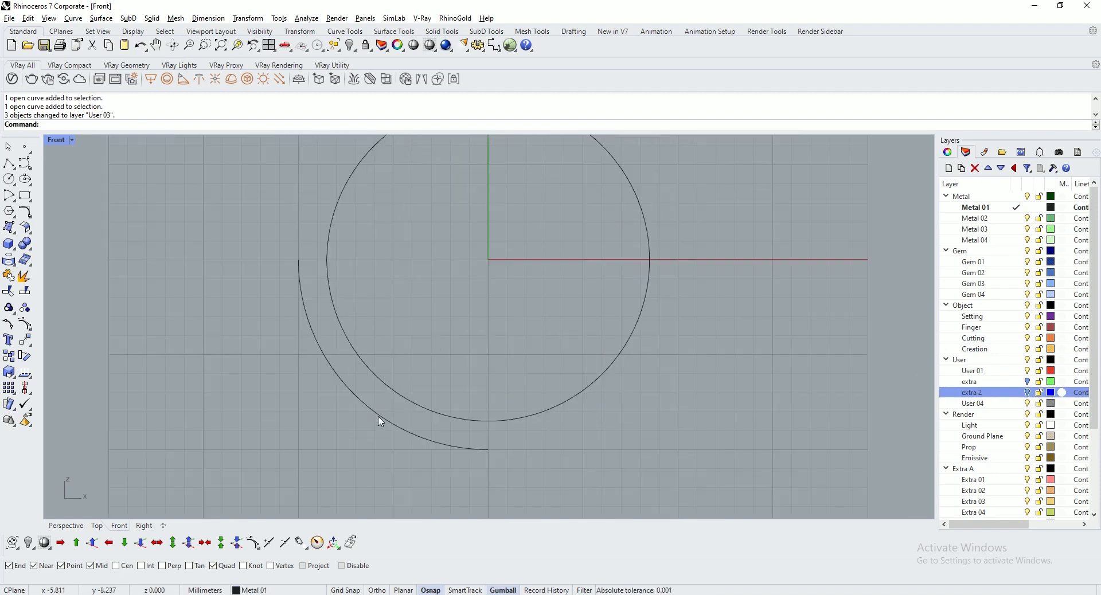
- Alt-drag the quarter arc with the gumball in Perspective to make three parallel copies
{"action": "left_click", "coordinate": [66, 525]}
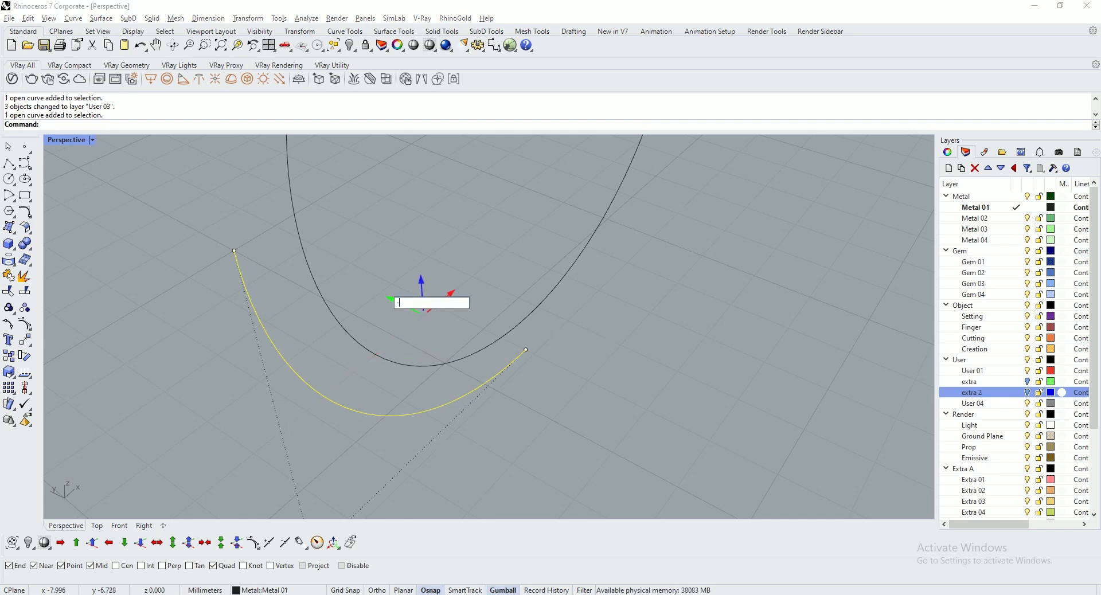
{"action": "left_click_drag", "start_coordinate": [492, 316], "coordinate": [648, 291]}
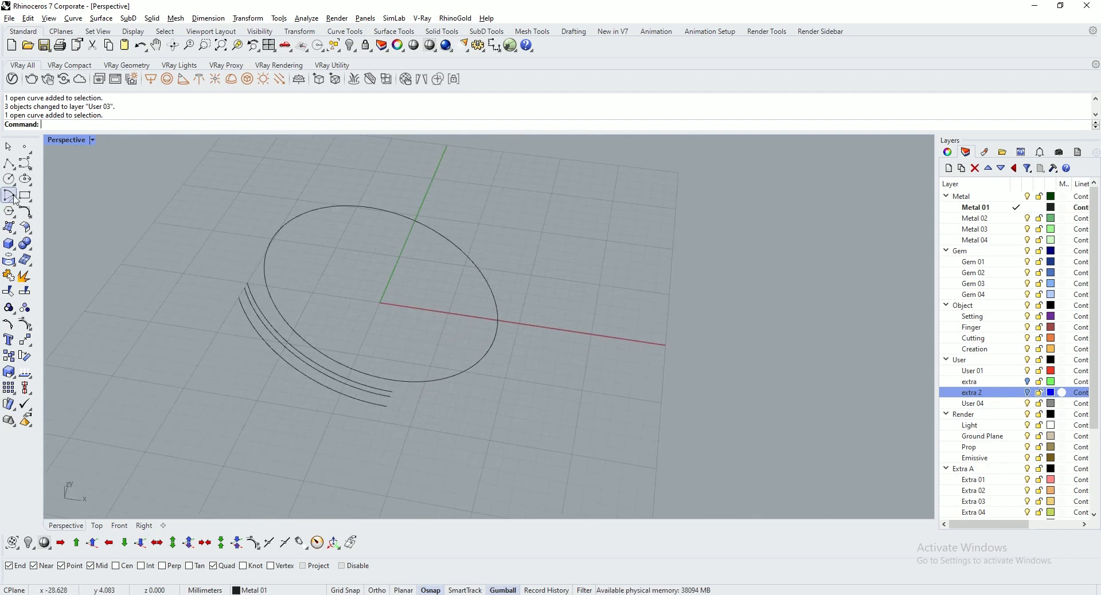
- Draw an 8-sided Center, Radius polygon at the origin and measure its width as 9.355 mm
{"action": "left_click", "coordinate": [9, 211]}
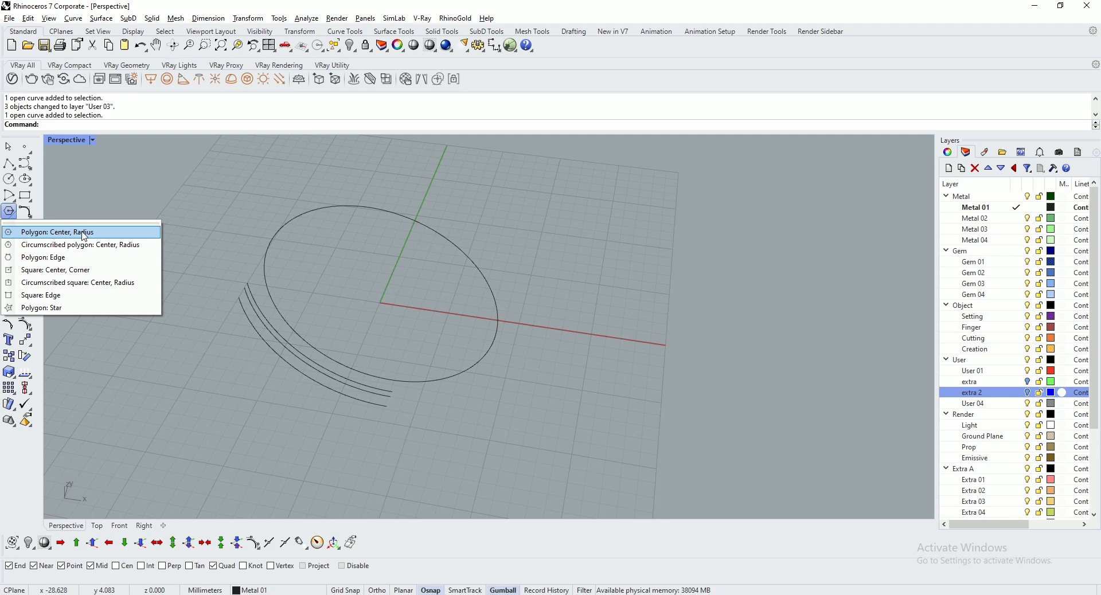
{"action": "left_click", "coordinate": [58, 231]}
{"action": "type", "text": "8"}
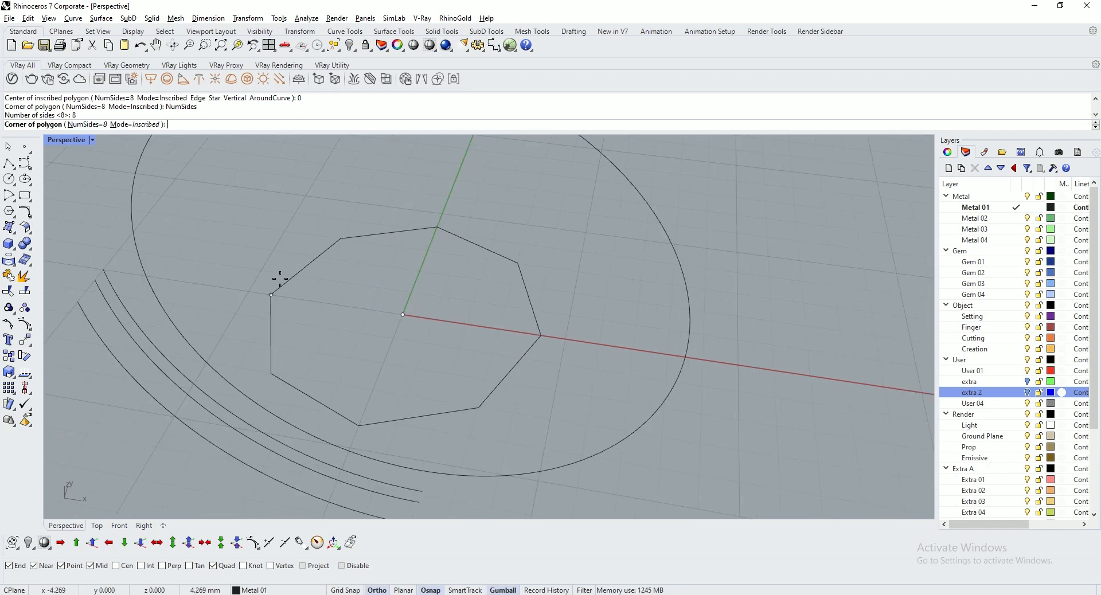
{"action": "mouse_move", "coordinate": [246, 291]}
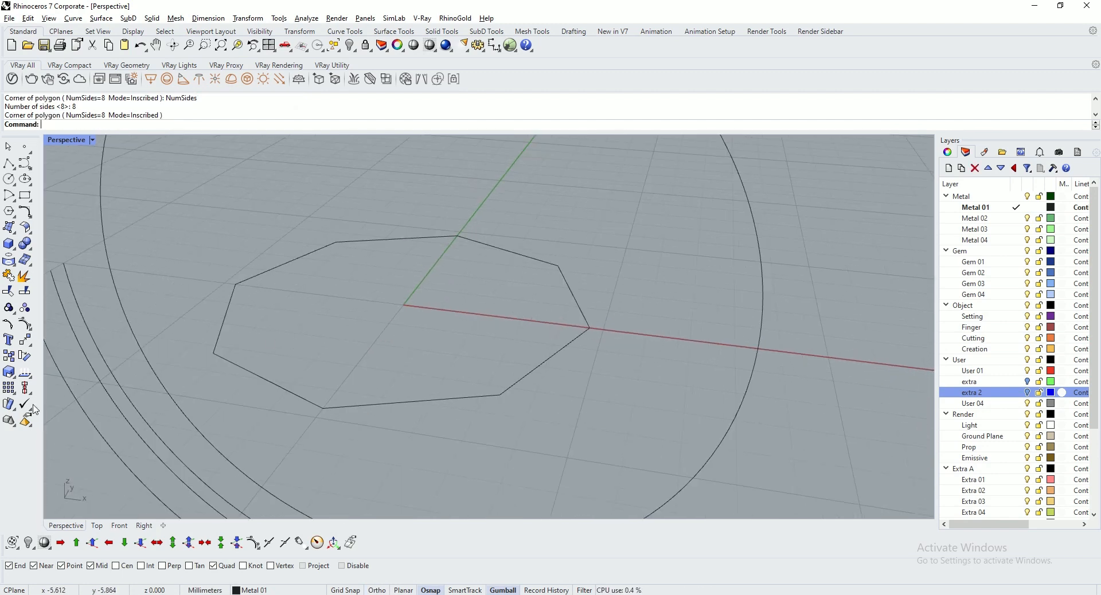
{"action": "left_click", "coordinate": [306, 18]}
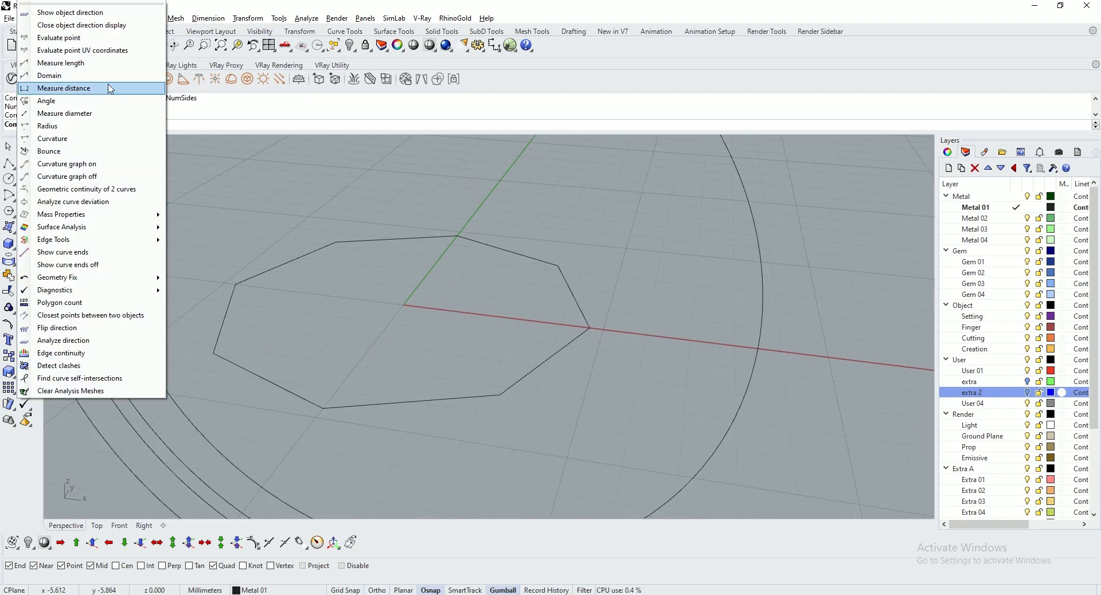
{"action": "left_click", "coordinate": [63, 88]}
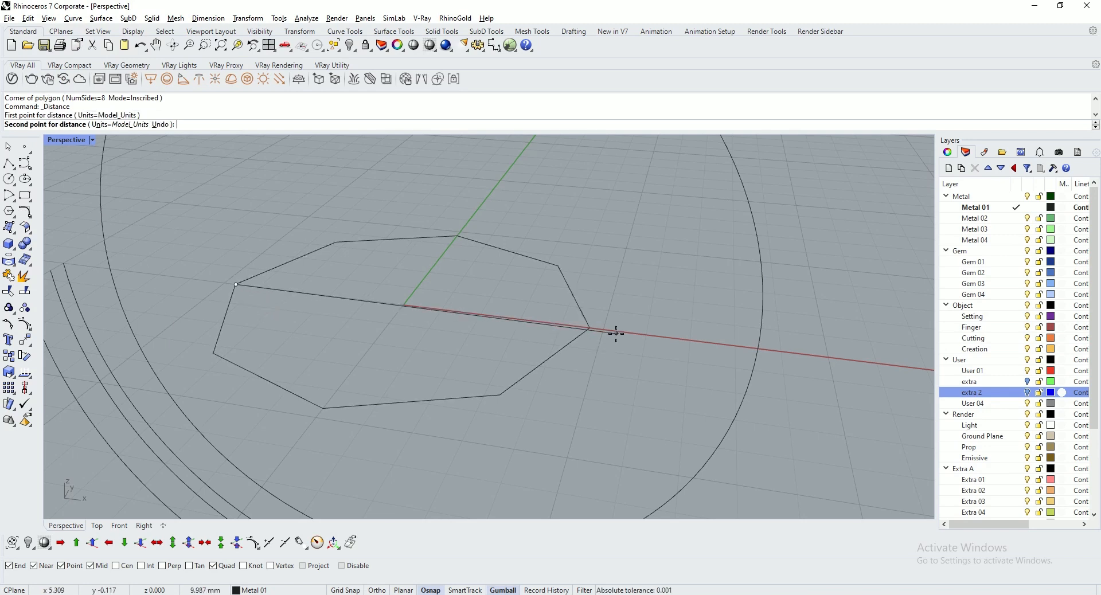
{"action": "left_click", "coordinate": [585, 329]}
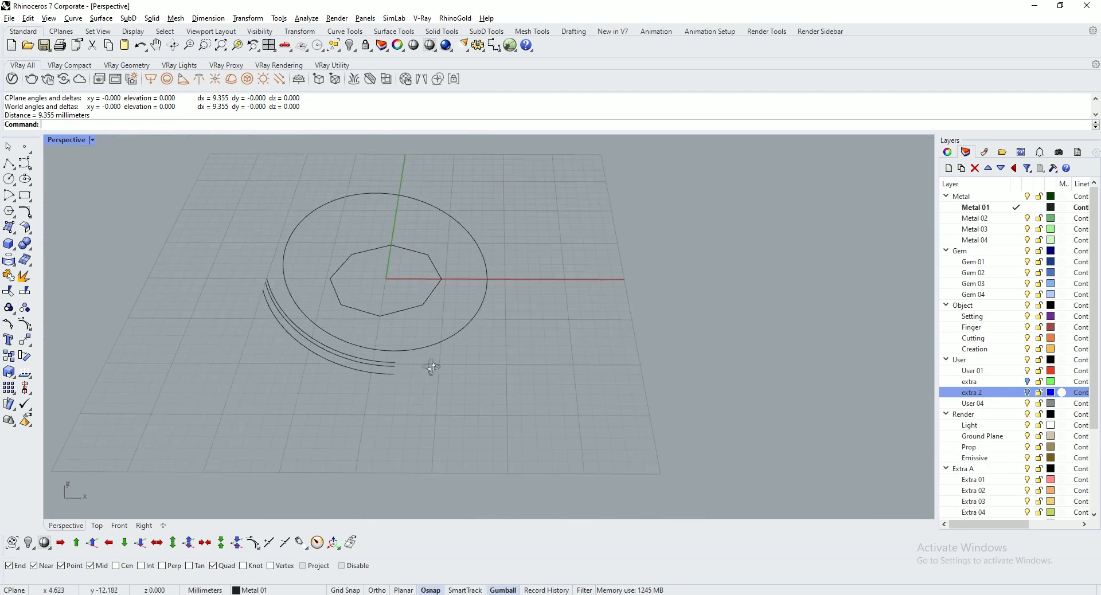
{"action": "left_click_drag", "start_coordinate": [432, 367], "coordinate": [409, 297]}
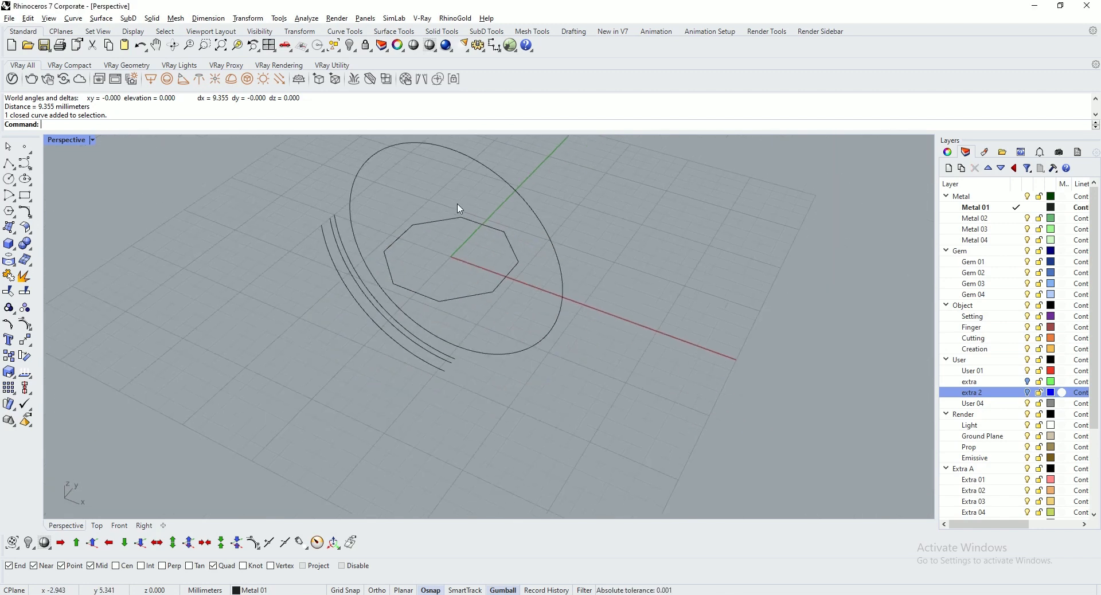
- Move the octagon up to the circle's top in Front view, copy it upward by 2, and hide the other curves
{"action": "scroll", "scroll_direction": "down", "scroll_amount": 3}
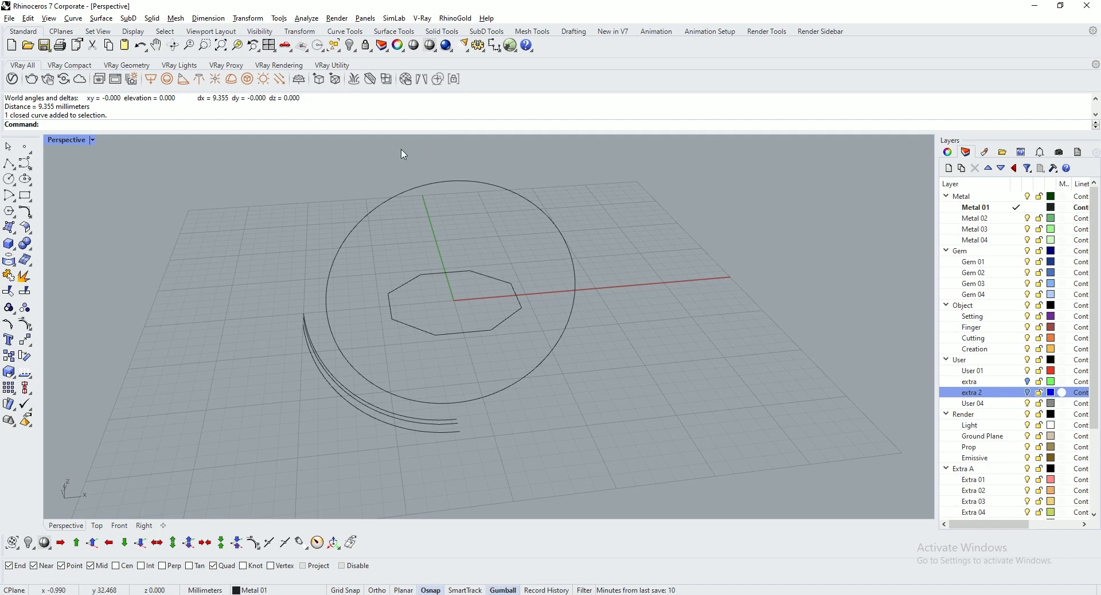
{"action": "left_click", "coordinate": [454, 302]}
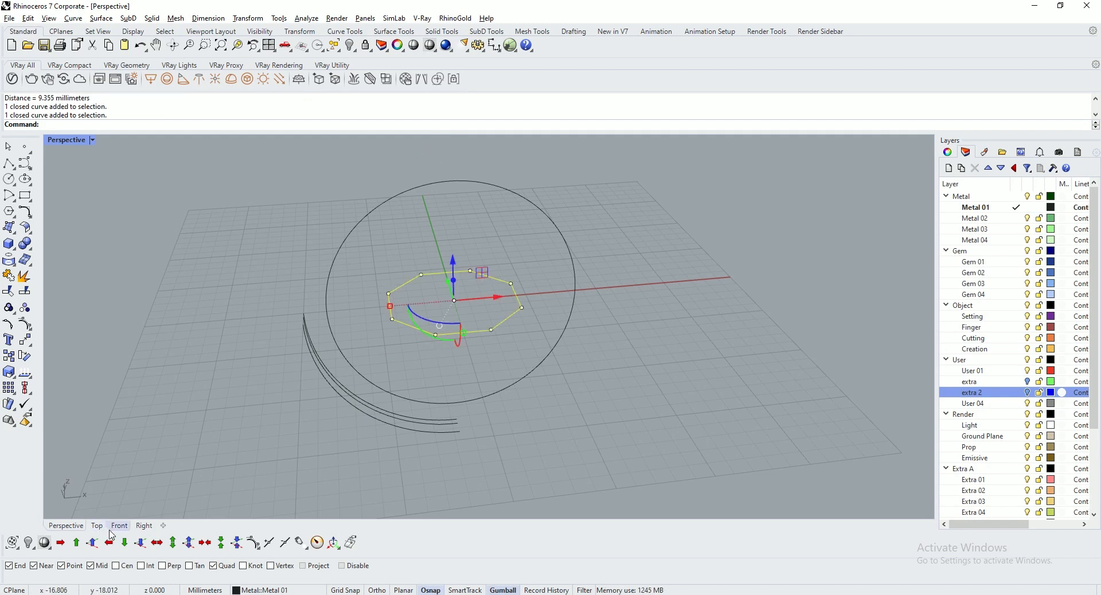
{"action": "left_click", "coordinate": [119, 525]}
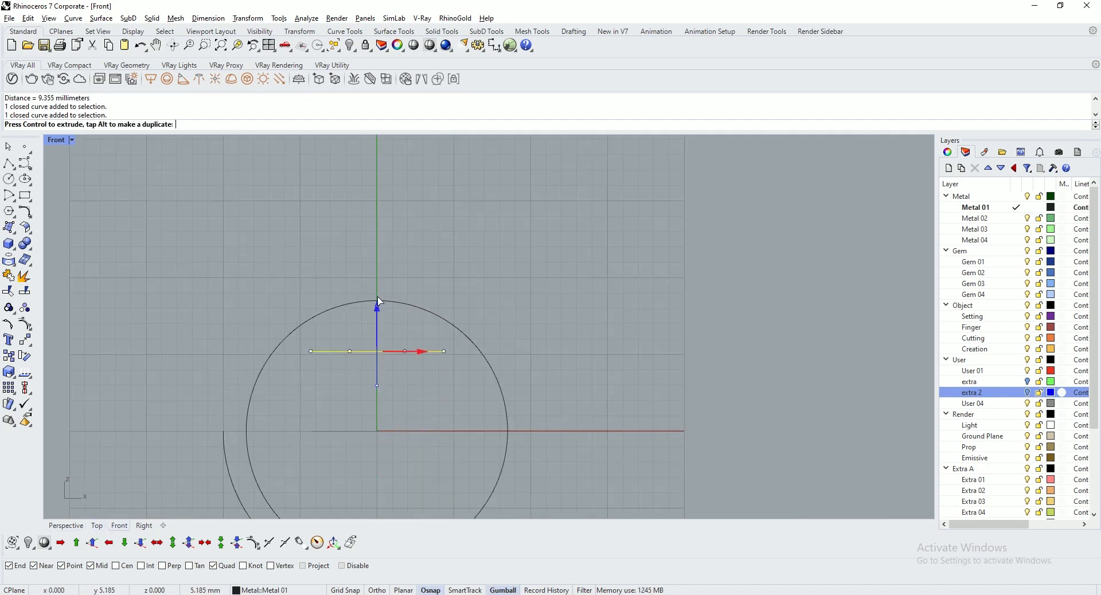
{"action": "left_click", "coordinate": [65, 525]}
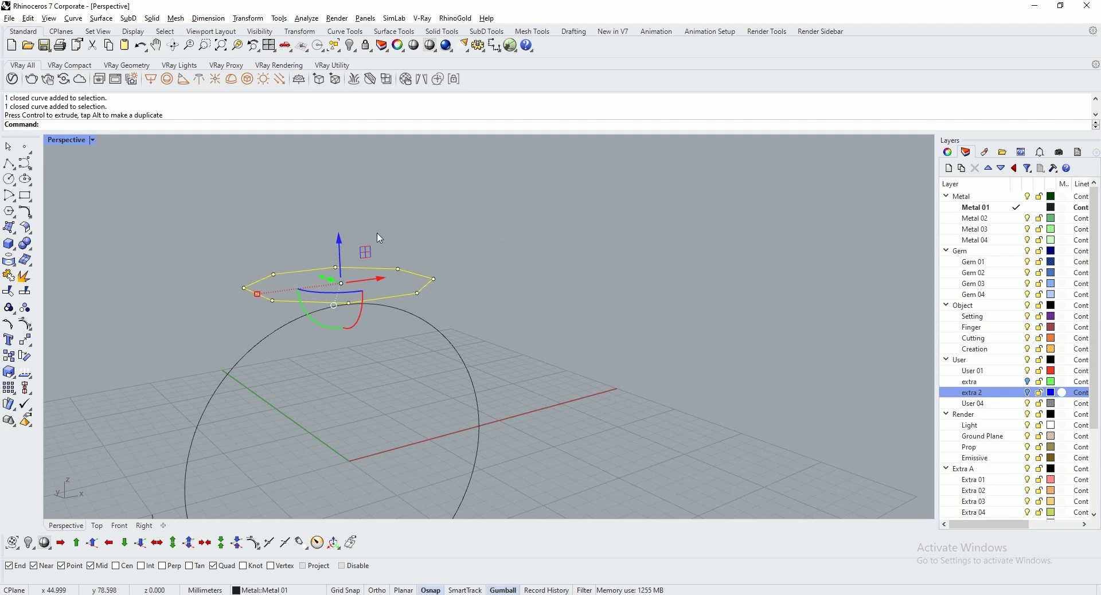
{"action": "left_click", "coordinate": [337, 247]}
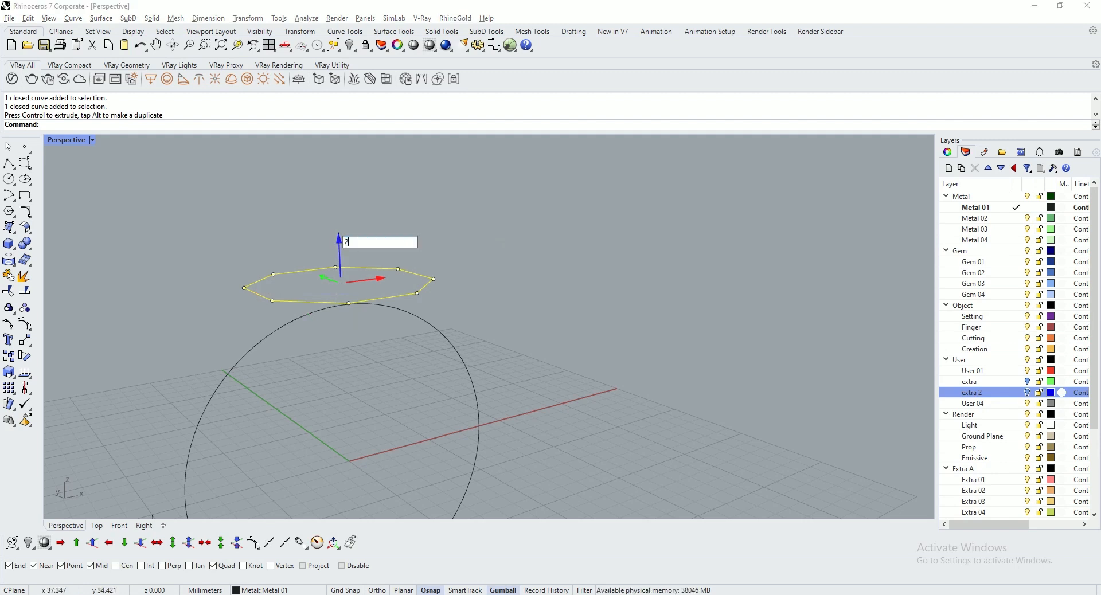
{"action": "key", "text": "Return"}
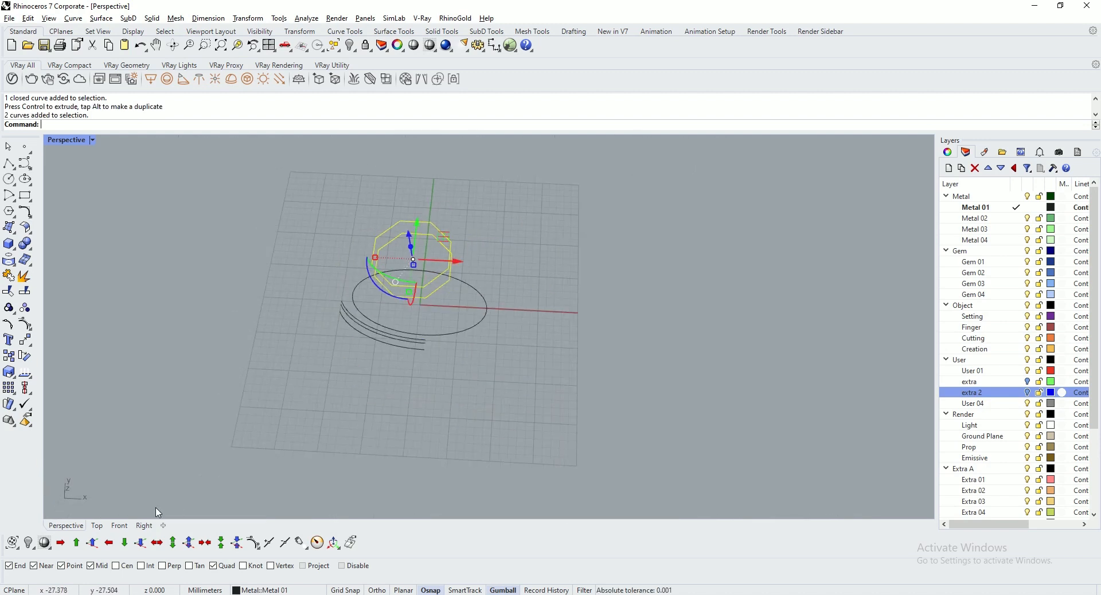
{"action": "left_click", "coordinate": [96, 525]}
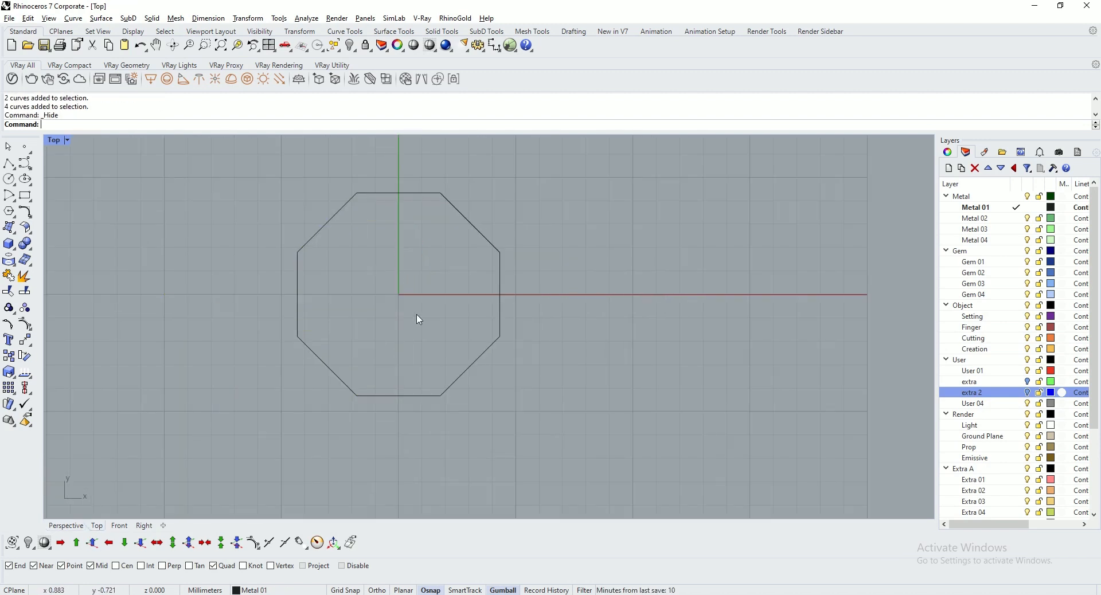
- Trim both octagon copies to their lower-left segment using the yellow lines, then Show the hidden ring curves
{"action": "scroll", "scroll_direction": "down", "scroll_amount": 3}
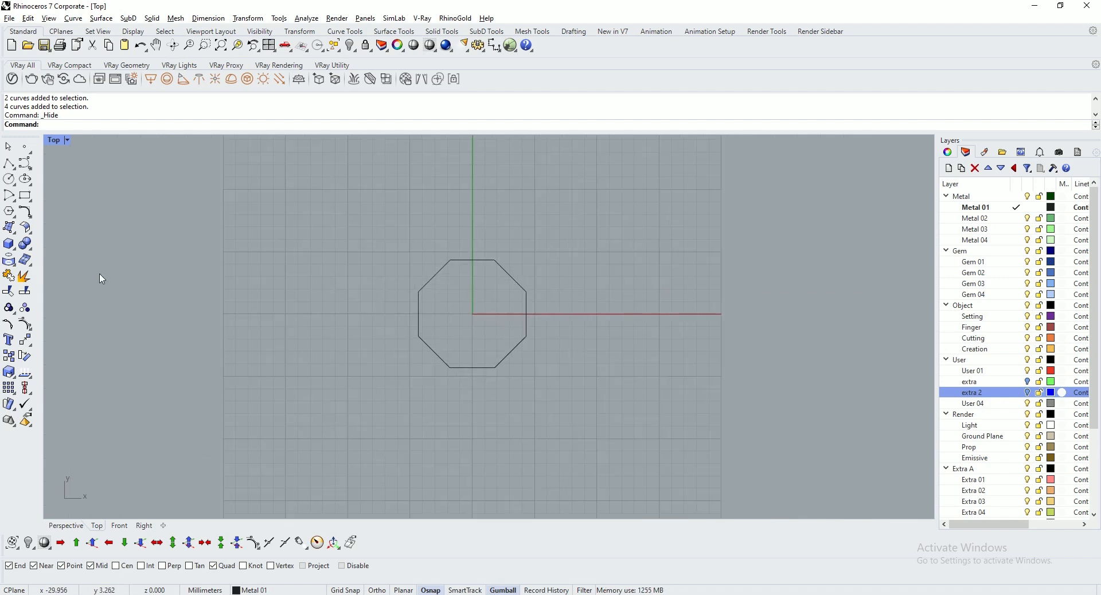
{"action": "left_click", "coordinate": [472, 314]}
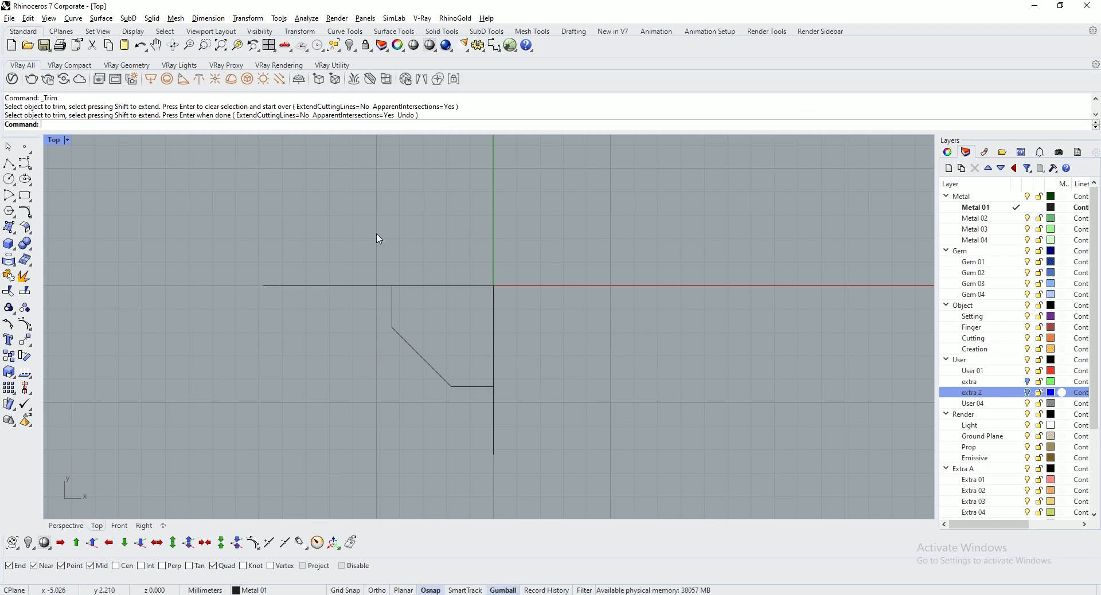
{"action": "mouse_move", "coordinate": [434, 296]}
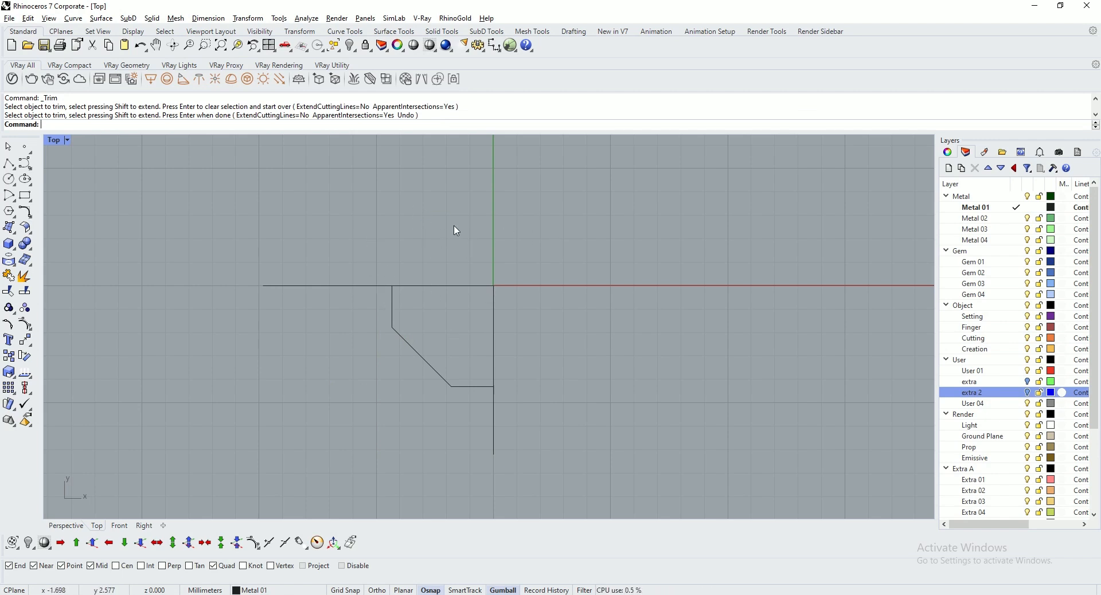
{"action": "key", "text": "ctrl+z"}
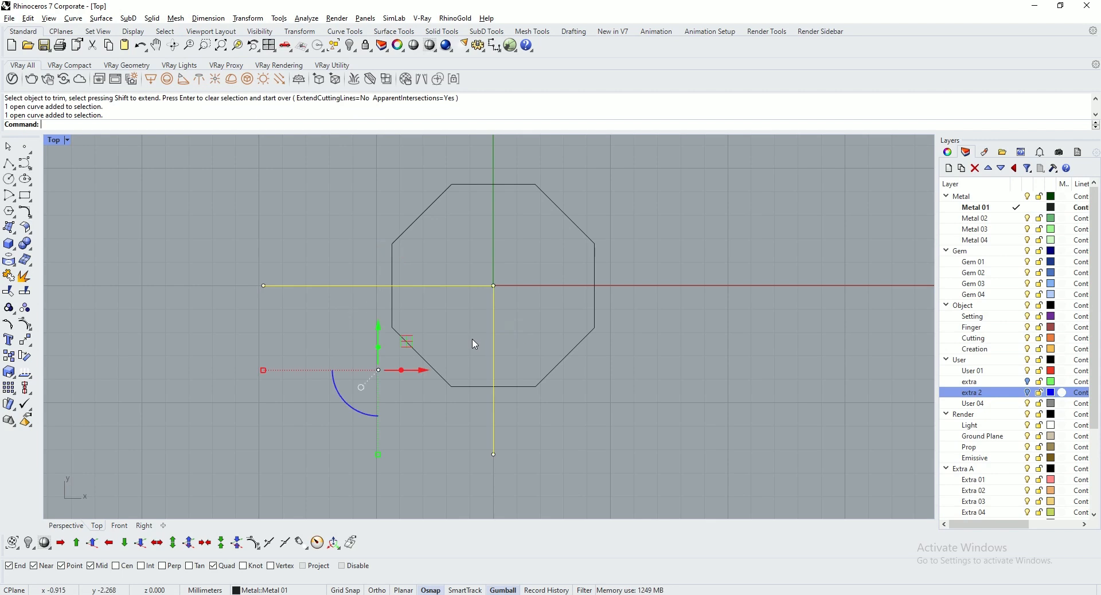
{"action": "mouse_move", "coordinate": [481, 298]}
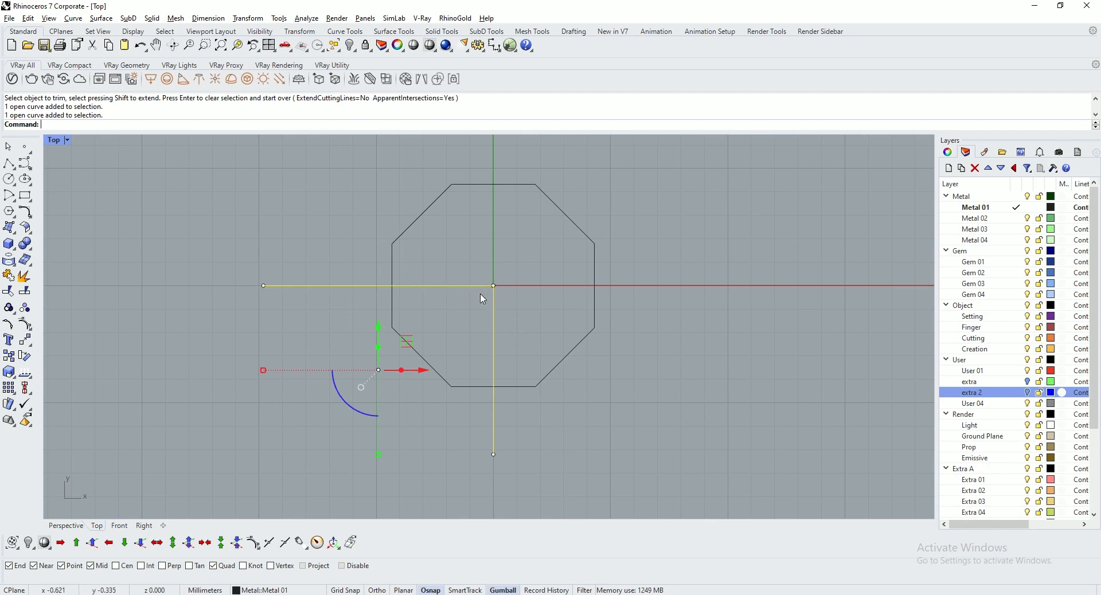
{"action": "mouse_move", "coordinate": [406, 288]}
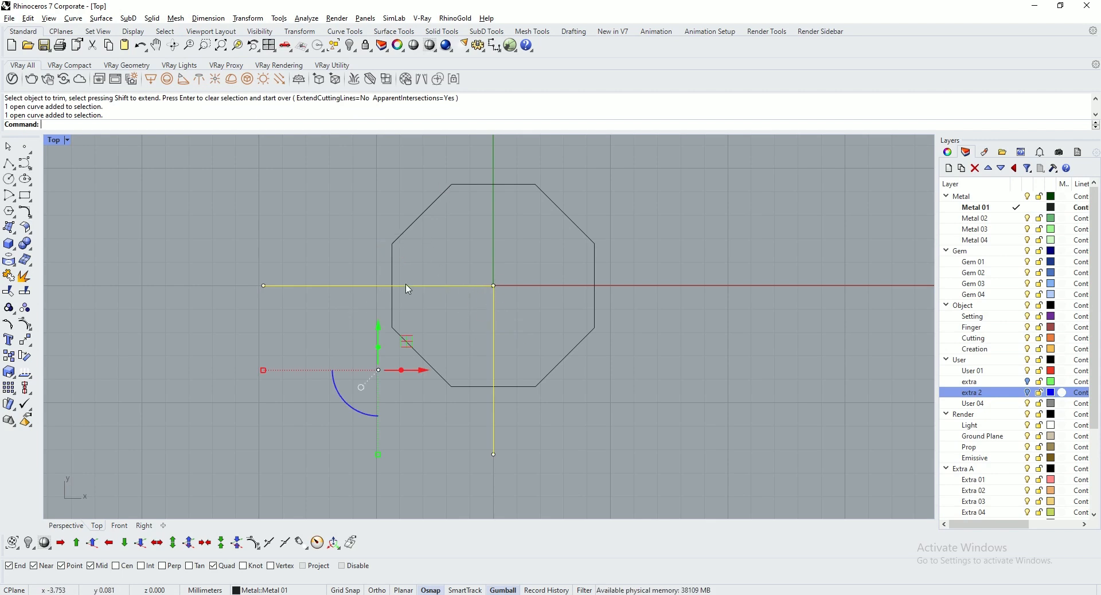
{"action": "mouse_move", "coordinate": [488, 401]}
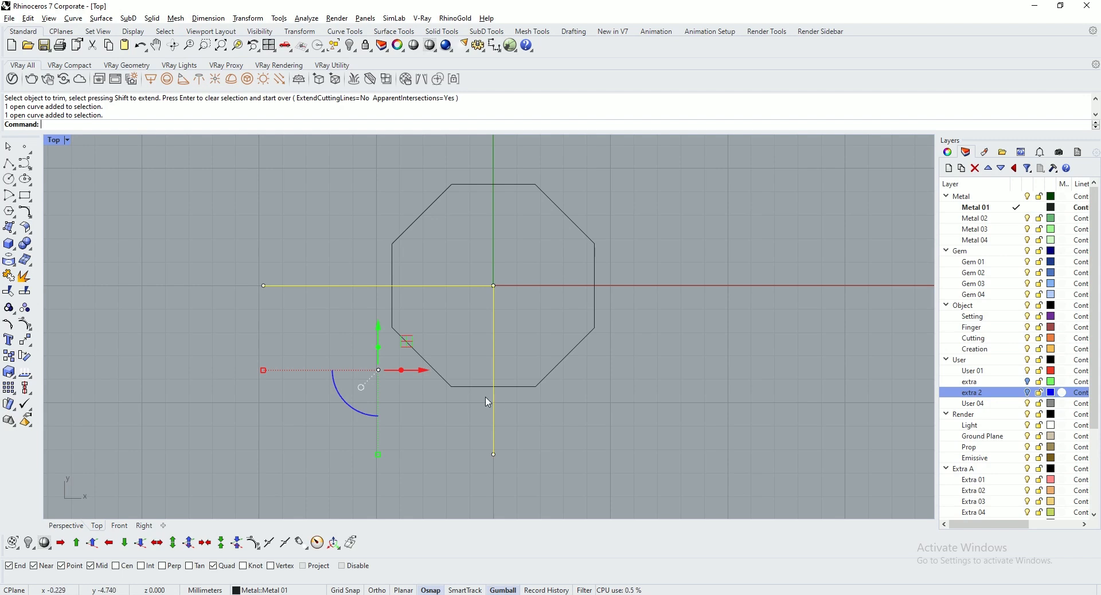
{"action": "mouse_move", "coordinate": [595, 273]}
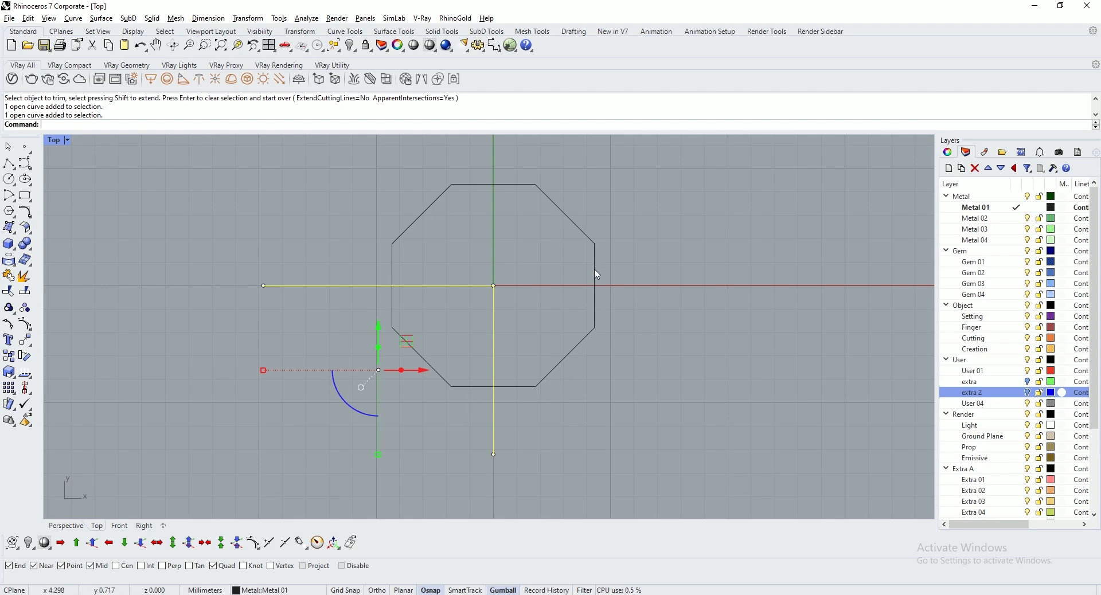
{"action": "mouse_move", "coordinate": [470, 264]}
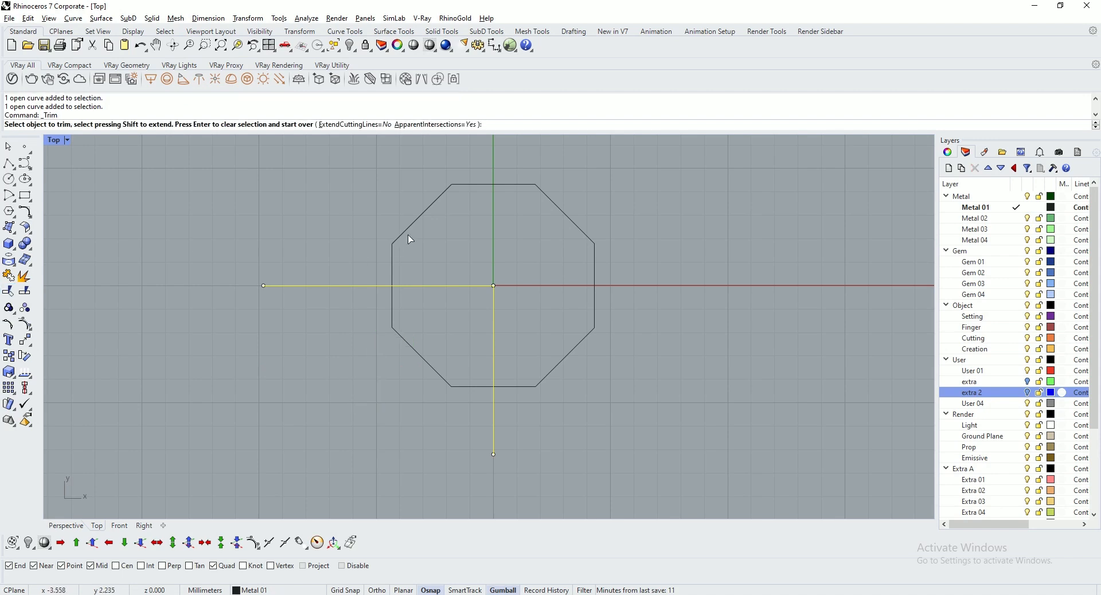
{"action": "left_click", "coordinate": [417, 223]}
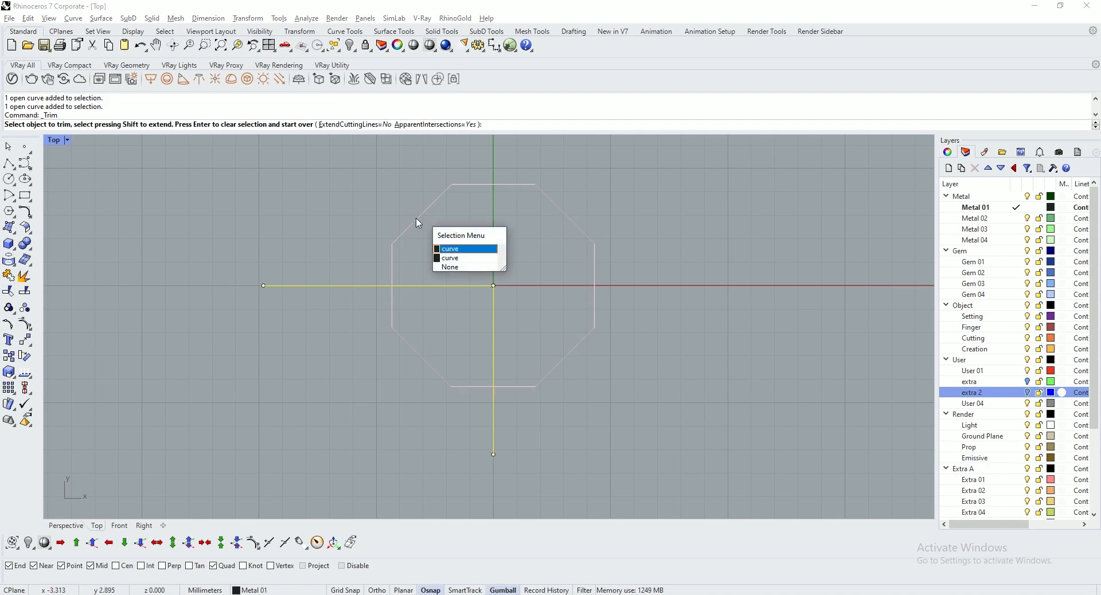
{"action": "left_click", "coordinate": [449, 248]}
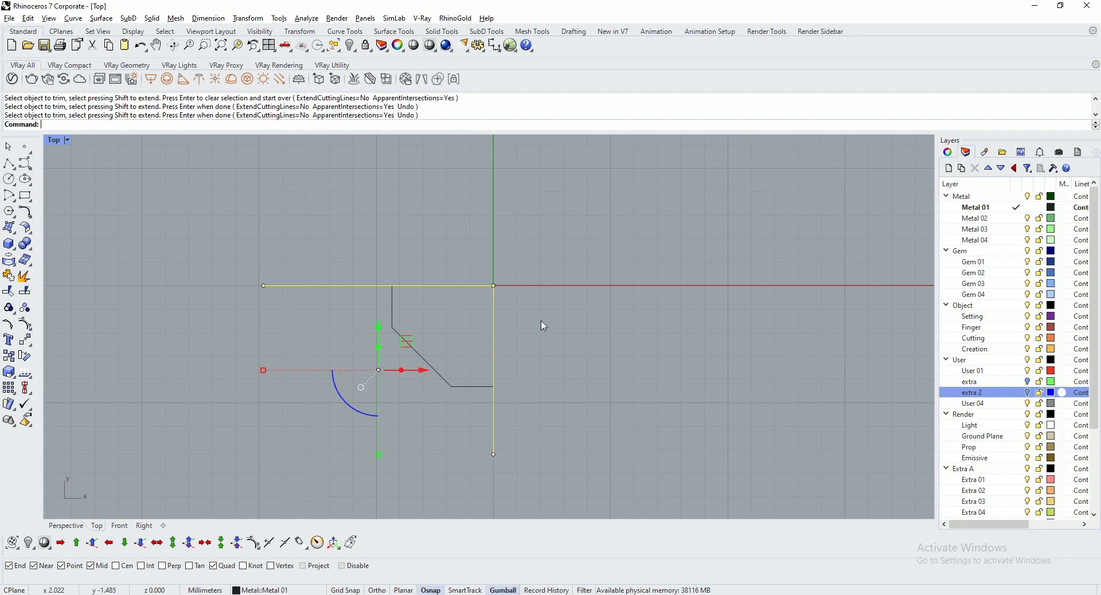
{"action": "left_click", "coordinate": [65, 526]}
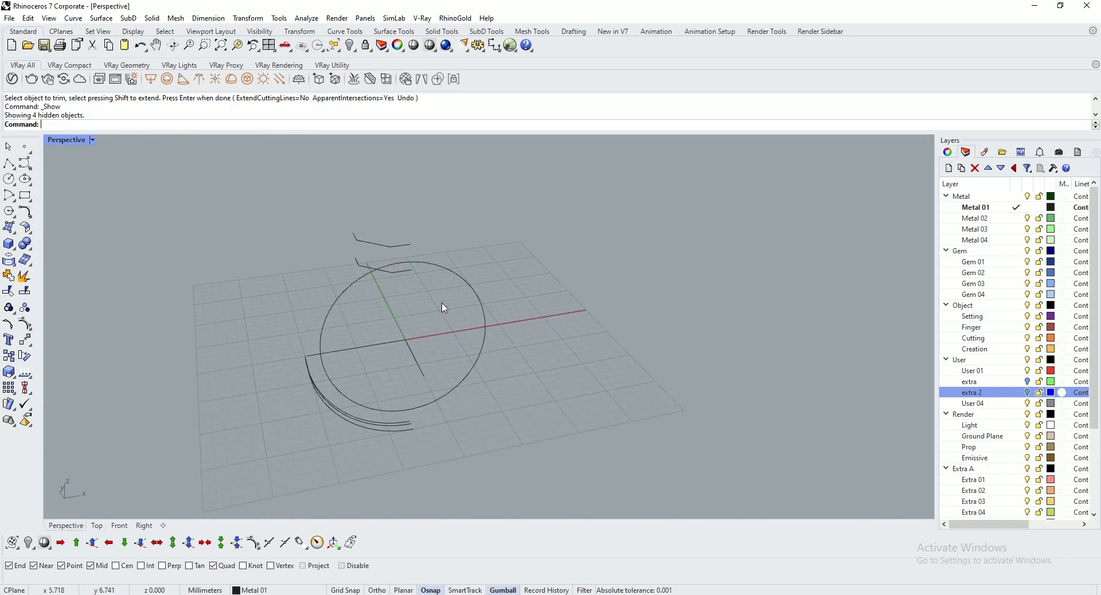
{"action": "left_click_drag", "start_coordinate": [442, 307], "coordinate": [526, 276]}
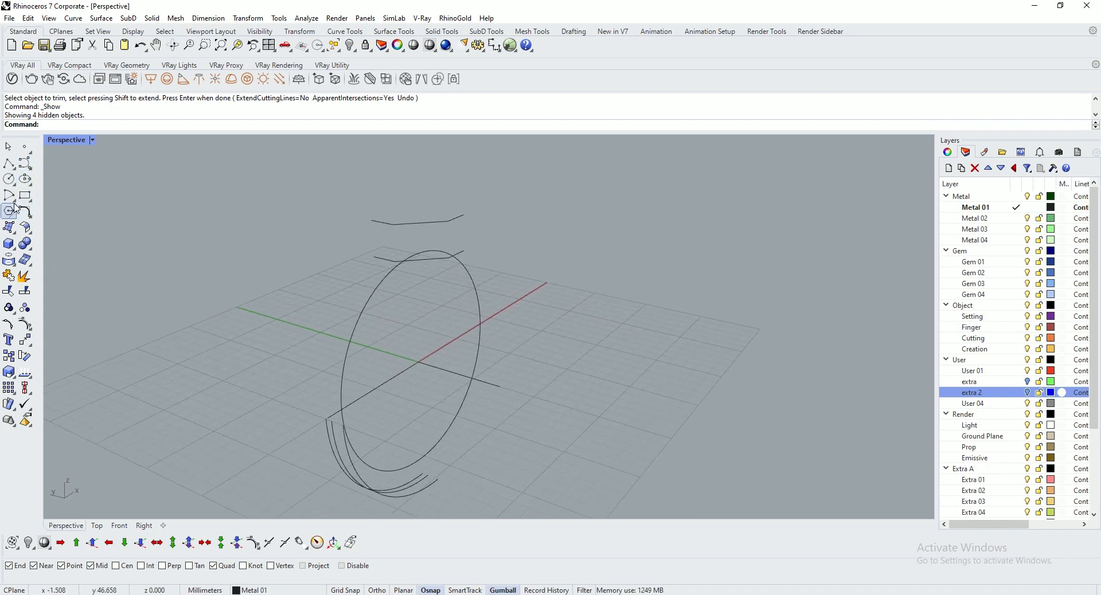
- Extend each quarter-arc profile By Arc to Point so it meets the trimmed octagon segment
{"action": "left_click", "coordinate": [72, 18]}
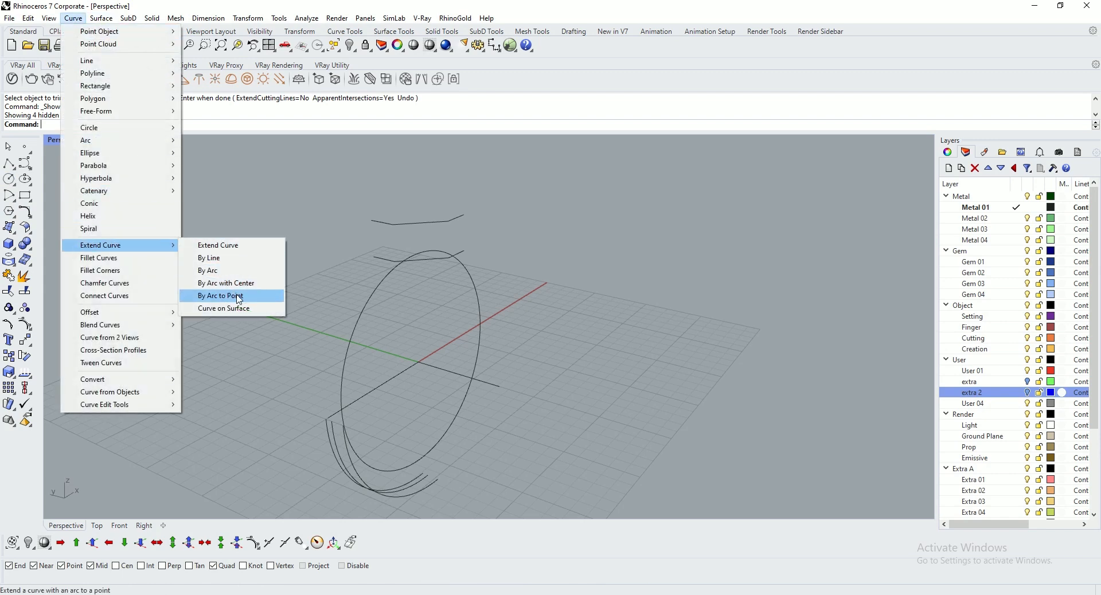
{"action": "left_click", "coordinate": [219, 295]}
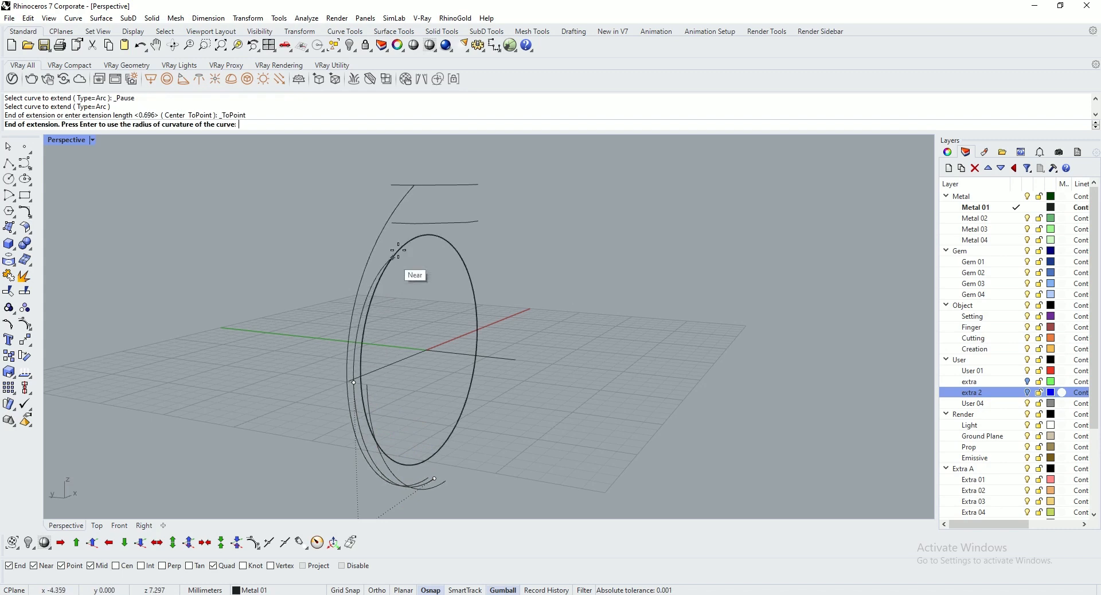
{"action": "mouse_move", "coordinate": [516, 205]}
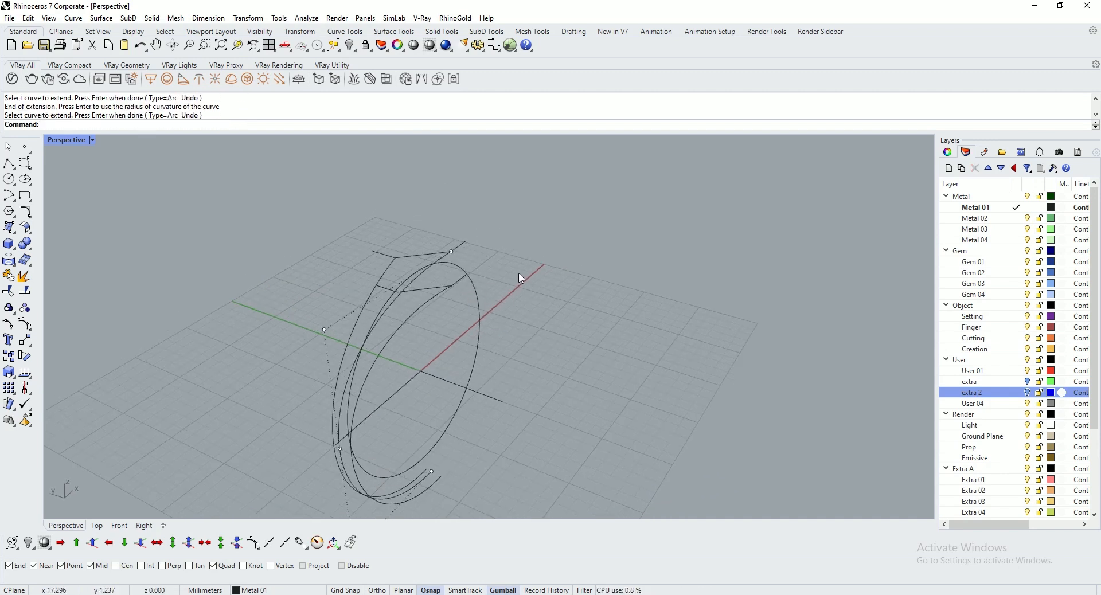
{"action": "left_click_drag", "start_coordinate": [519, 277], "coordinate": [503, 269]}
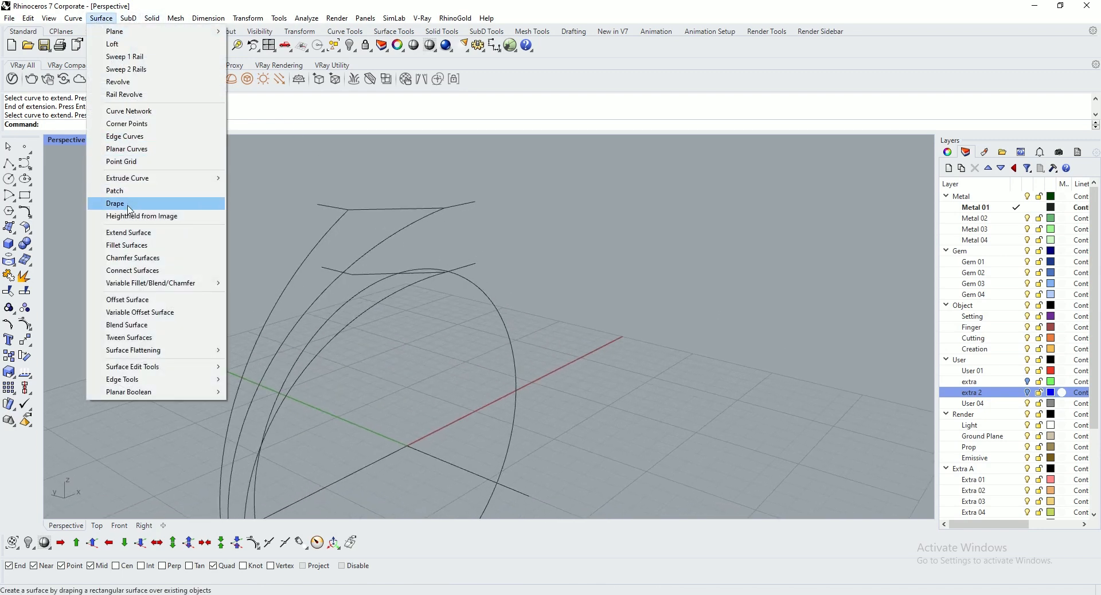
- Loft the extended profile curves into a curved shank band rising to the flat top edge
{"action": "left_click", "coordinate": [112, 57]}
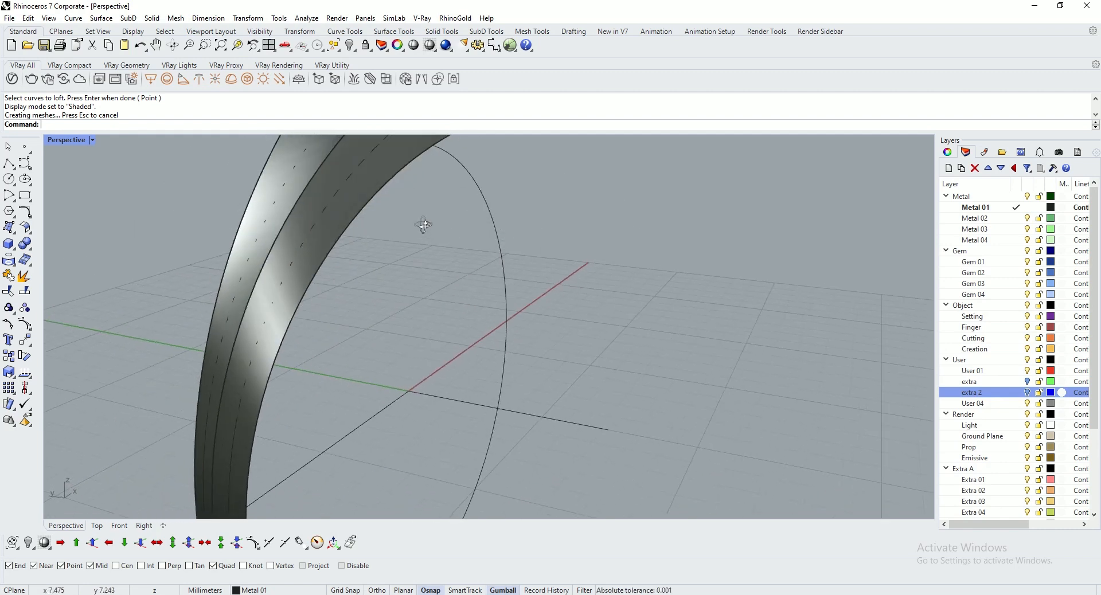
{"action": "left_click_drag", "start_coordinate": [423, 225], "coordinate": [379, 204]}
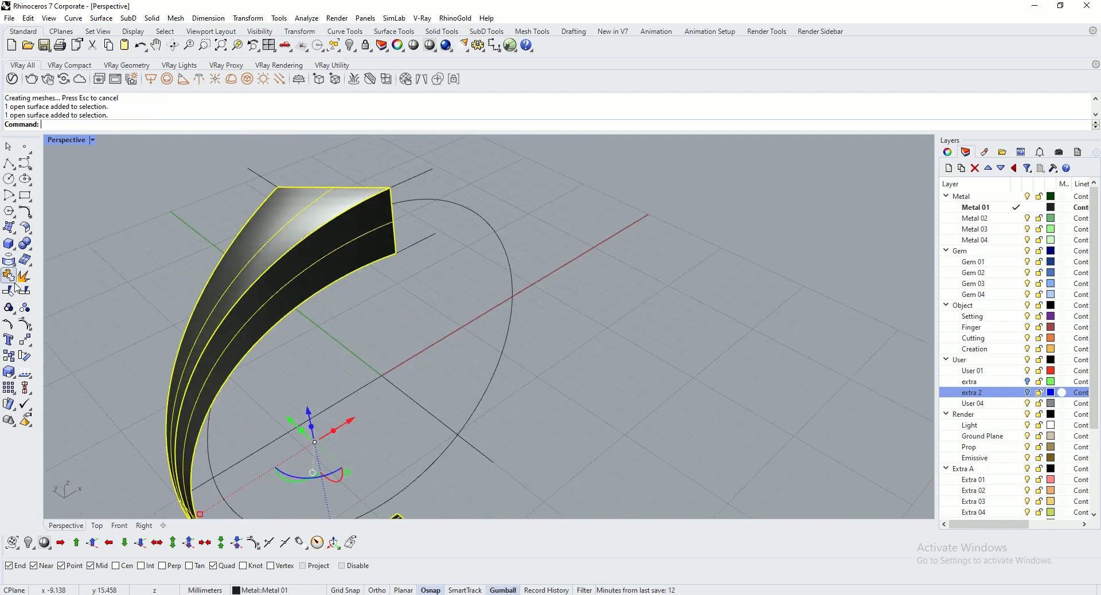
{"action": "left_click", "coordinate": [96, 525]}
{"action": "type", "text": "Mi"}
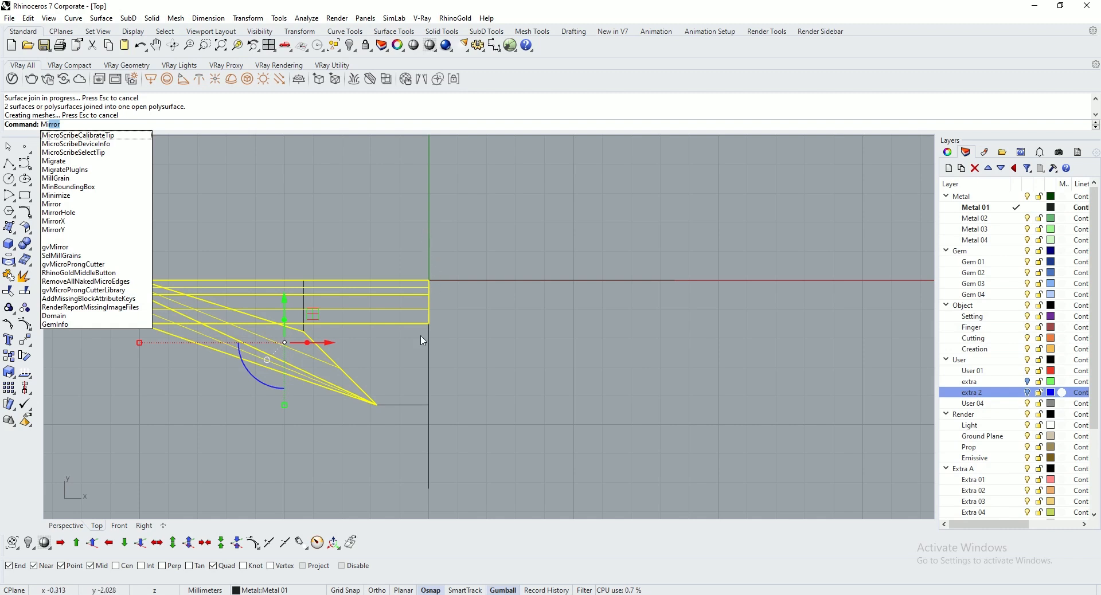
{"action": "mouse_move", "coordinate": [463, 284]}
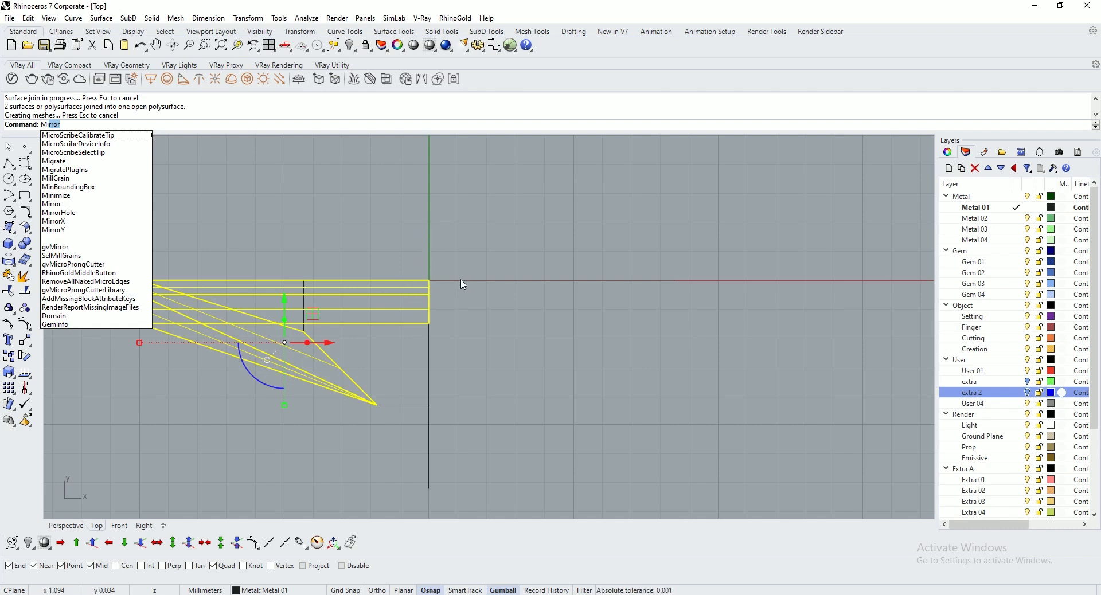
{"action": "mouse_move", "coordinate": [56, 195]}
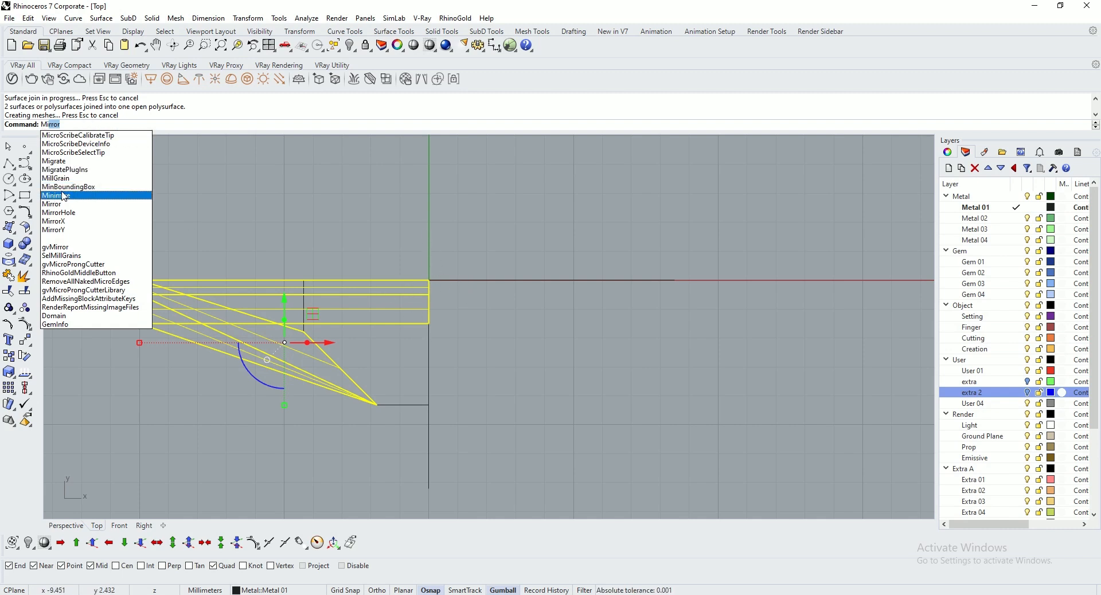
- Mirror the joined shank band across the Y axis to form the opposite ring half
{"action": "left_click", "coordinate": [52, 204]}
{"action": "type", "text": "0"}
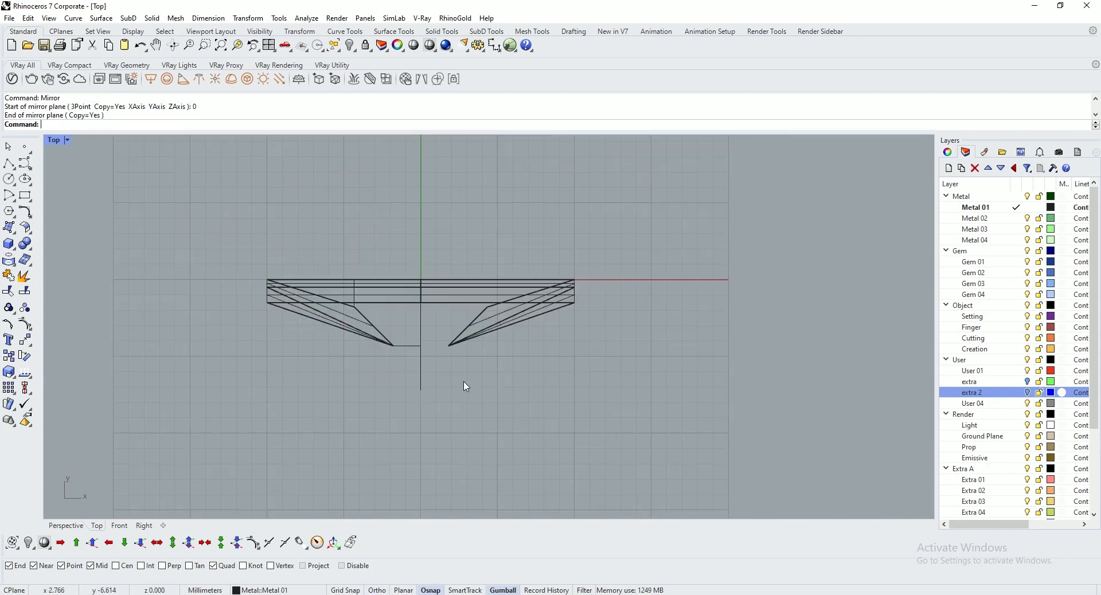
{"action": "left_click", "coordinate": [66, 525]}
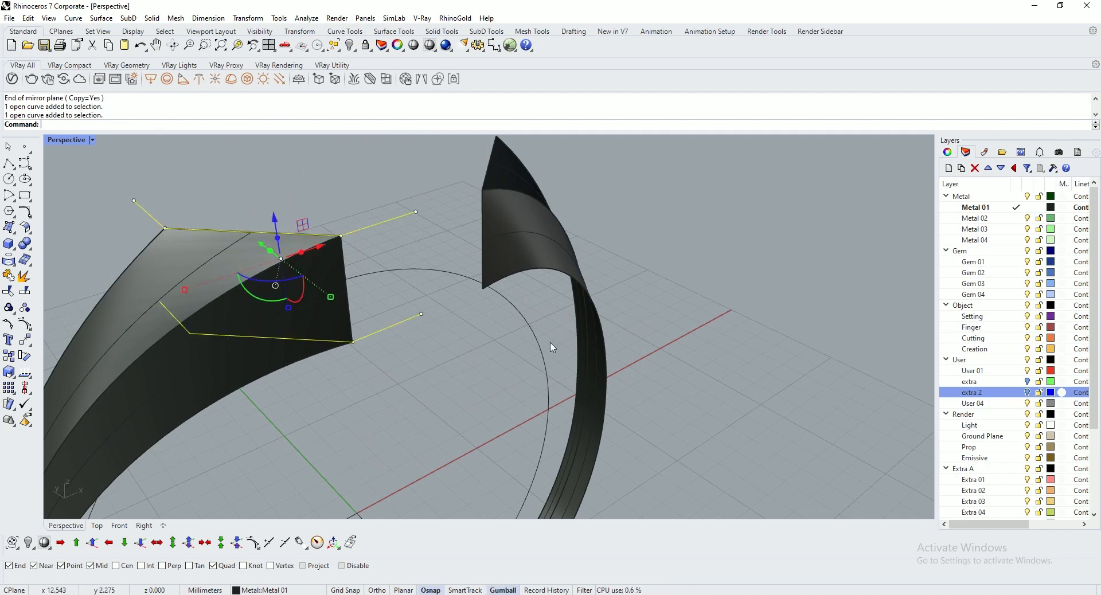
- Move the construction curves onto the hidden layer via Change Object Layer, leaving the ring open at the top
{"action": "right_click", "coordinate": [972, 392]}
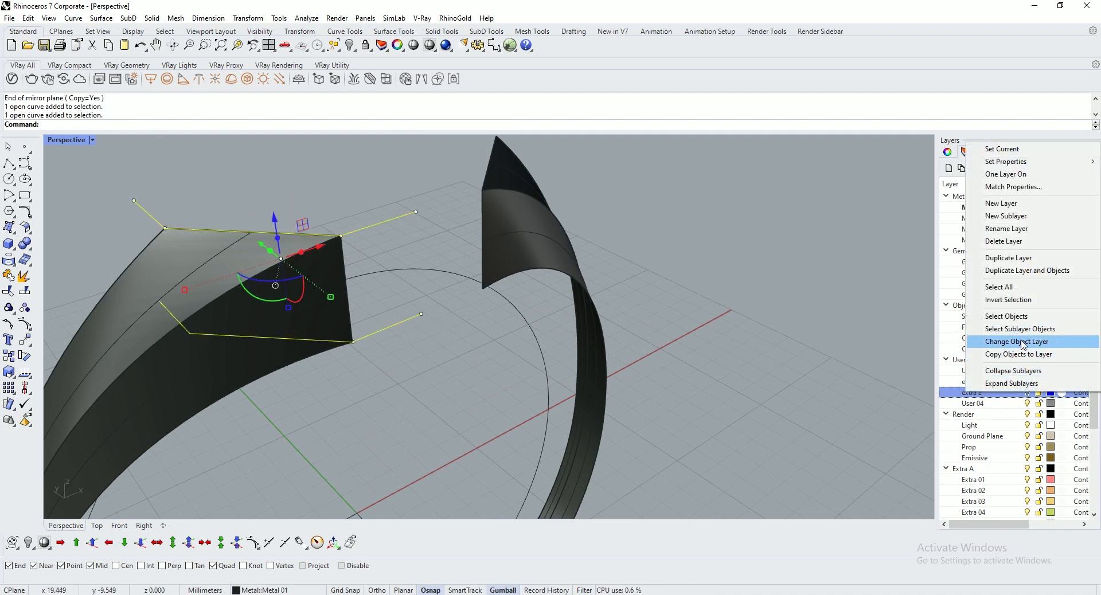
{"action": "left_click", "coordinate": [1016, 342]}
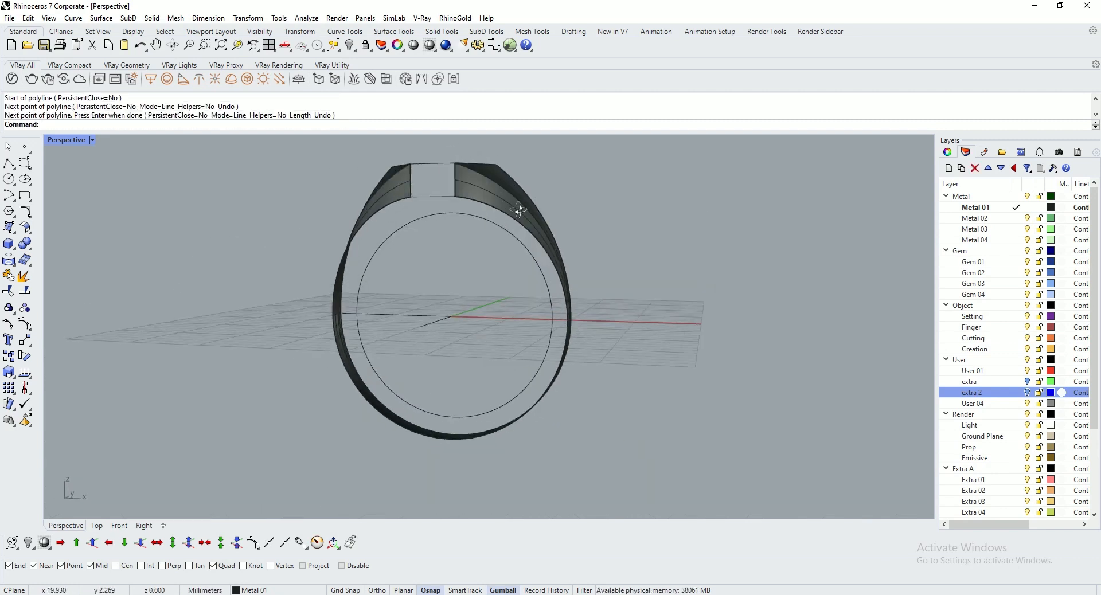
{"action": "left_click_drag", "start_coordinate": [519, 210], "coordinate": [384, 238]}
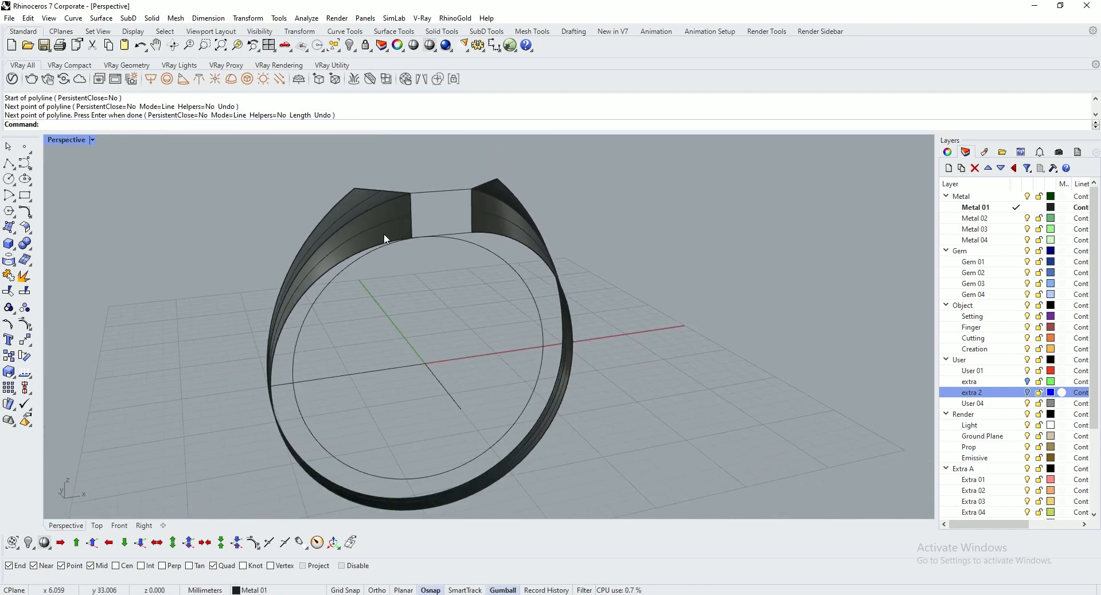
{"action": "left_click", "coordinate": [100, 18]}
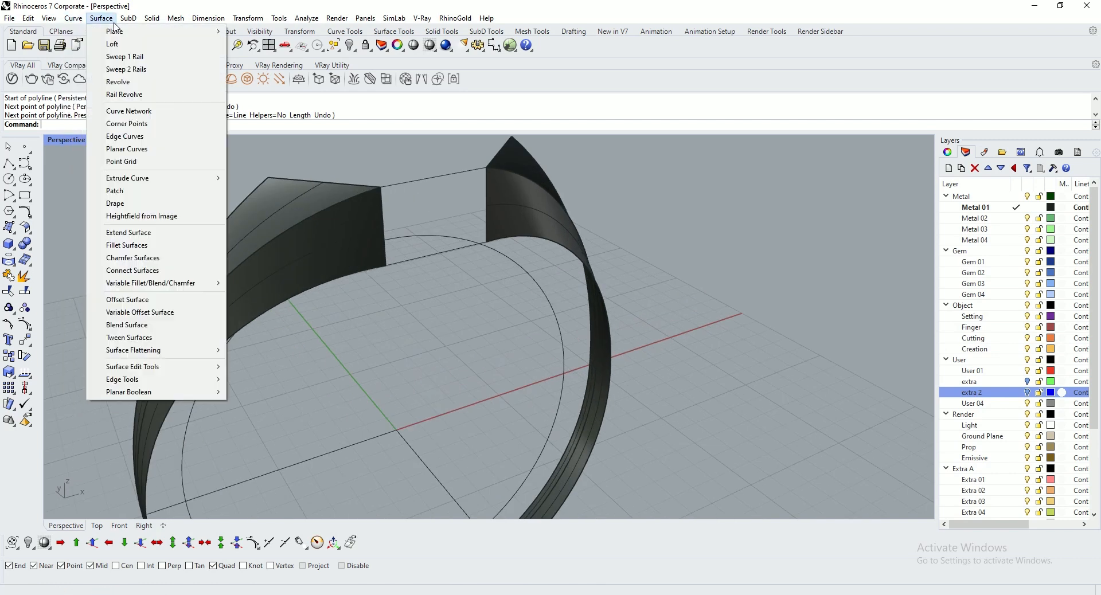
- Sweep the curved side wall along the shank edge rails, then inspect the remaining top gap
{"action": "left_click", "coordinate": [127, 69]}
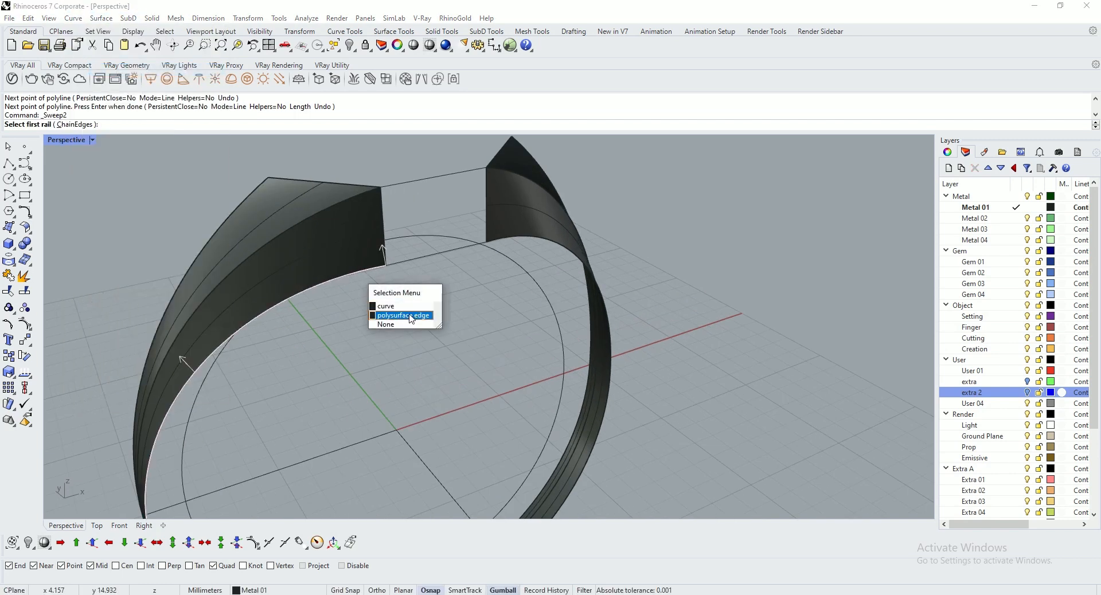
{"action": "left_click", "coordinate": [402, 314]}
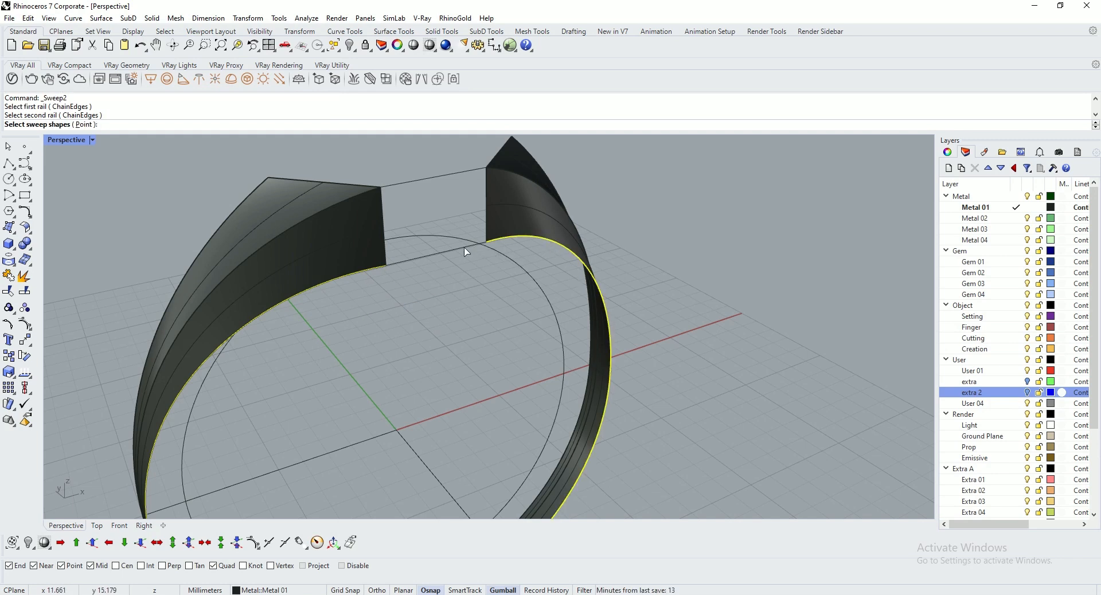
{"action": "left_click_drag", "start_coordinate": [463, 251], "coordinate": [441, 238]}
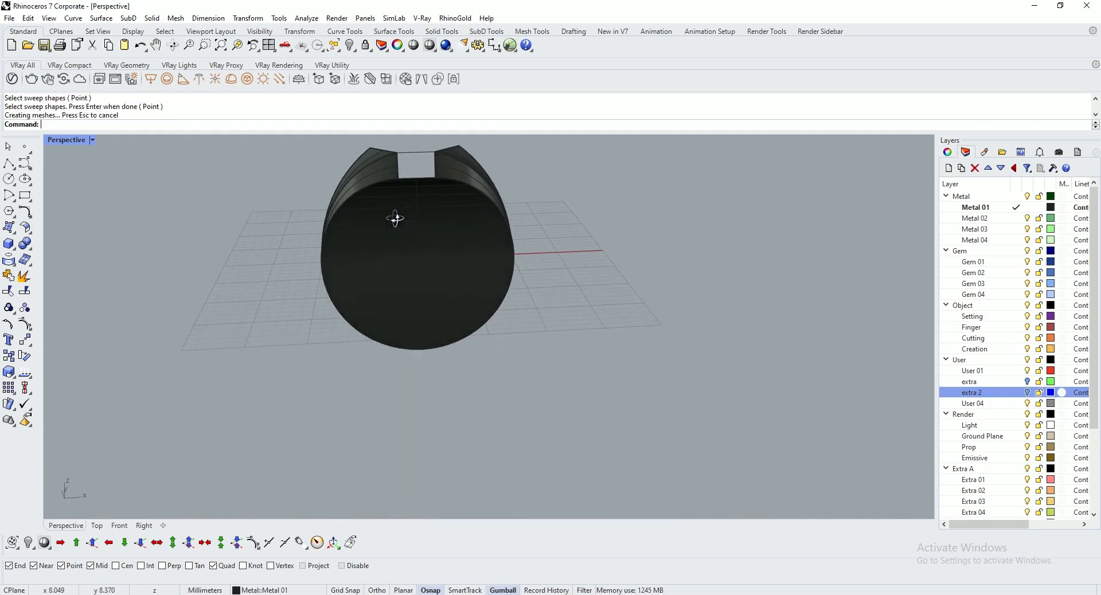
{"action": "left_click_drag", "start_coordinate": [395, 219], "coordinate": [538, 280]}
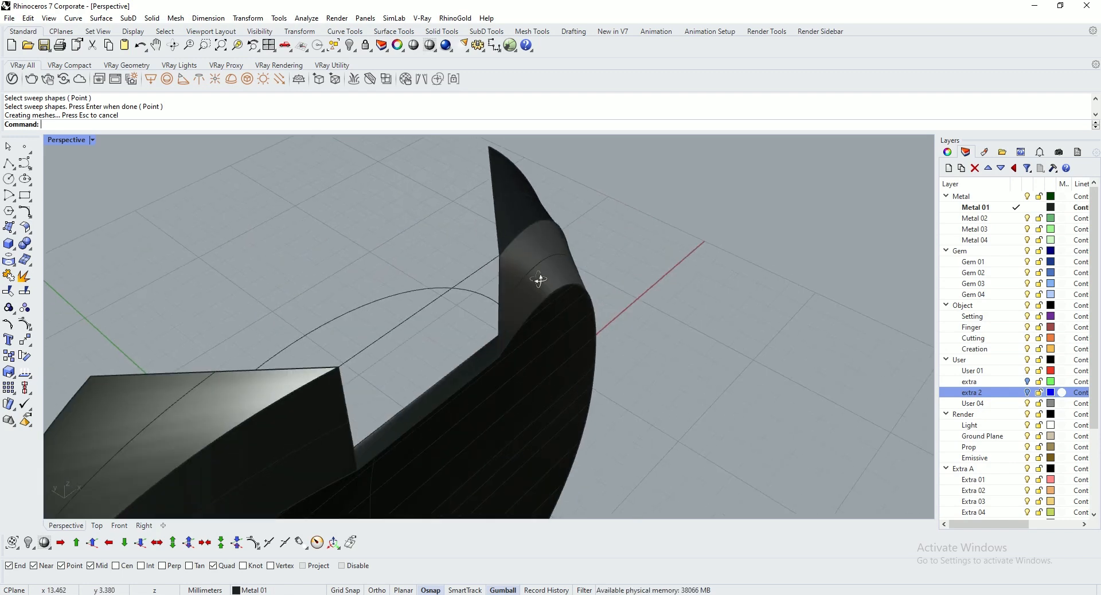
{"action": "left_click_drag", "start_coordinate": [538, 279], "coordinate": [414, 197]}
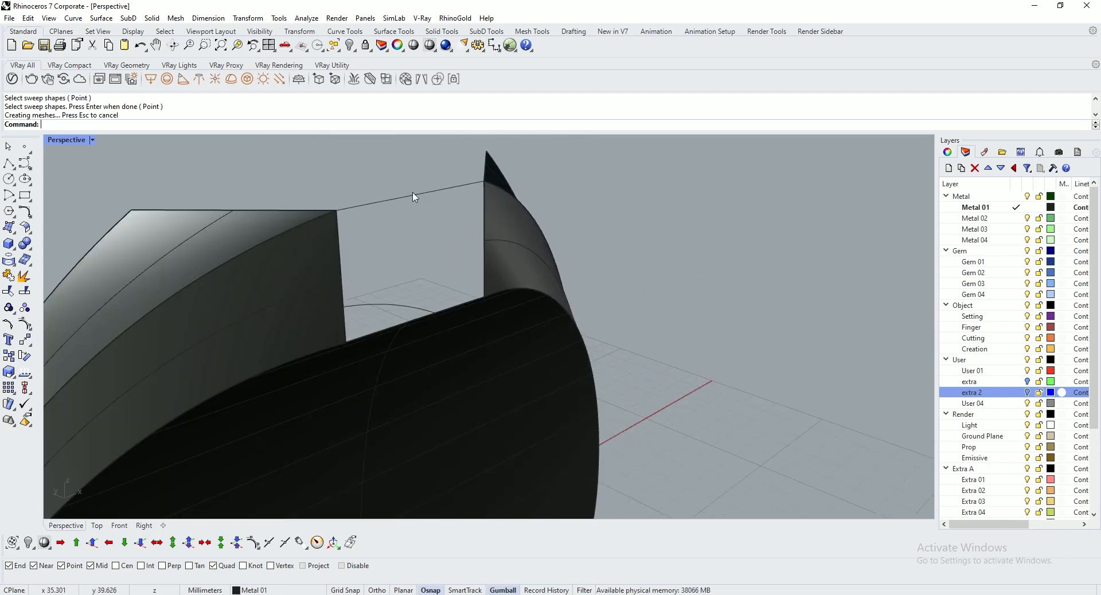
{"action": "left_click", "coordinate": [167, 79]}
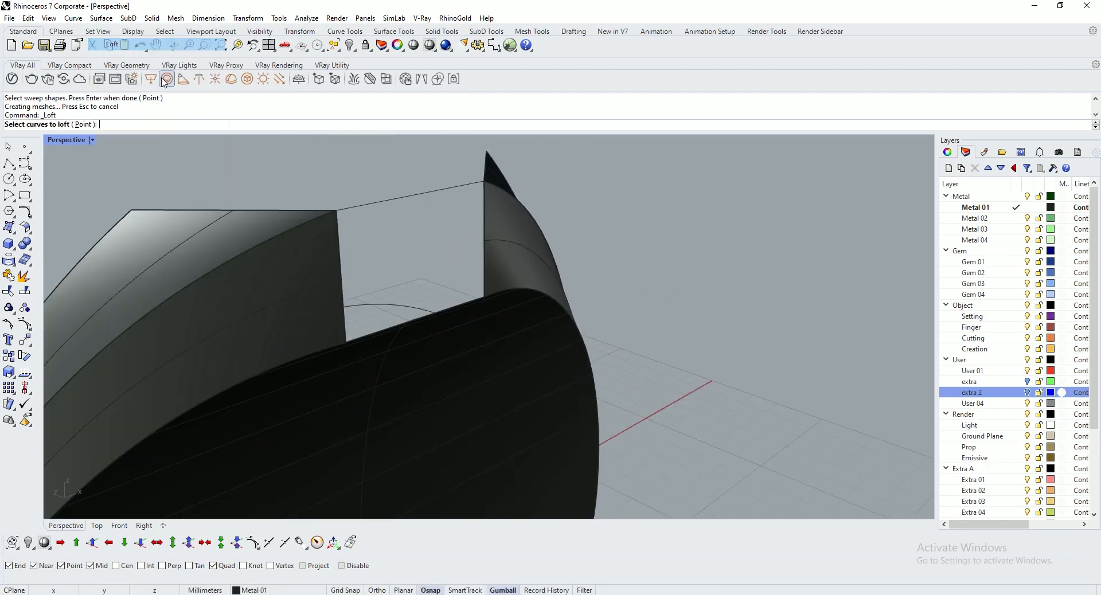
- Loft between the top edge curve and the surface edge, then join the four surfaces into one half-ring polysurface
{"action": "left_click", "coordinate": [491, 309]}
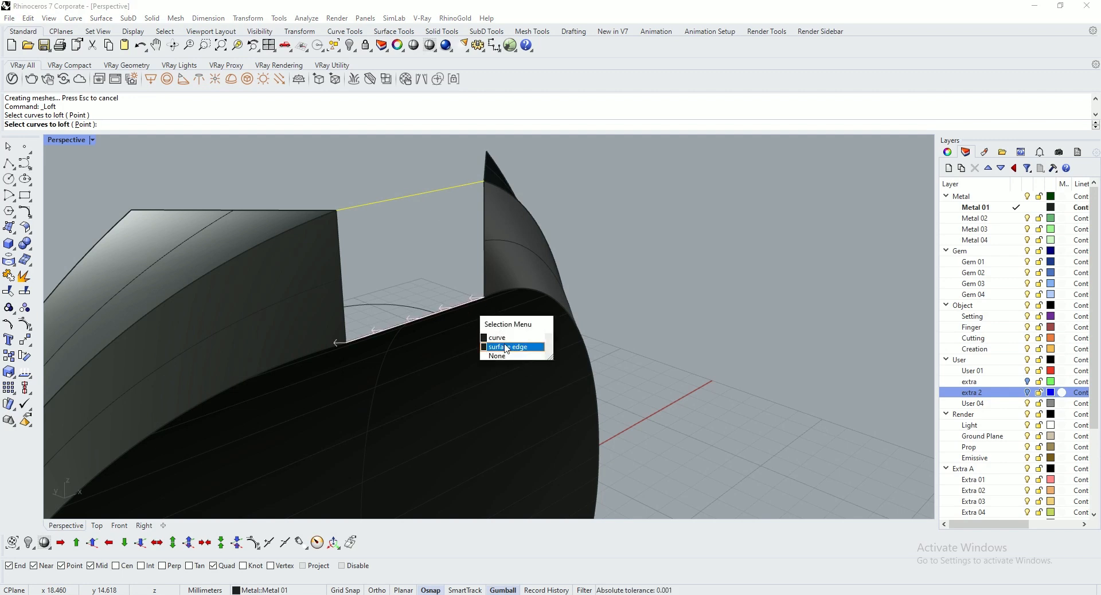
{"action": "left_click", "coordinate": [512, 347]}
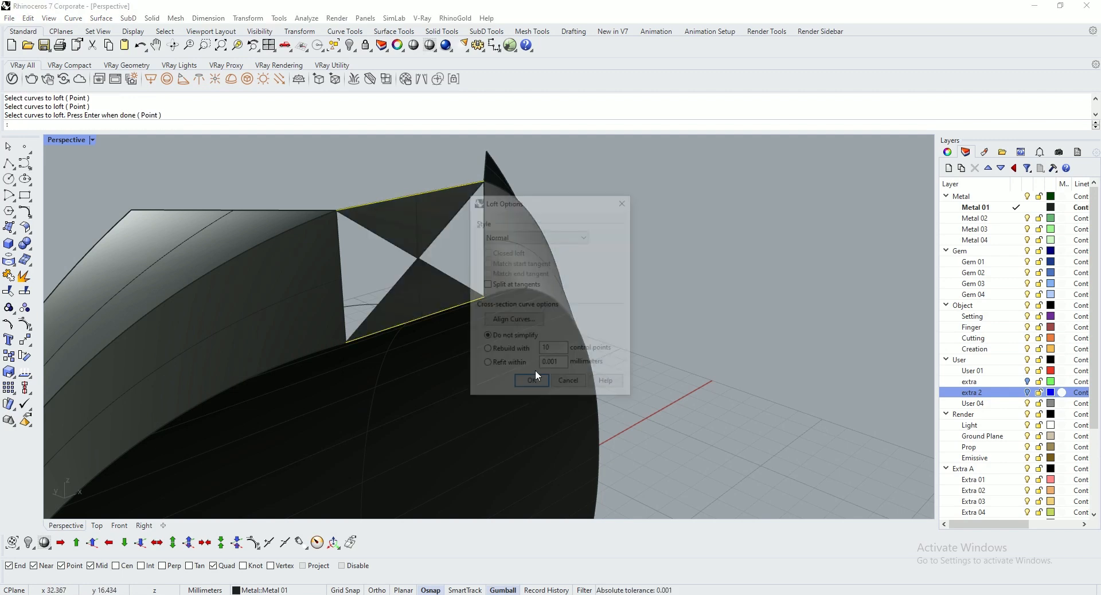
{"action": "left_click", "coordinate": [531, 379]}
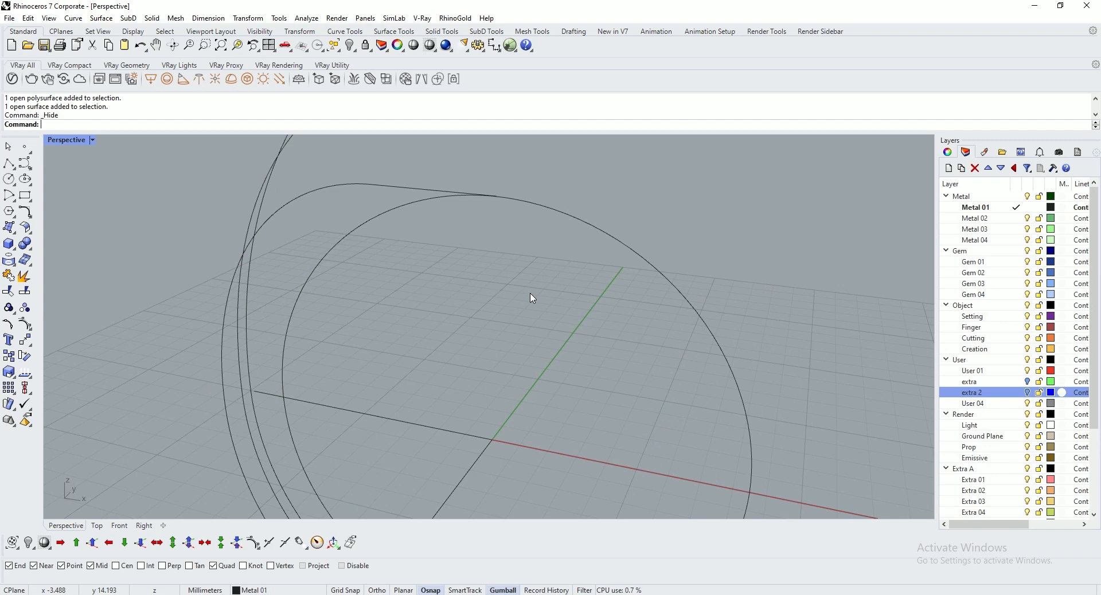
{"action": "key", "text": "ctrl+z"}
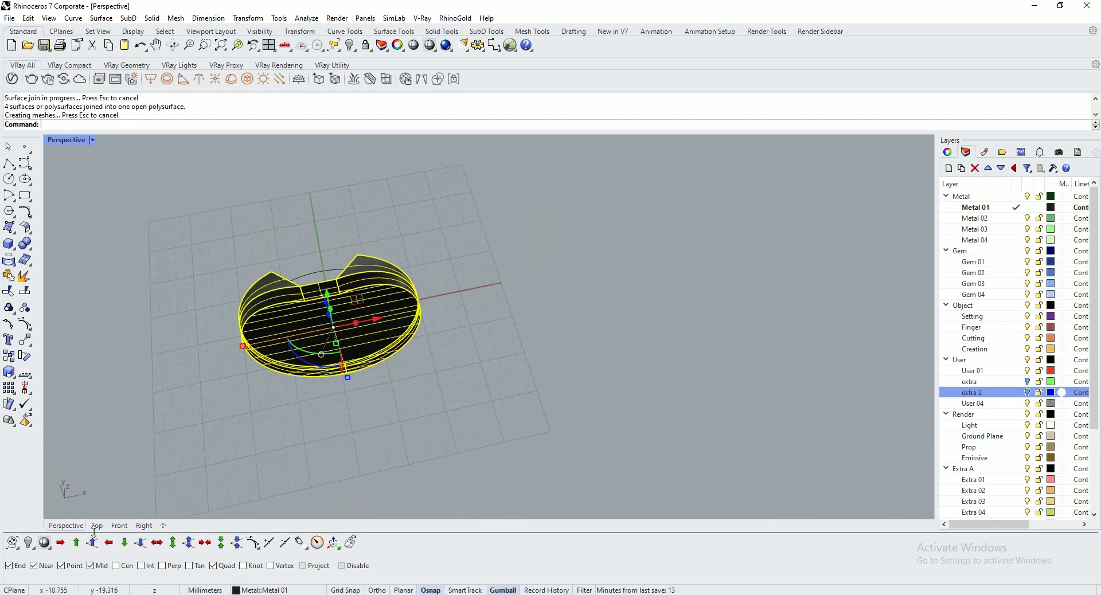
- Mirror the joined half ring about the X axis in Top view to create its opposite half
{"action": "left_click", "coordinate": [97, 525]}
{"action": "type", "text": "Mirror"}
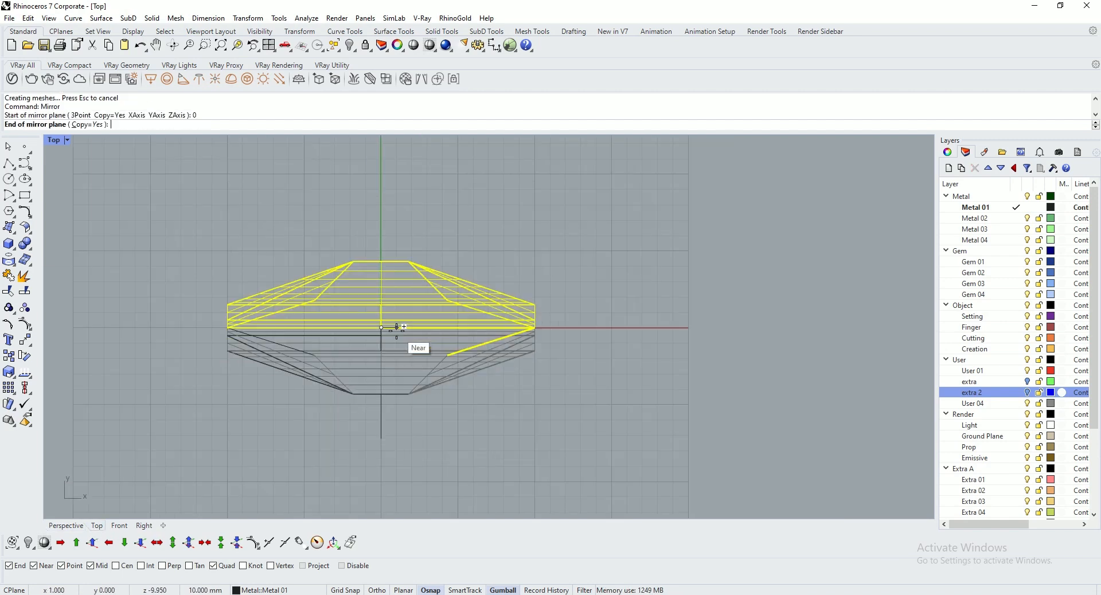
{"action": "left_click", "coordinate": [381, 361]}
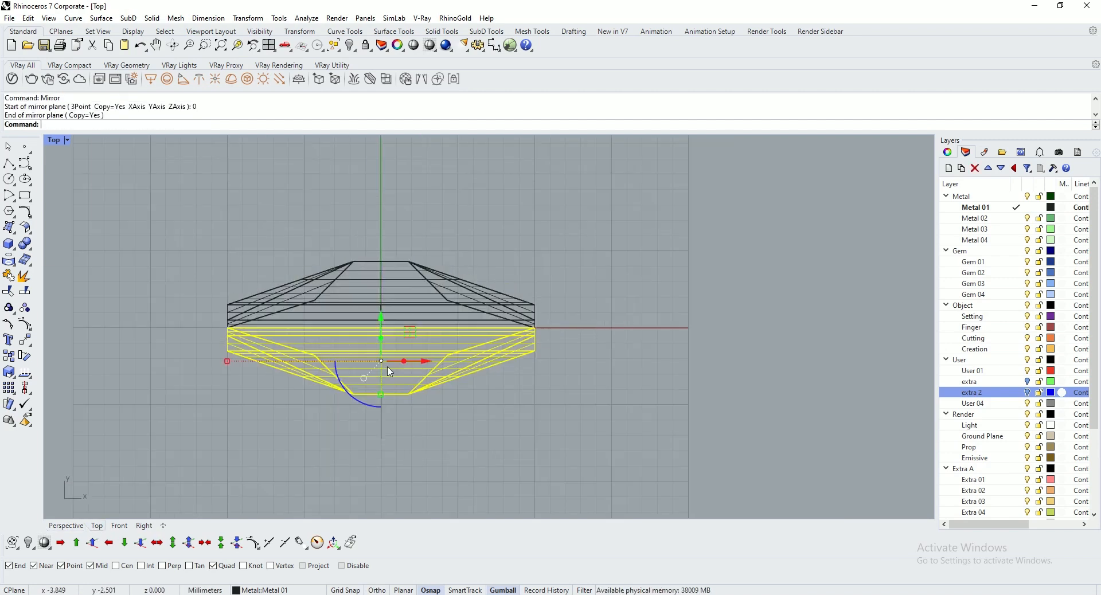
{"action": "left_click", "coordinate": [65, 525]}
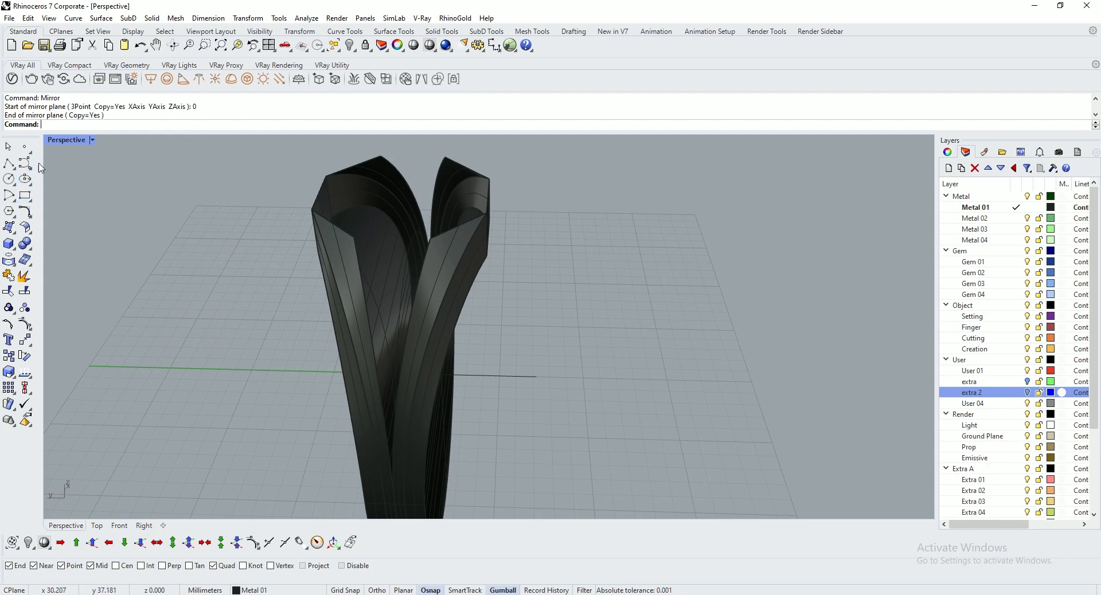
{"action": "mouse_move", "coordinate": [353, 304]}
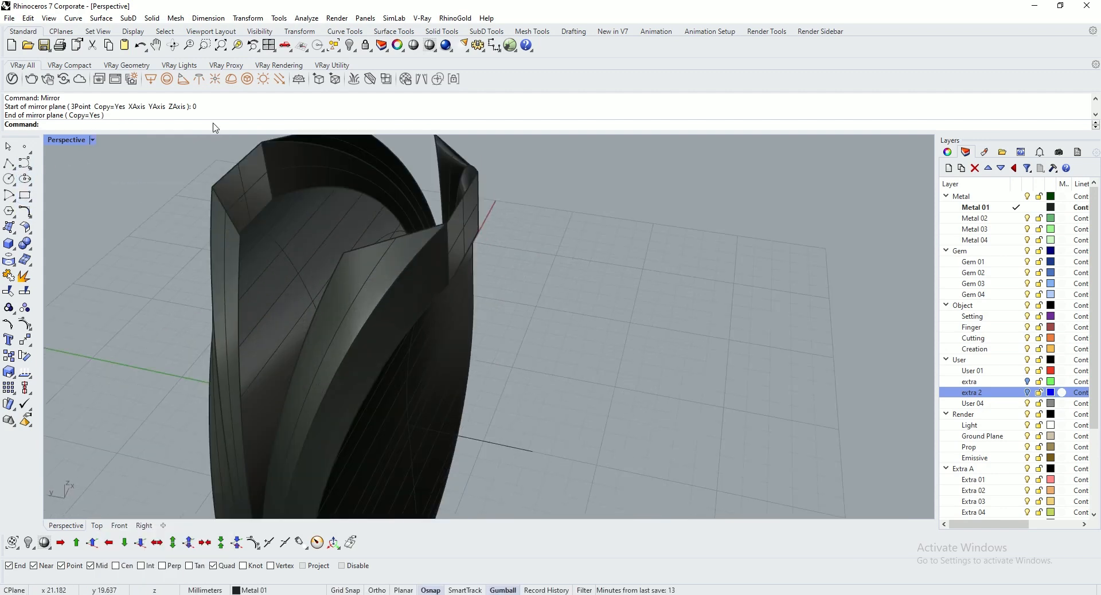
{"action": "left_click", "coordinate": [100, 18]}
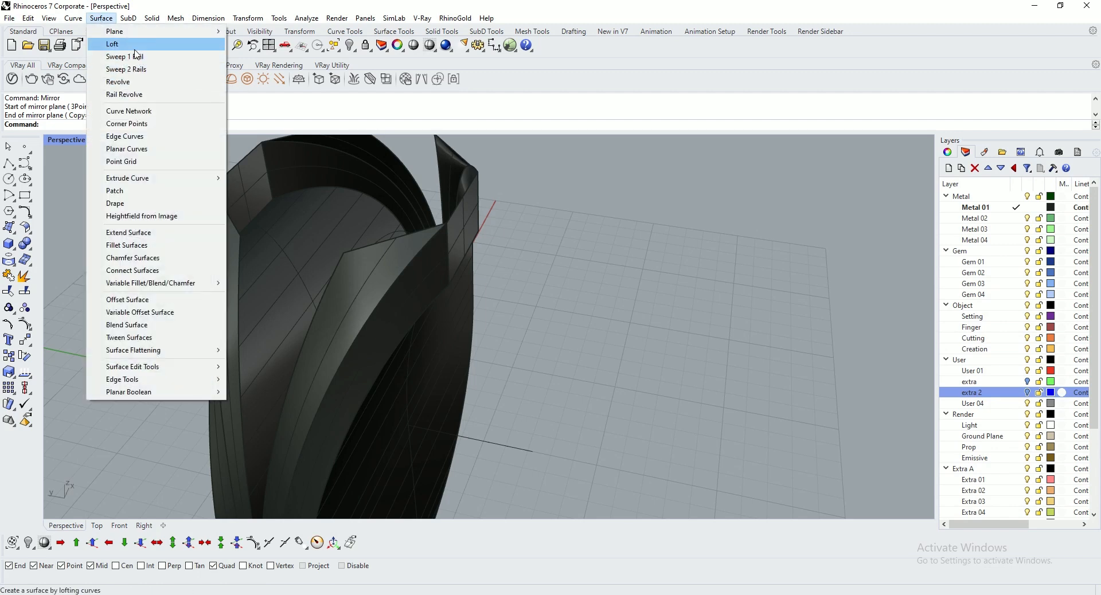
- Loft bridging surfaces between the seam edges of the two mirrored halves
{"action": "left_click", "coordinate": [113, 43]}
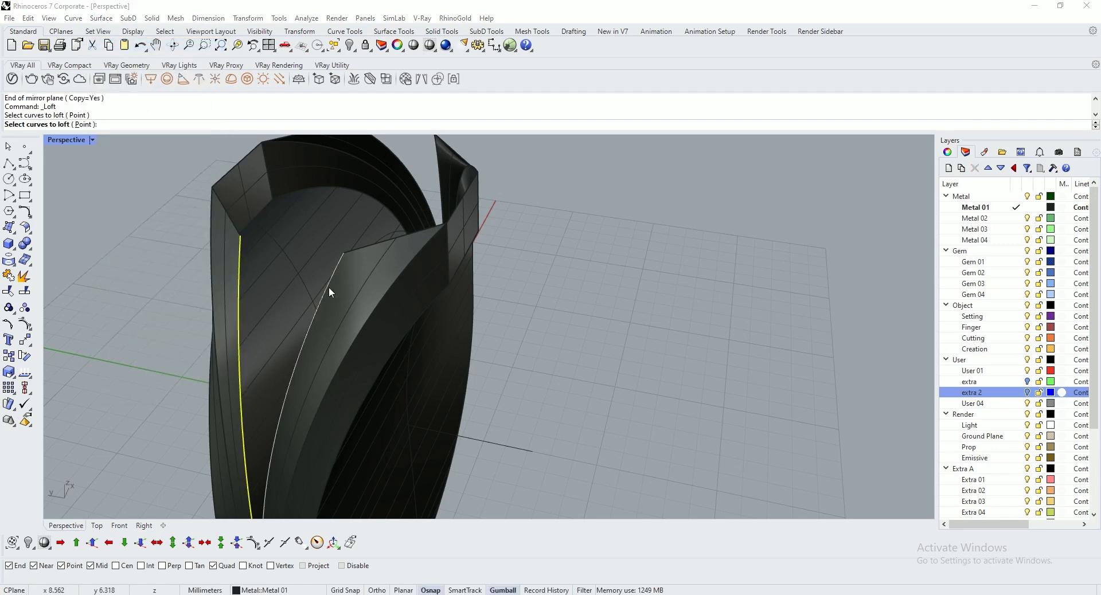
{"action": "left_click", "coordinate": [330, 291]}
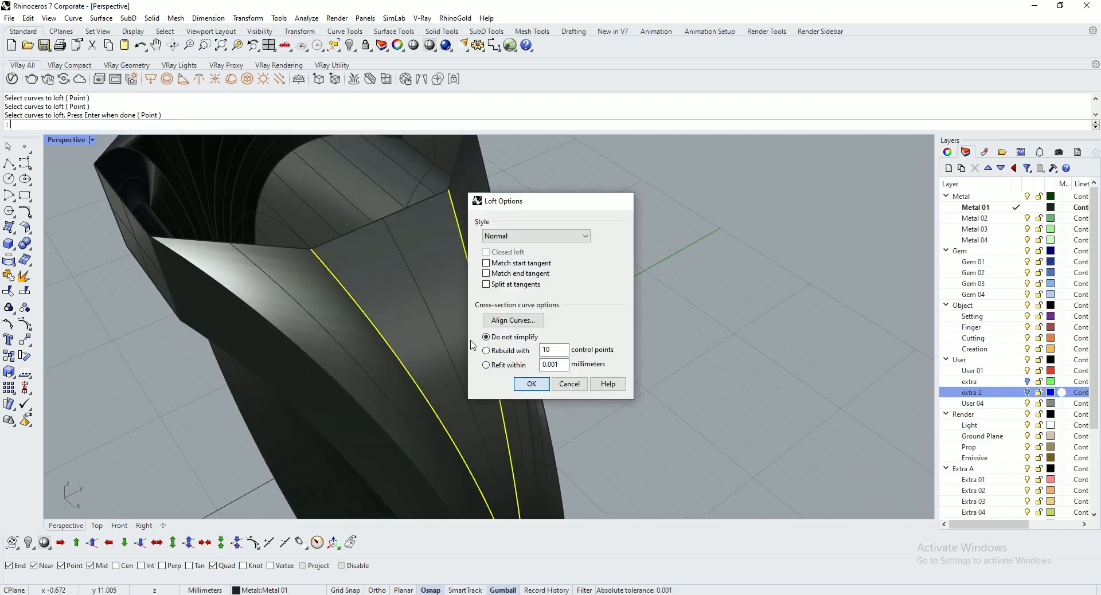
{"action": "left_click", "coordinate": [531, 384]}
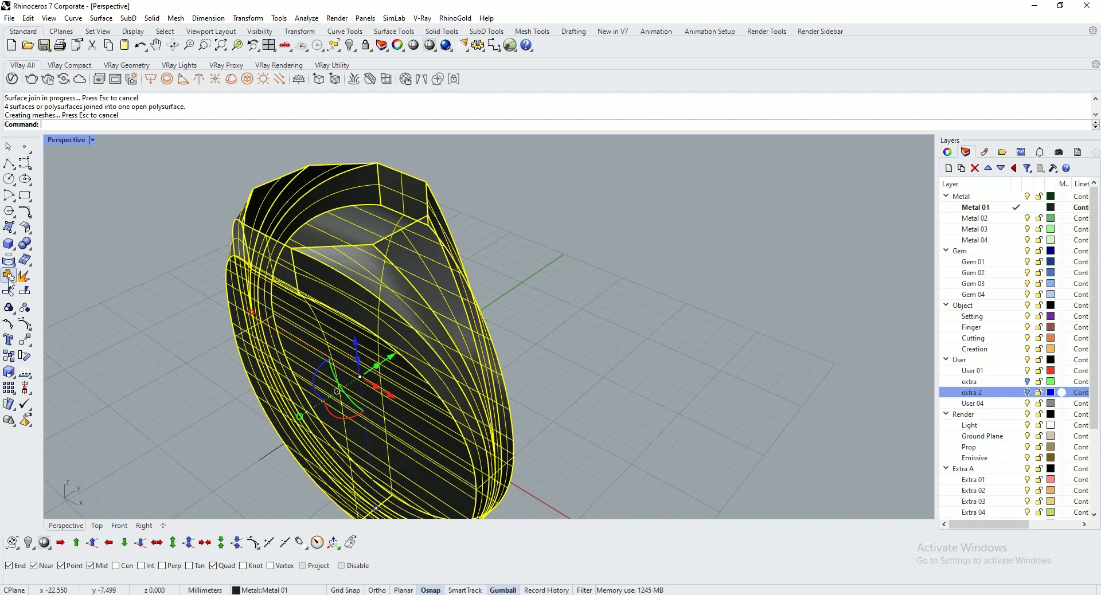
{"action": "mouse_move", "coordinate": [109, 325]}
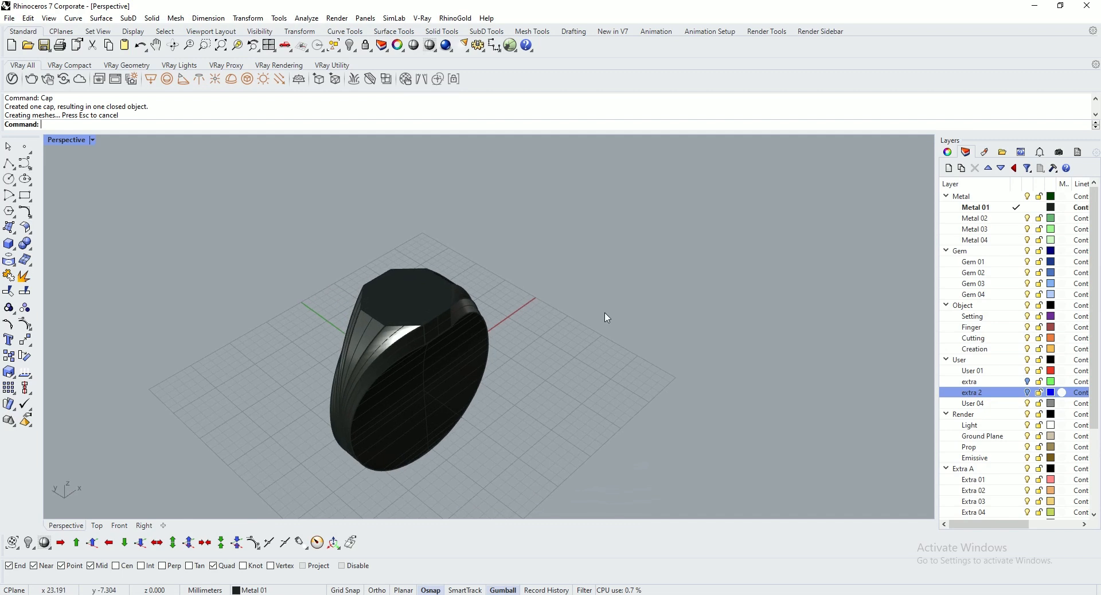
- Change the ring solid's object layer to Metal 03 and inspect it from top and side
{"action": "left_click_drag", "start_coordinate": [605, 317], "coordinate": [543, 383]}
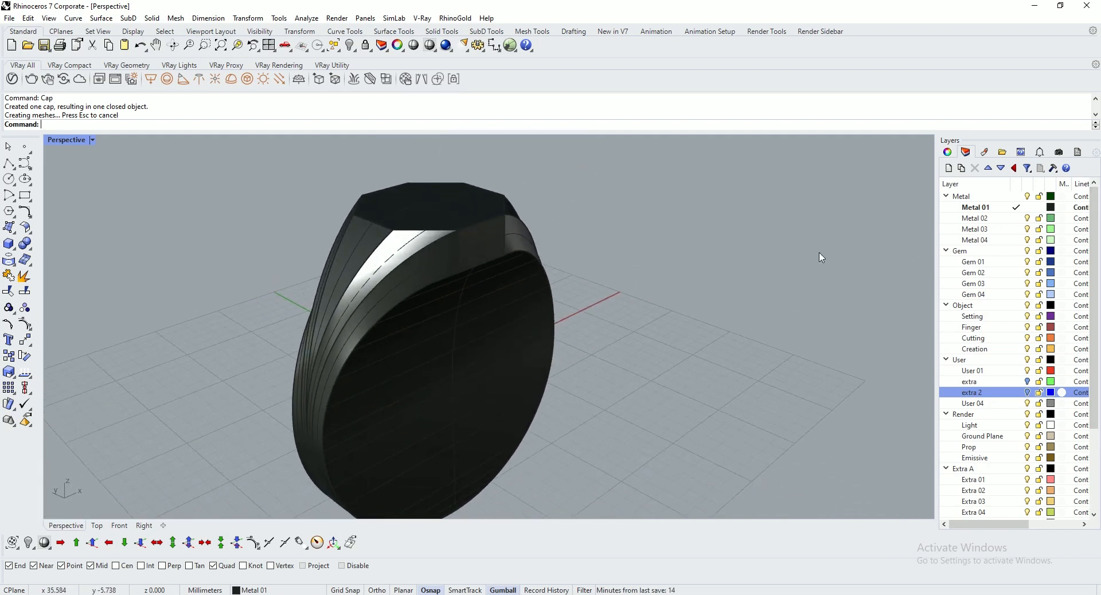
{"action": "right_click", "coordinate": [974, 229]}
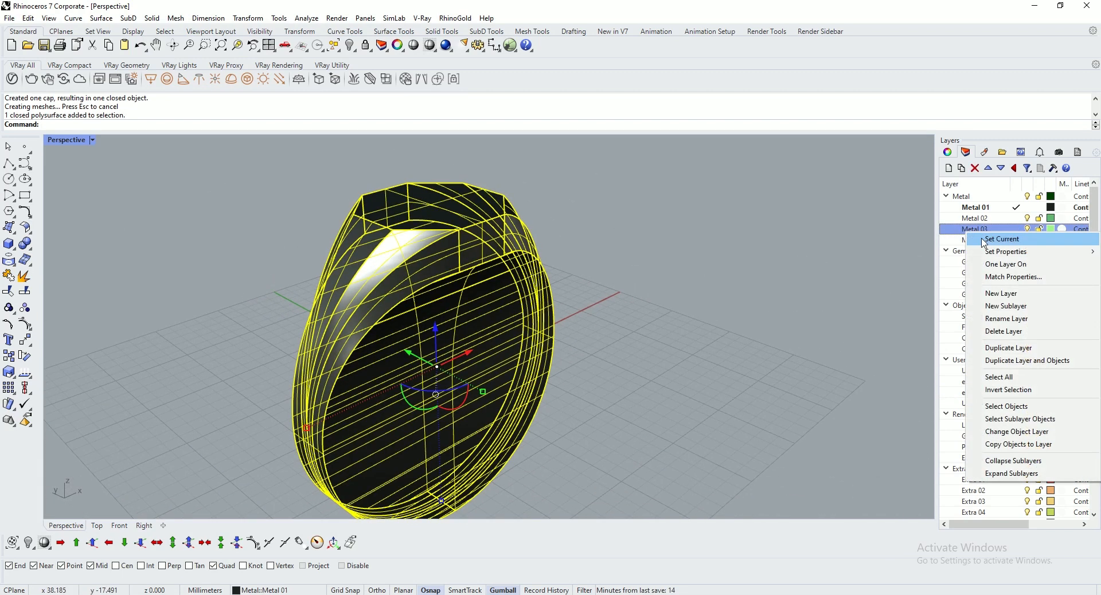
{"action": "left_click", "coordinate": [1016, 432]}
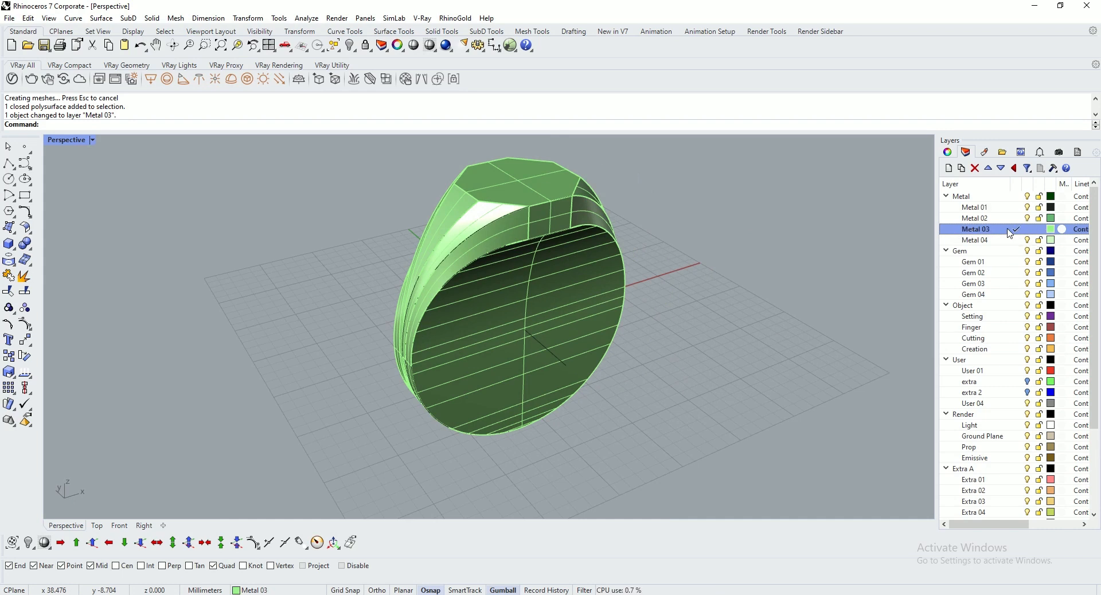
{"action": "mouse_move", "coordinate": [1060, 229]}
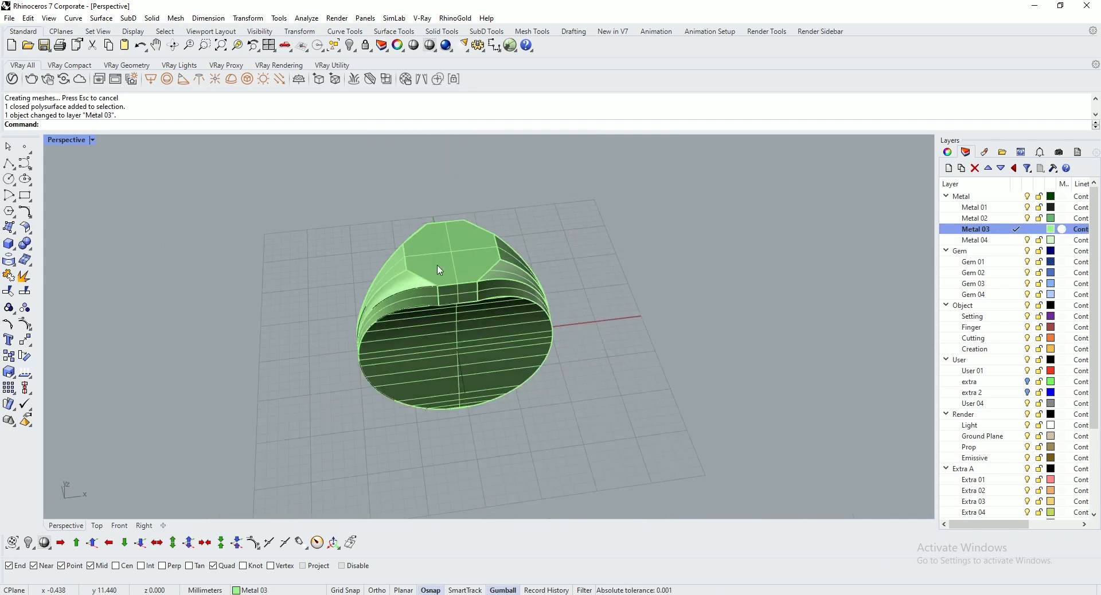
{"action": "left_click_drag", "start_coordinate": [439, 274], "coordinate": [463, 365]}
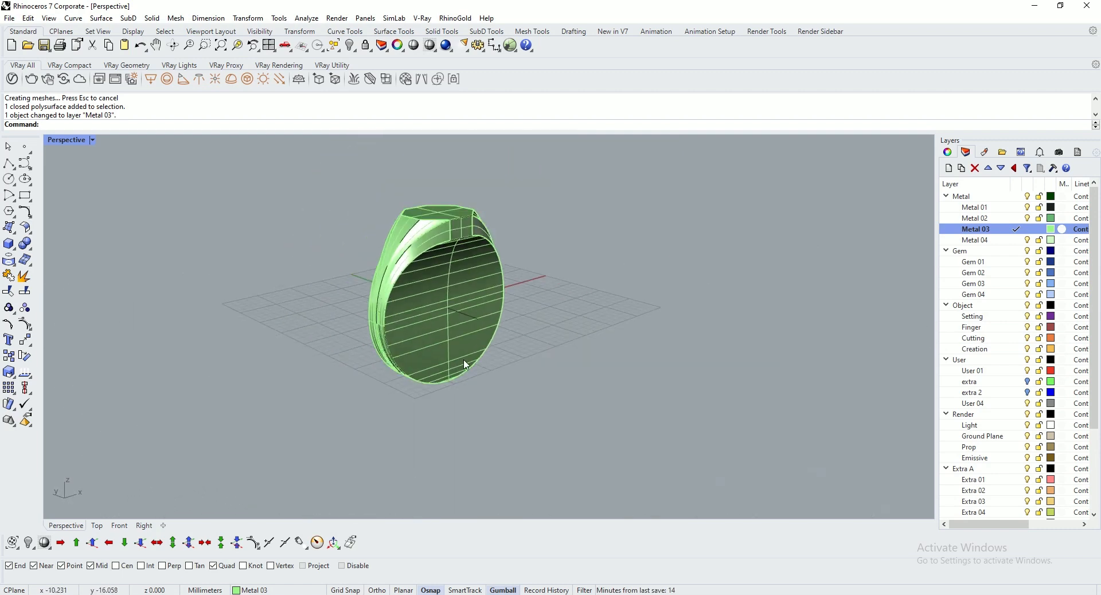
{"action": "left_click_drag", "start_coordinate": [464, 364], "coordinate": [490, 294]}
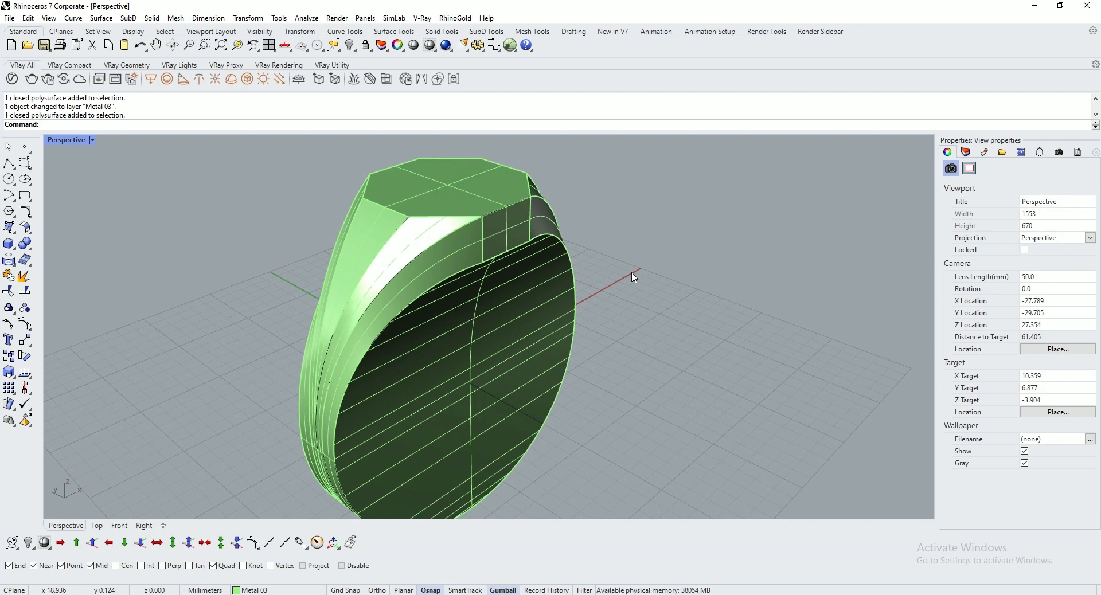
{"action": "mouse_move", "coordinate": [392, 316]}
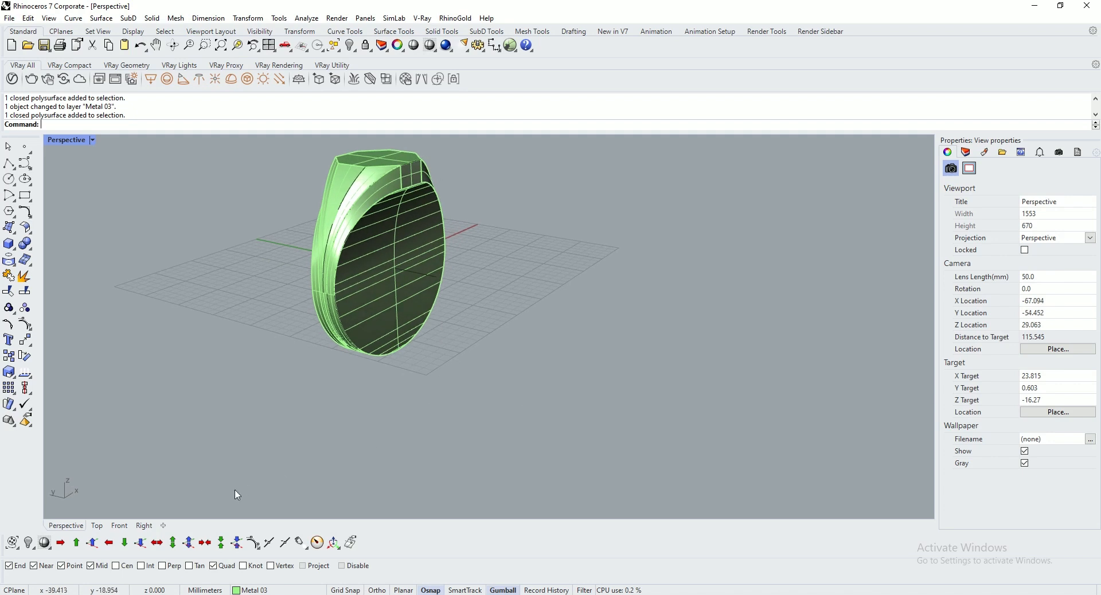
- In the four-view layout, draw the flared profile curve from the shank's end point through the midpoint
{"action": "left_click", "coordinate": [144, 525]}
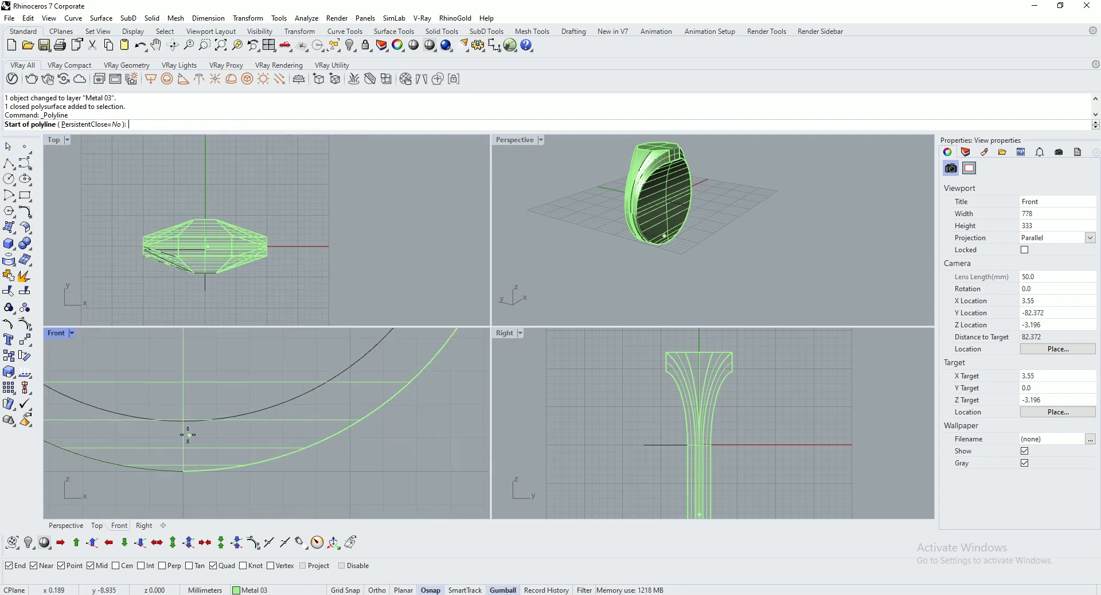
{"action": "left_click", "coordinate": [157, 438]}
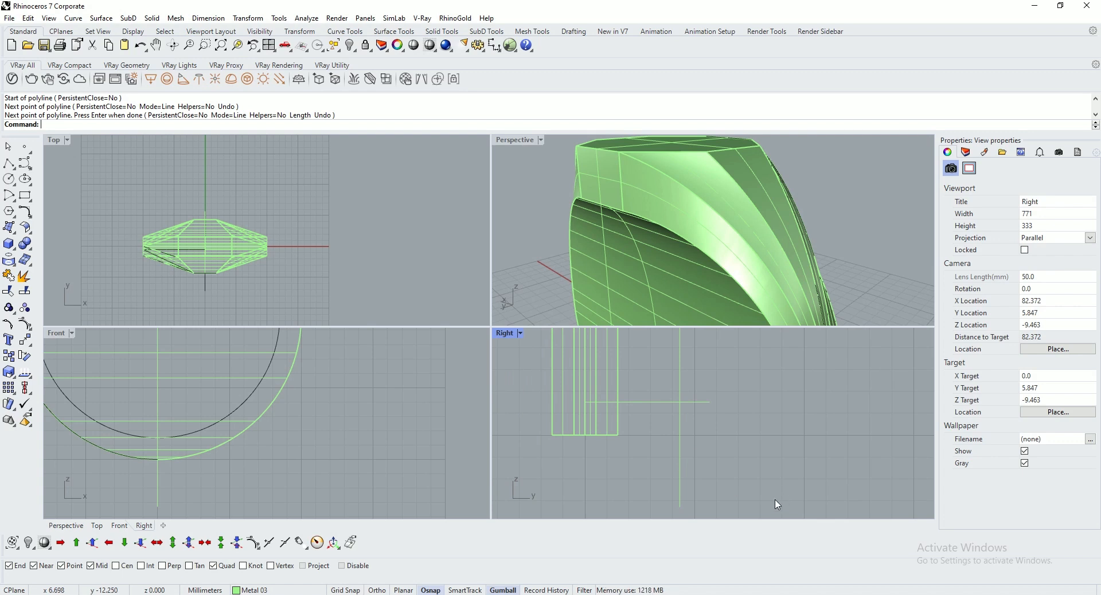
{"action": "mouse_move", "coordinate": [377, 301]}
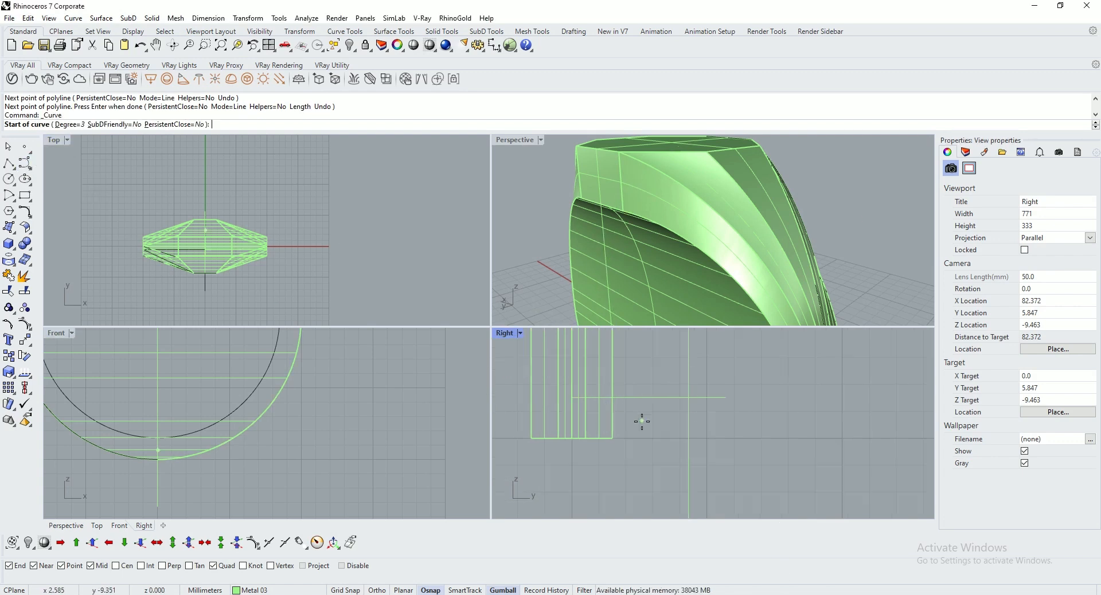
{"action": "mouse_move", "coordinate": [561, 406]}
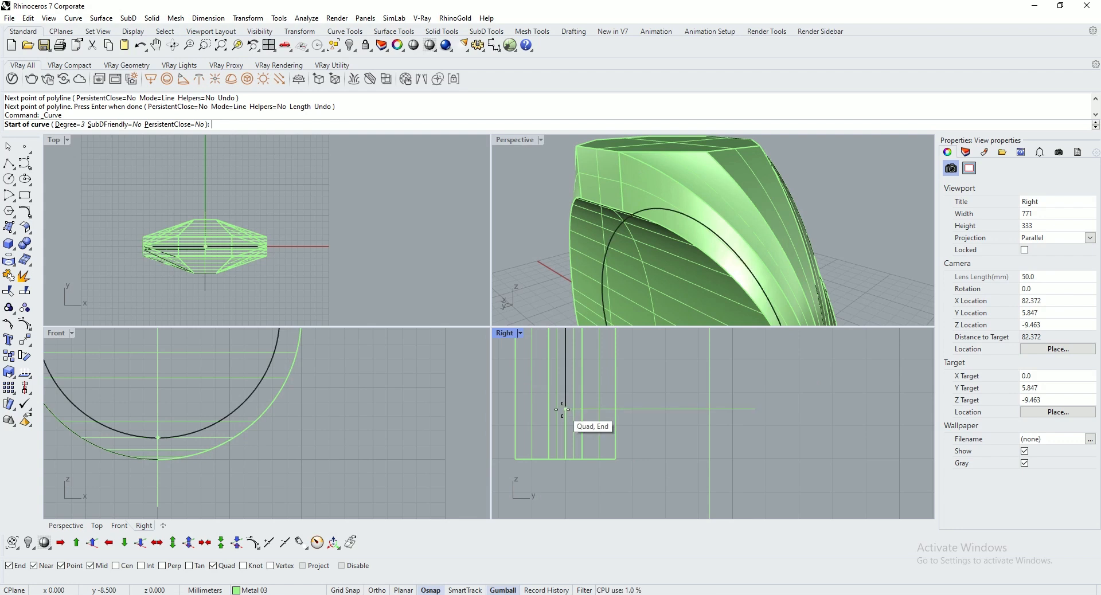
{"action": "left_click", "coordinate": [565, 409]}
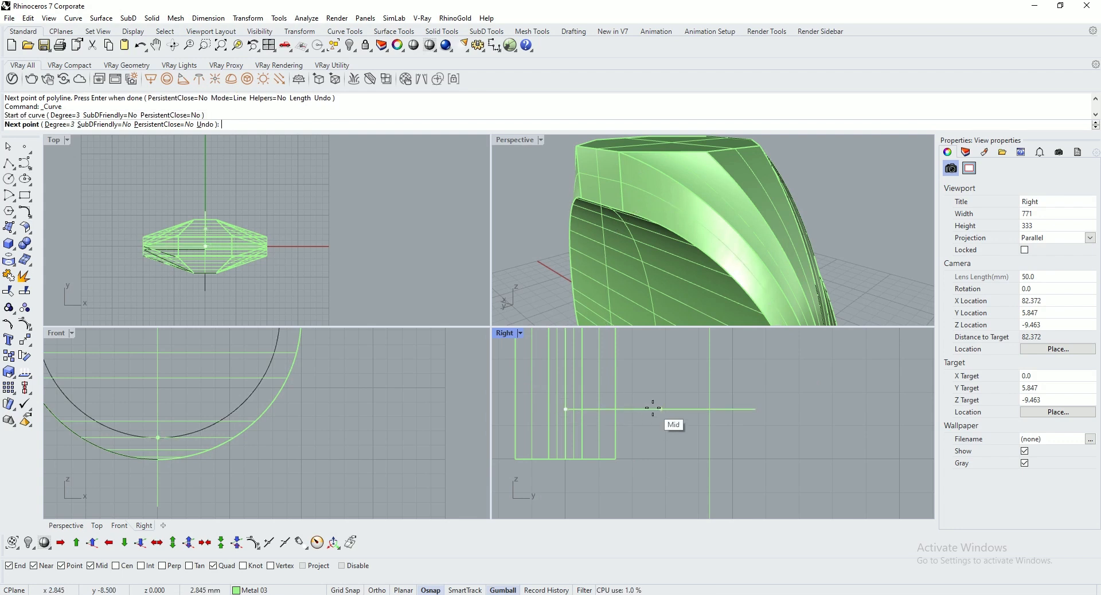
{"action": "left_click", "coordinate": [741, 452]}
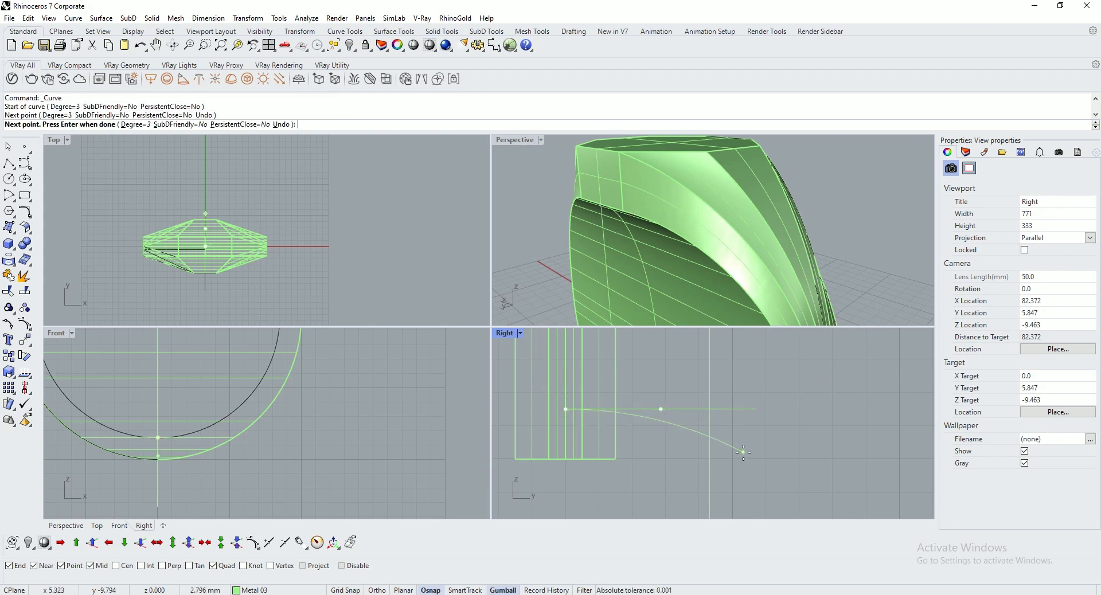
{"action": "key", "text": "Return"}
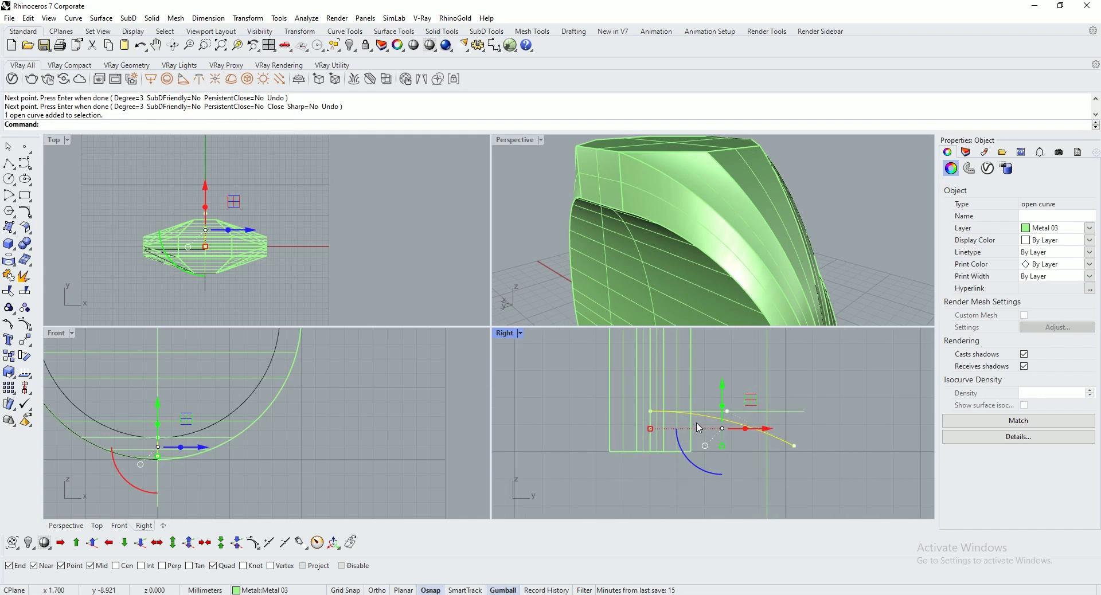
- Mirror the profile curve, join both halves and pick the joined curve as the sweep shape
{"action": "type", "text": "Mirror"}
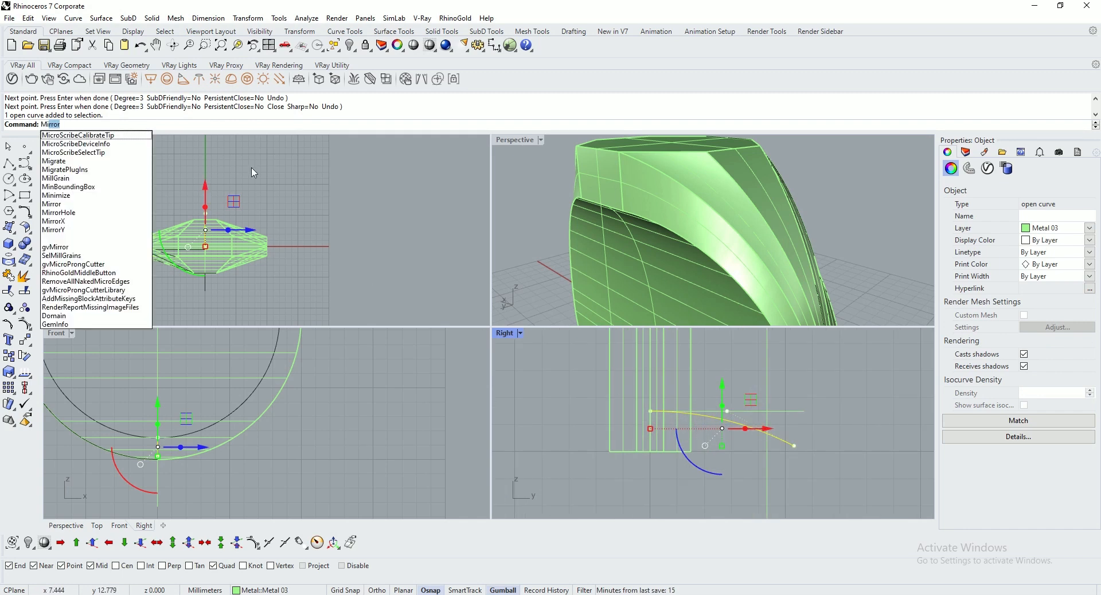
{"action": "left_click", "coordinate": [51, 203]}
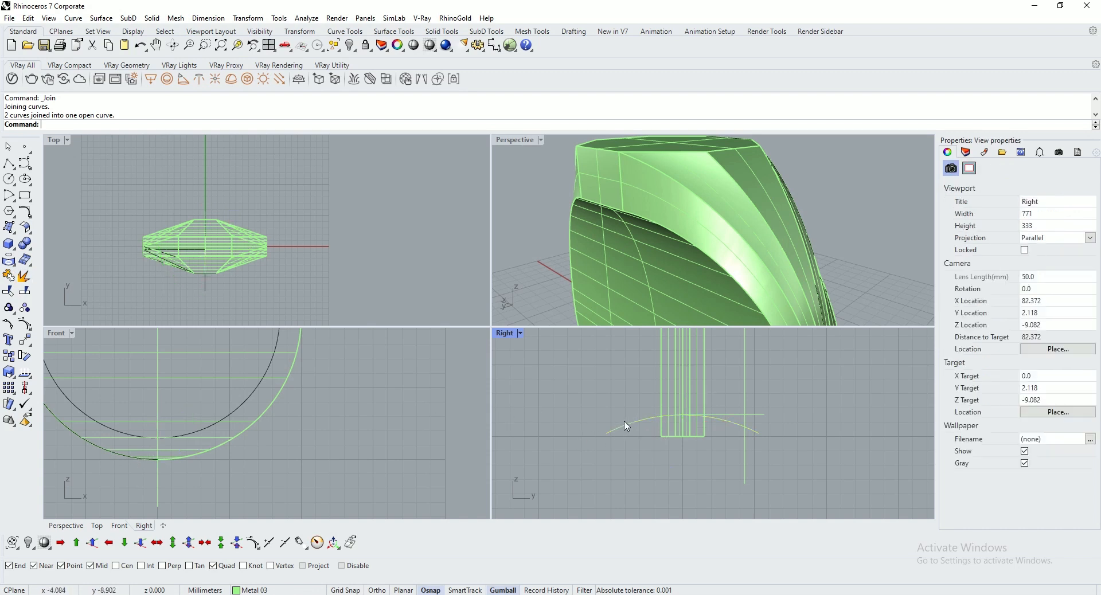
{"action": "left_click", "coordinate": [658, 432]}
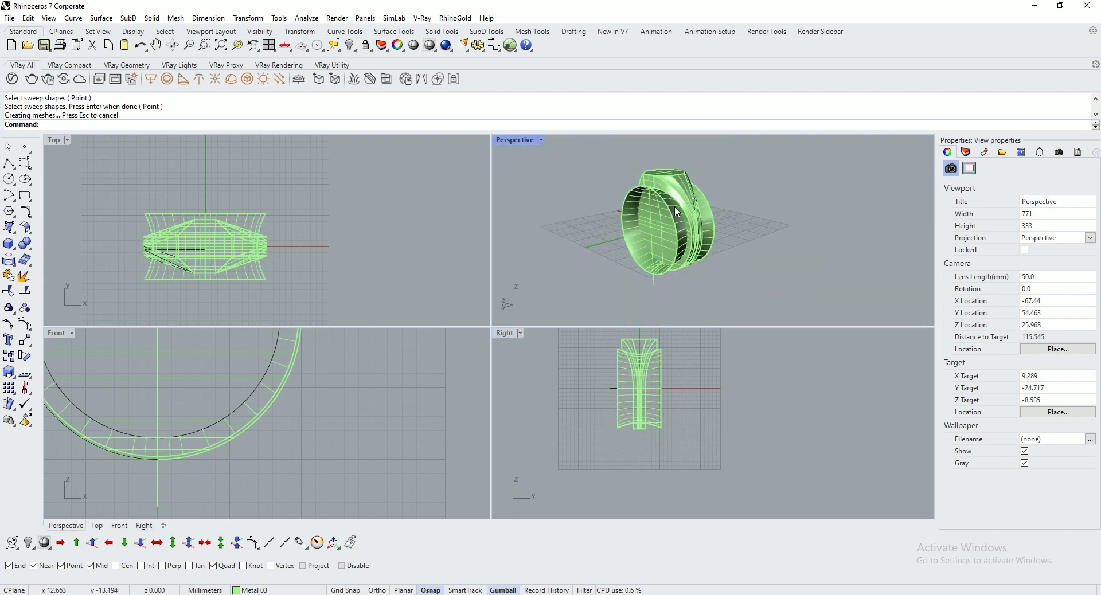
- Maximize the Perspective viewport and cap the swept band into a closed disc solid
{"action": "double_click", "coordinate": [513, 140]}
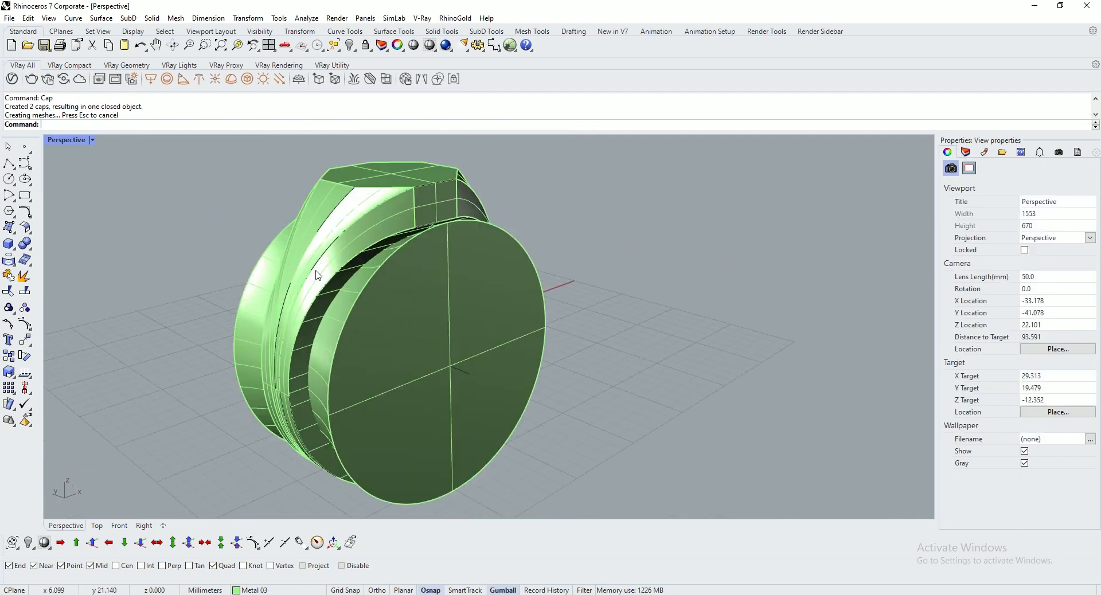
{"action": "left_click", "coordinate": [150, 18]}
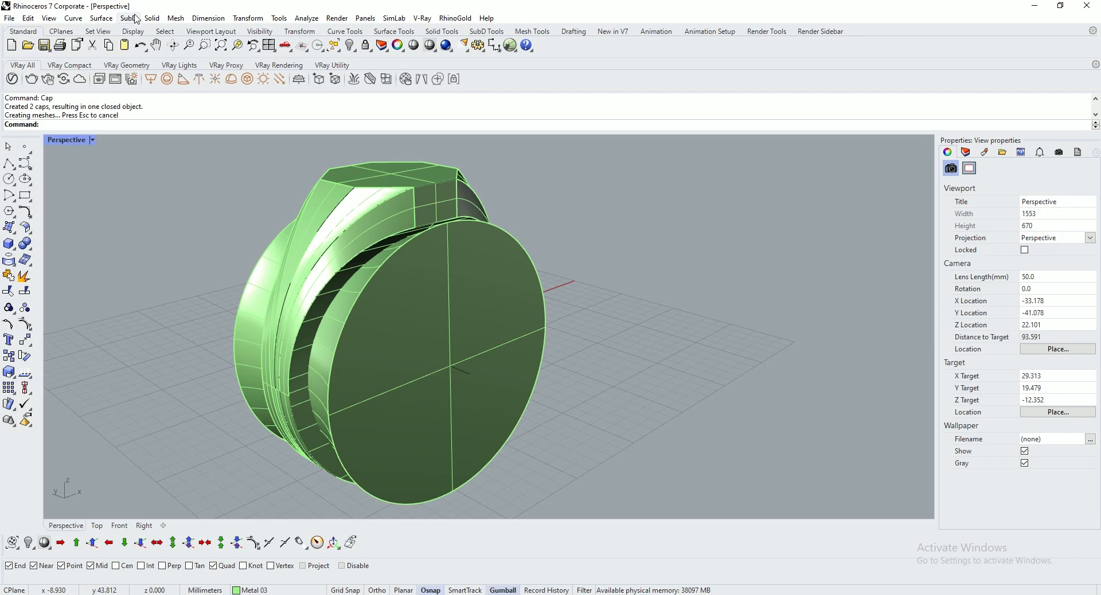
{"action": "left_click", "coordinate": [151, 18]}
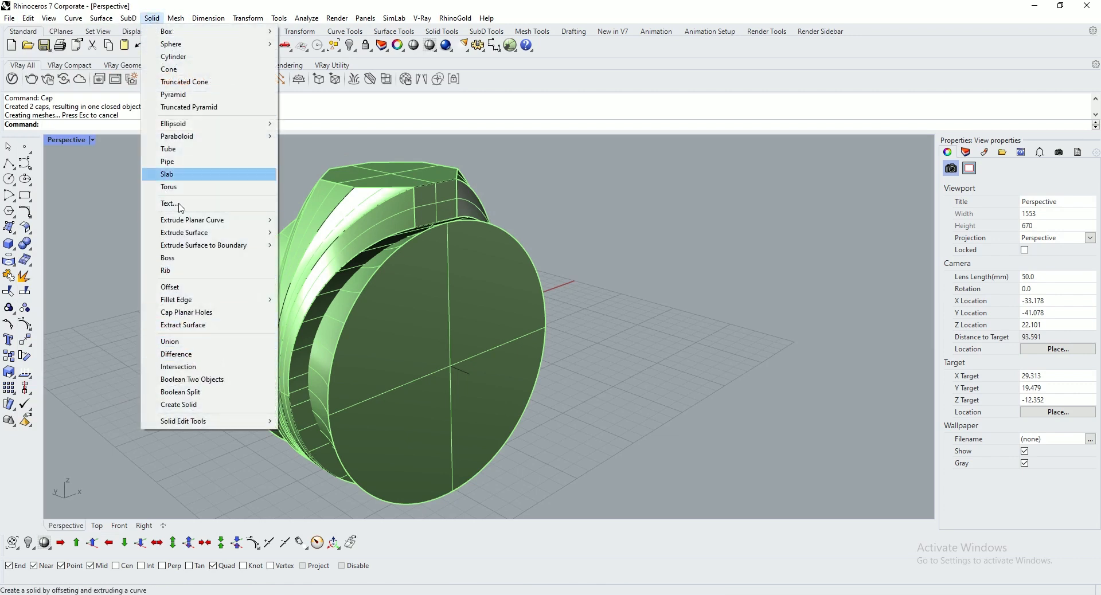
- Boolean-difference the swept disc from the ring to hollow the finger hole, then start DupFaceBorder on the top
{"action": "left_click", "coordinate": [174, 18]}
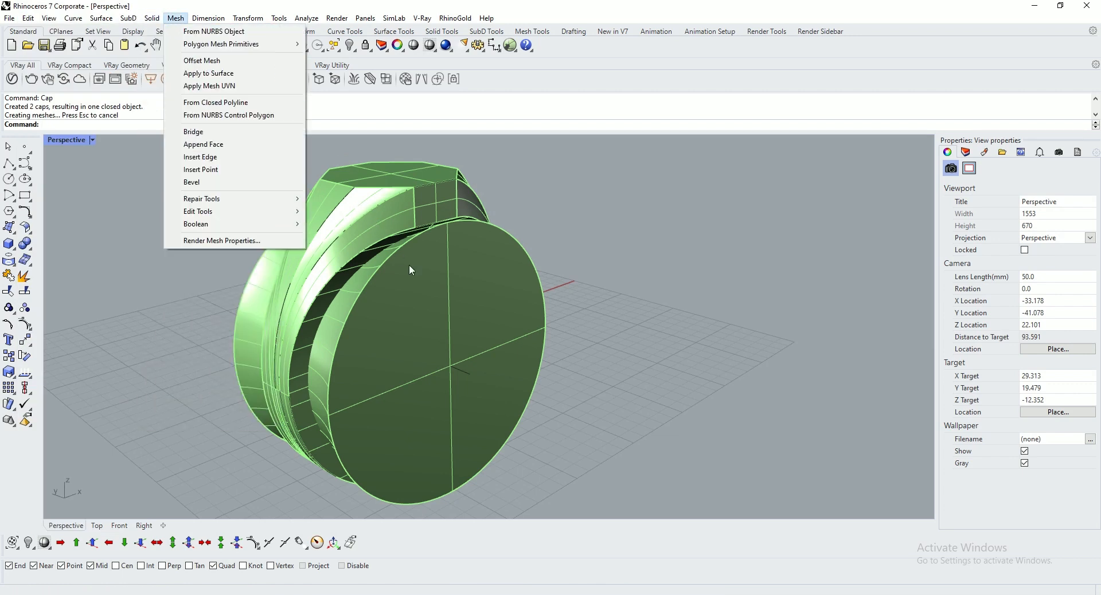
{"action": "left_click", "coordinate": [151, 18]}
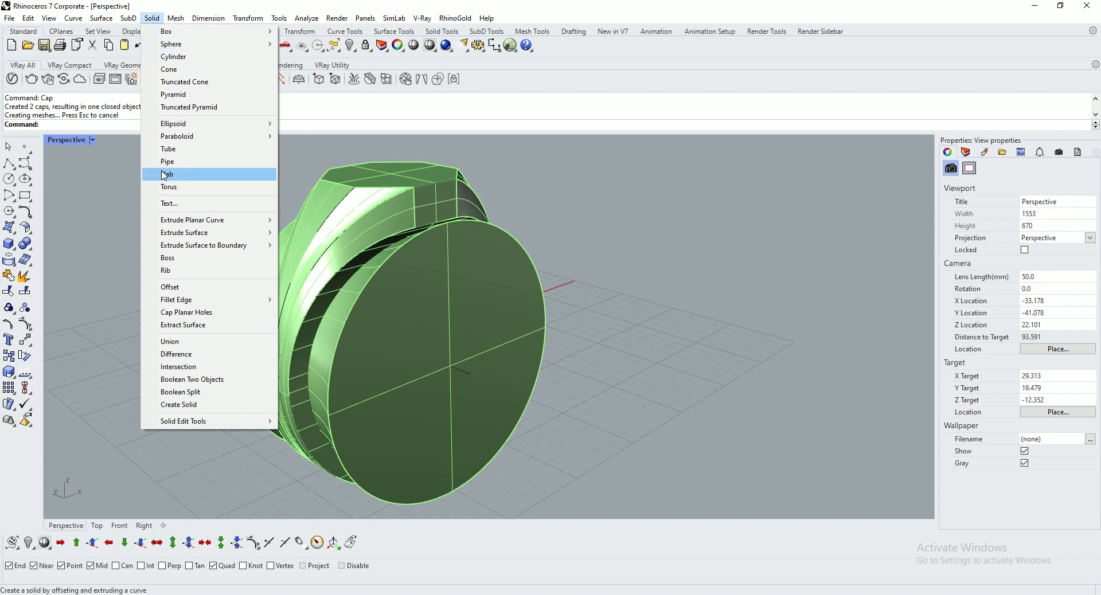
{"action": "left_click", "coordinate": [176, 353]}
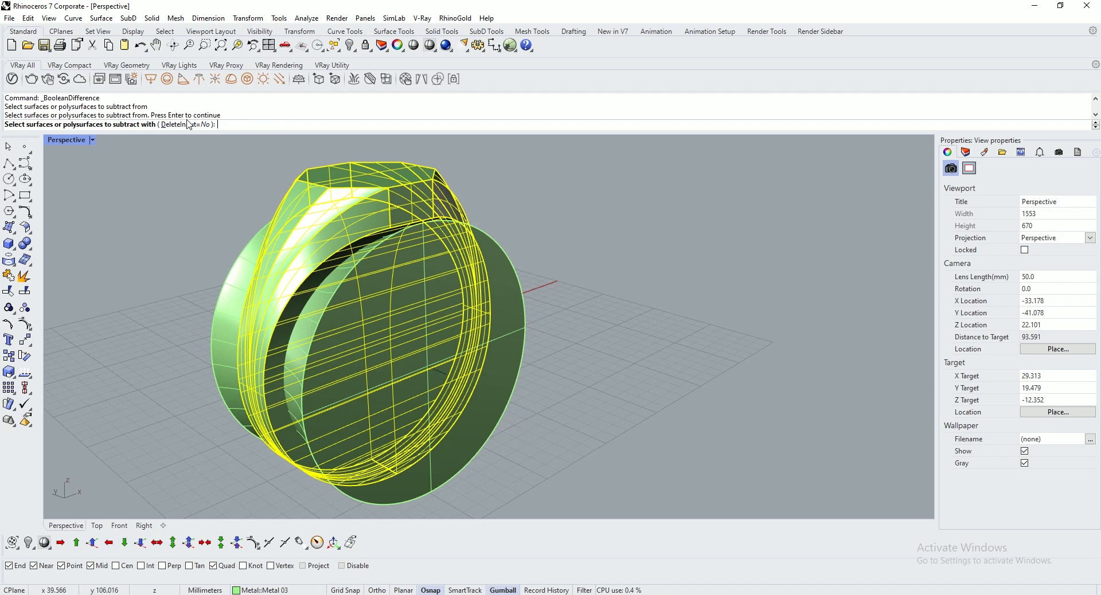
{"action": "left_click", "coordinate": [181, 125]}
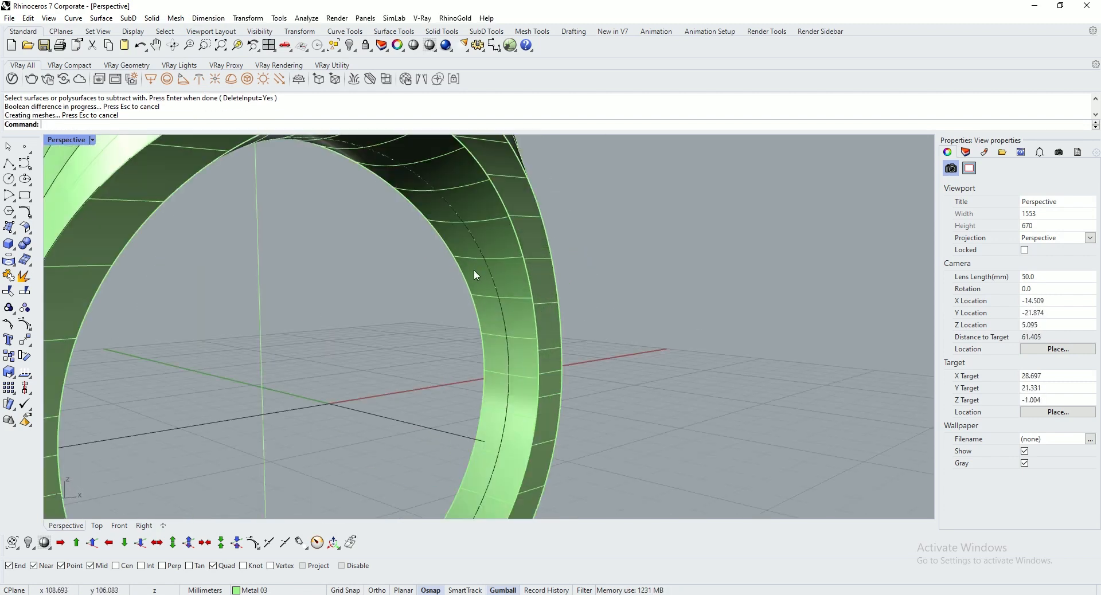
{"action": "mouse_move", "coordinate": [442, 273]}
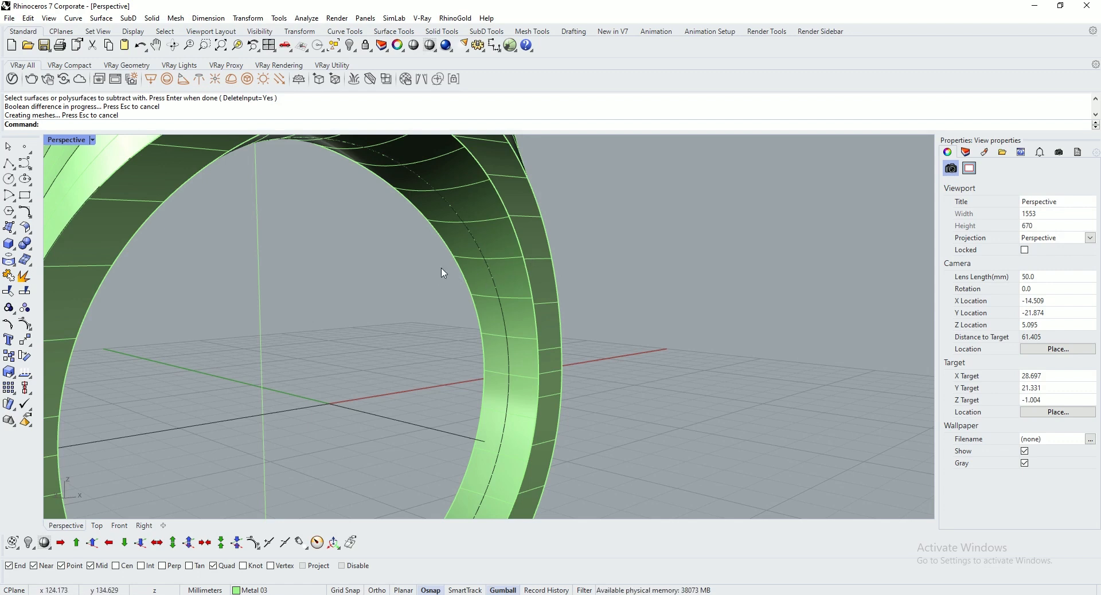
{"action": "left_click_drag", "start_coordinate": [441, 272], "coordinate": [349, 385]}
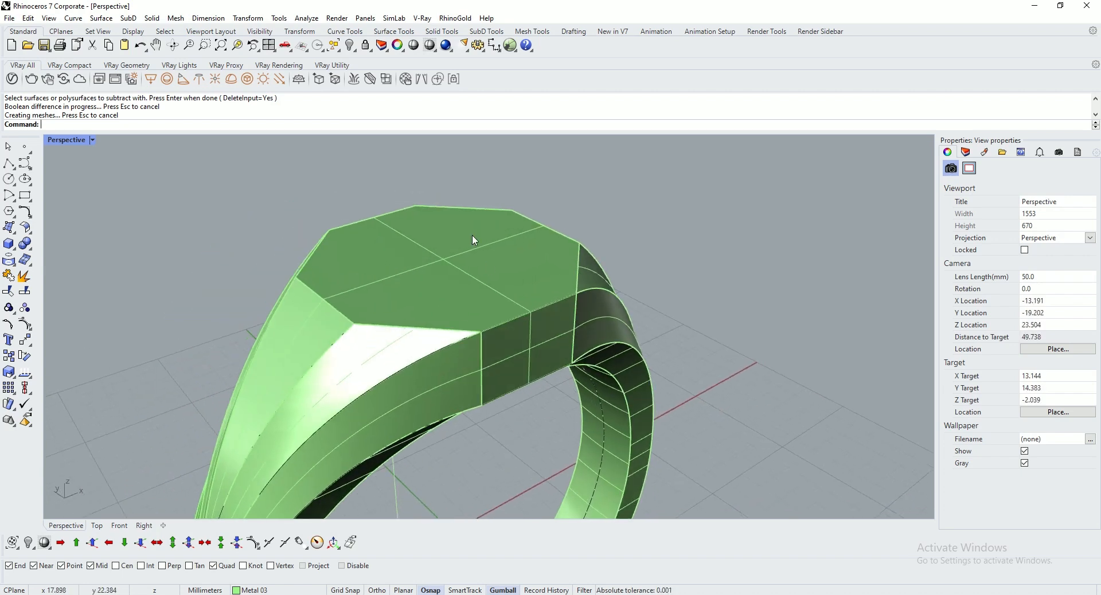
{"action": "type", "text": "DupFaceBorder"}
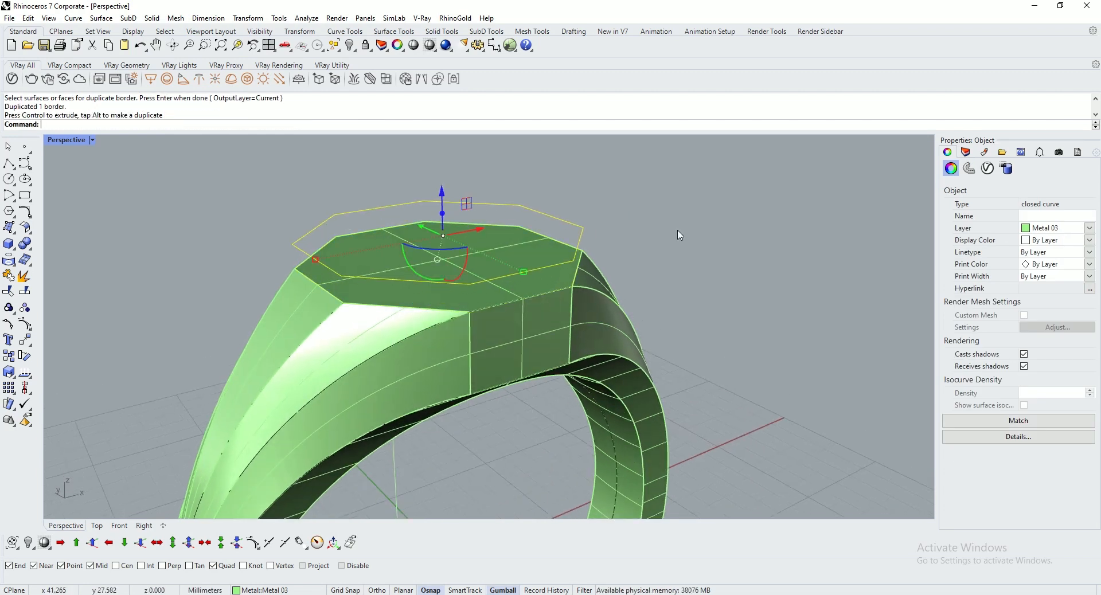
{"action": "mouse_move", "coordinate": [687, 345]}
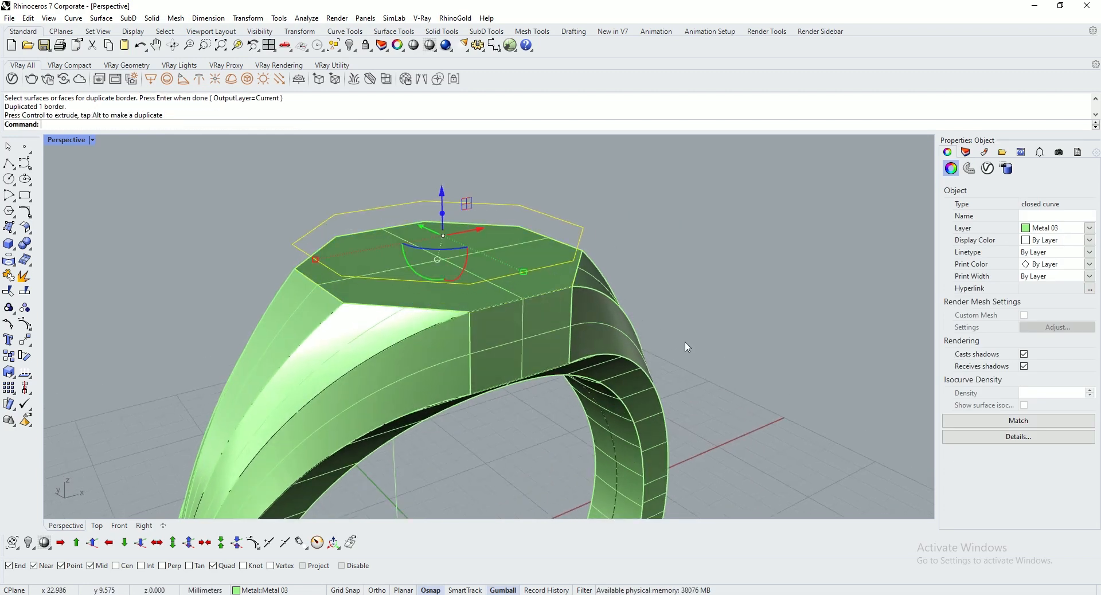
- Extrude the scaled octagonal border, cap it and subtract it to recess the ring's top
{"action": "left_click", "coordinate": [523, 272]}
{"action": "type", "text": "ExtrudeCrv"}
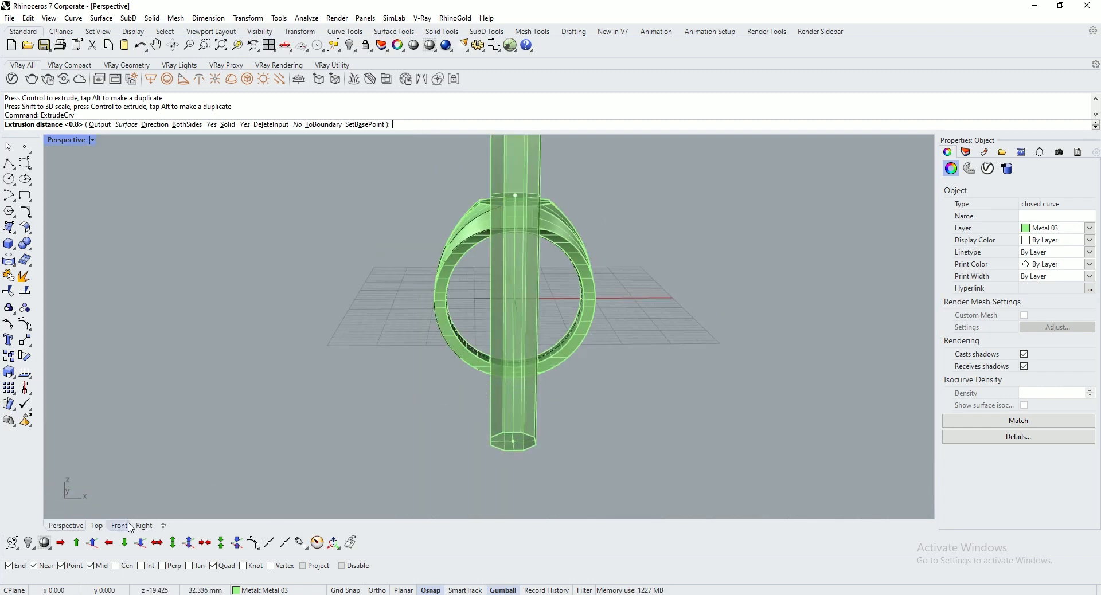
{"action": "left_click", "coordinate": [118, 526]}
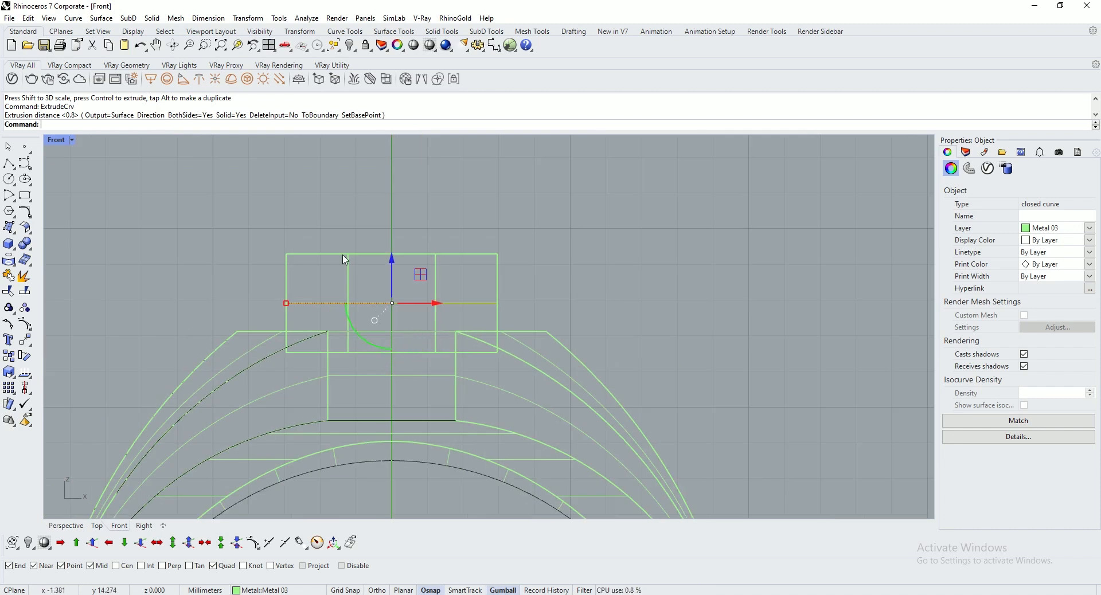
{"action": "left_click", "coordinate": [66, 526]}
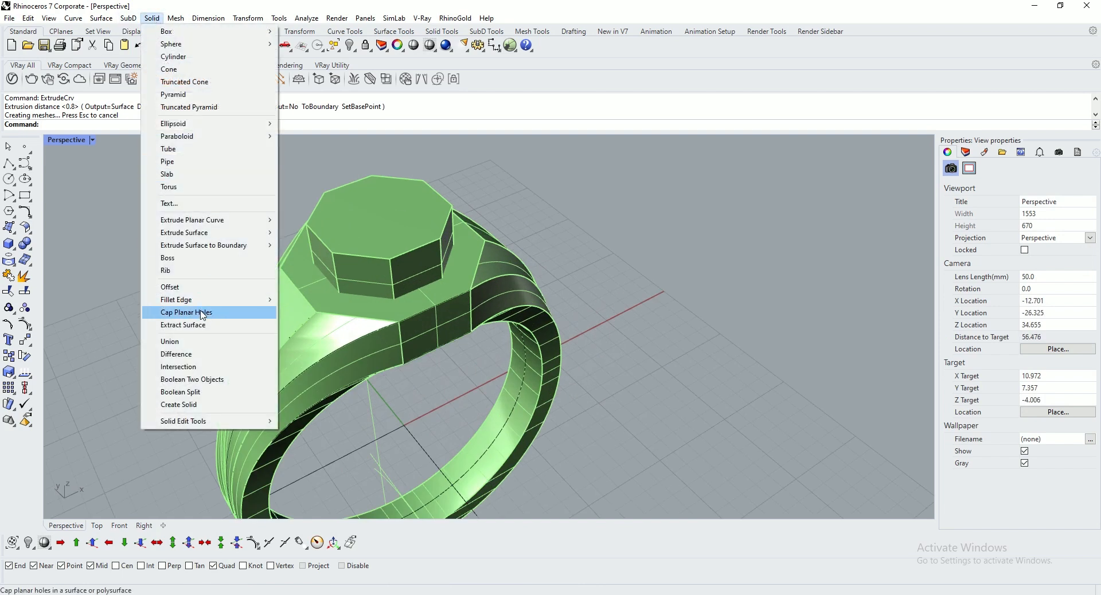
{"action": "left_click", "coordinate": [176, 354]}
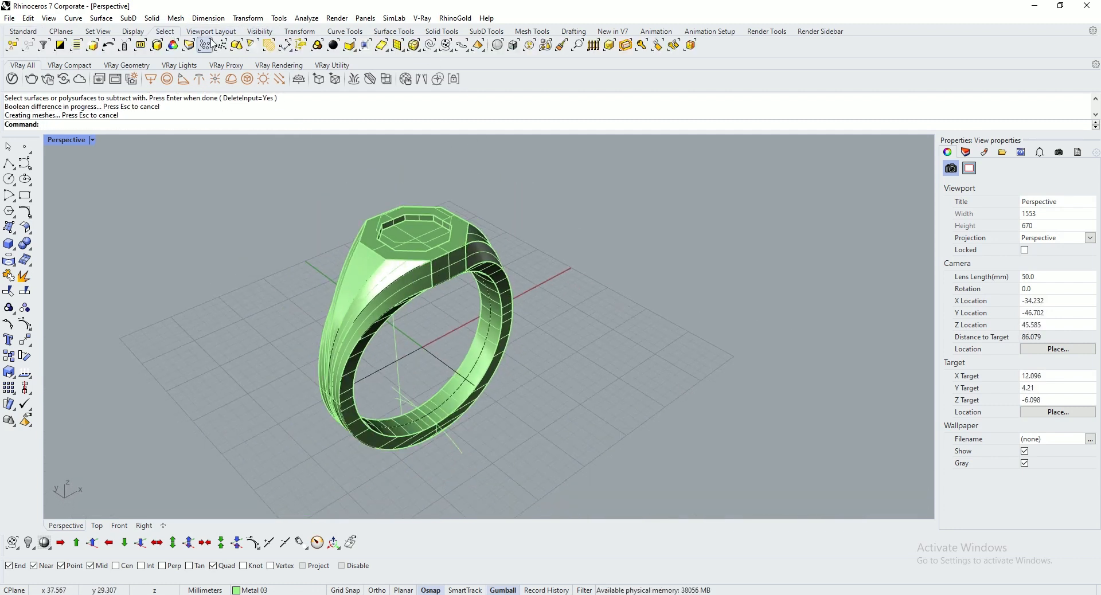
{"action": "mouse_move", "coordinate": [428, 45]}
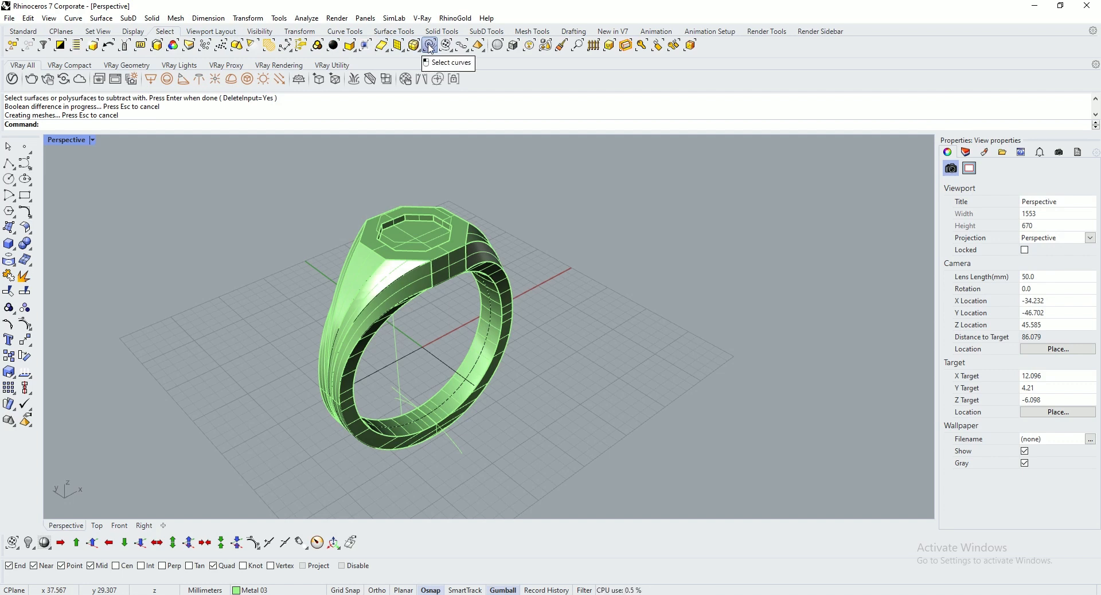
- Select all twelve construction curves and move them onto the extra 2 layer
{"action": "left_click", "coordinate": [429, 44]}
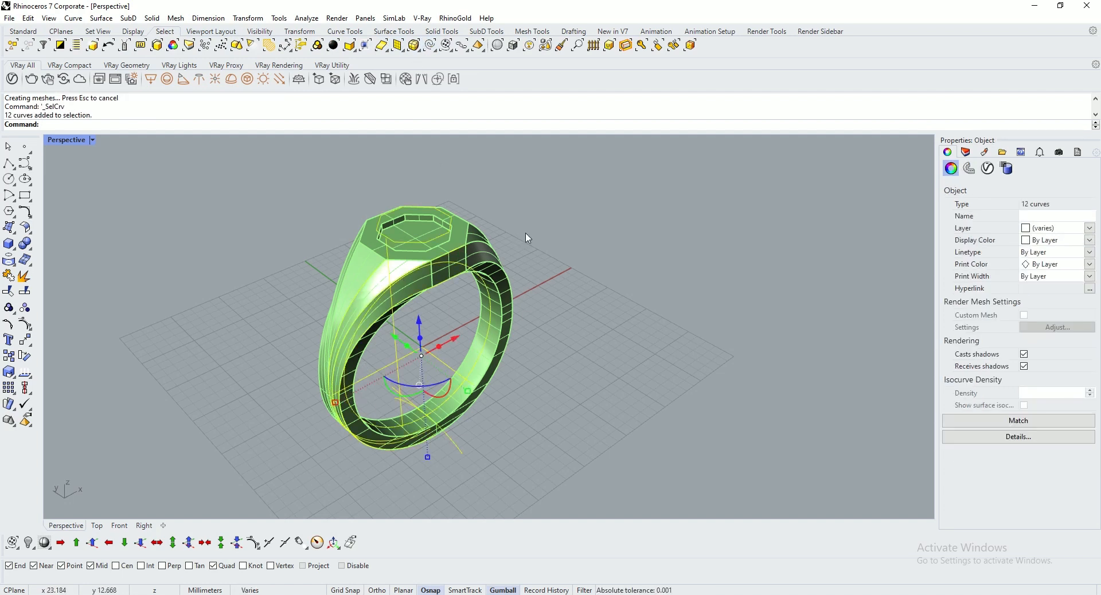
{"action": "left_click", "coordinate": [964, 152]}
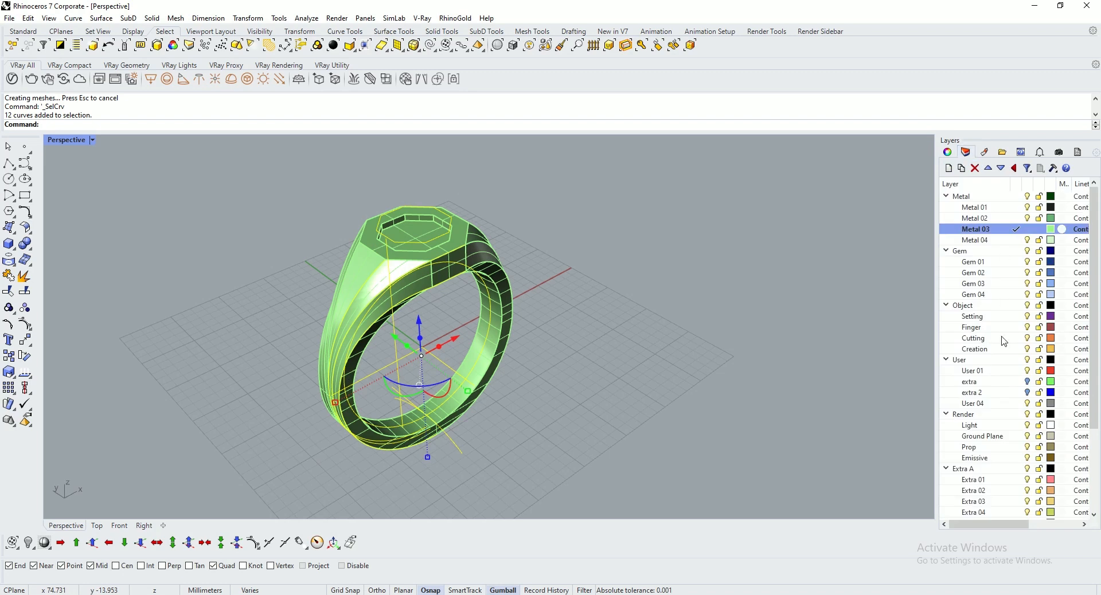
{"action": "left_click", "coordinate": [972, 392]}
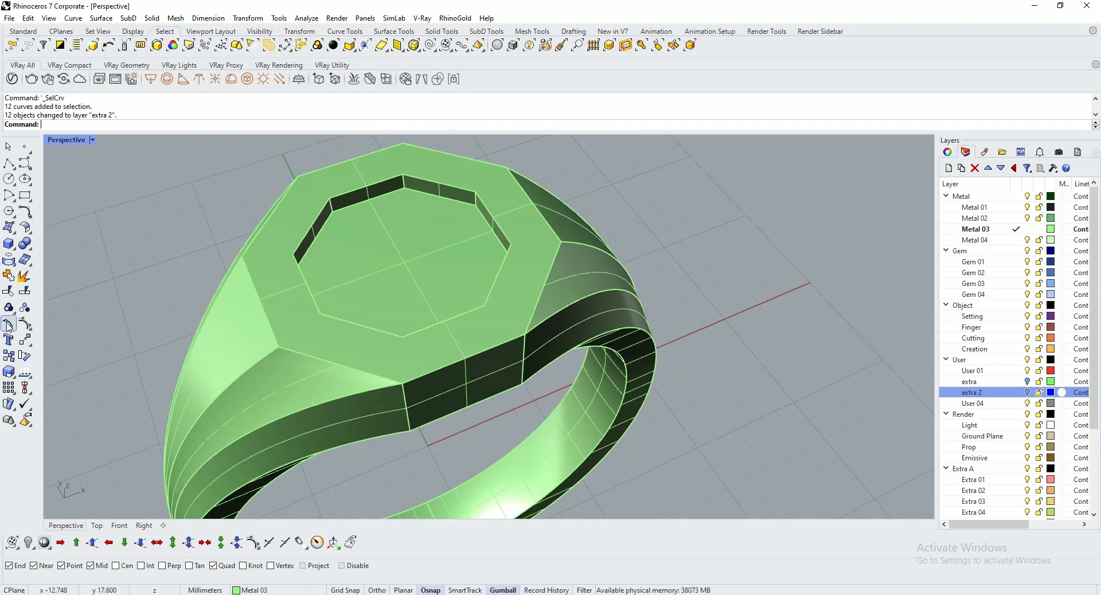
- Create centered 'Be Happy' solid text and place it inside the octagonal recess
{"action": "type", "text": "Be"}
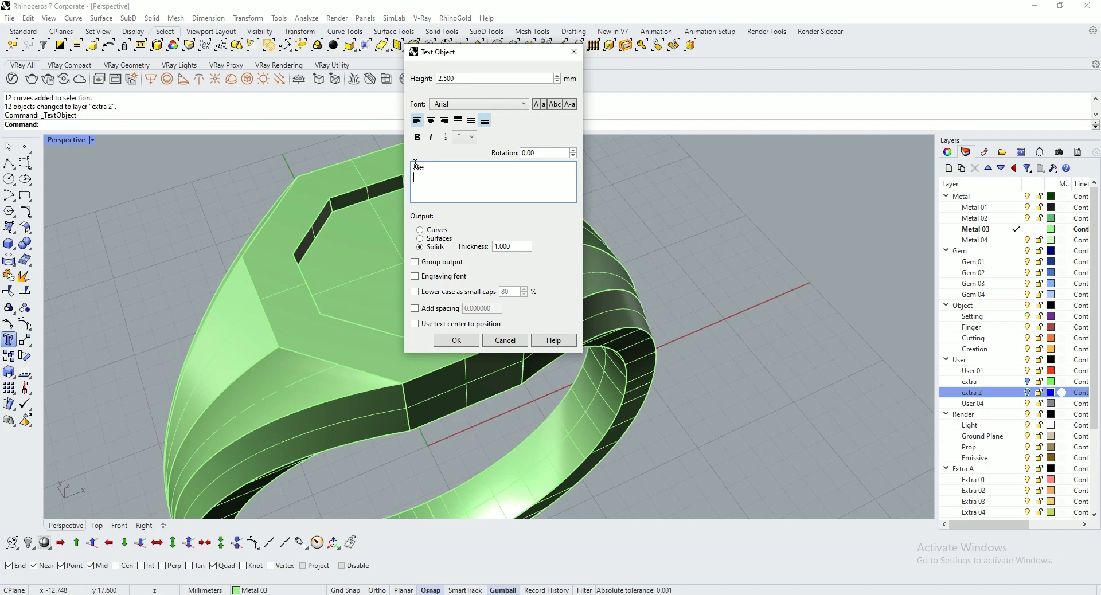
{"action": "type", "text": "Happy"}
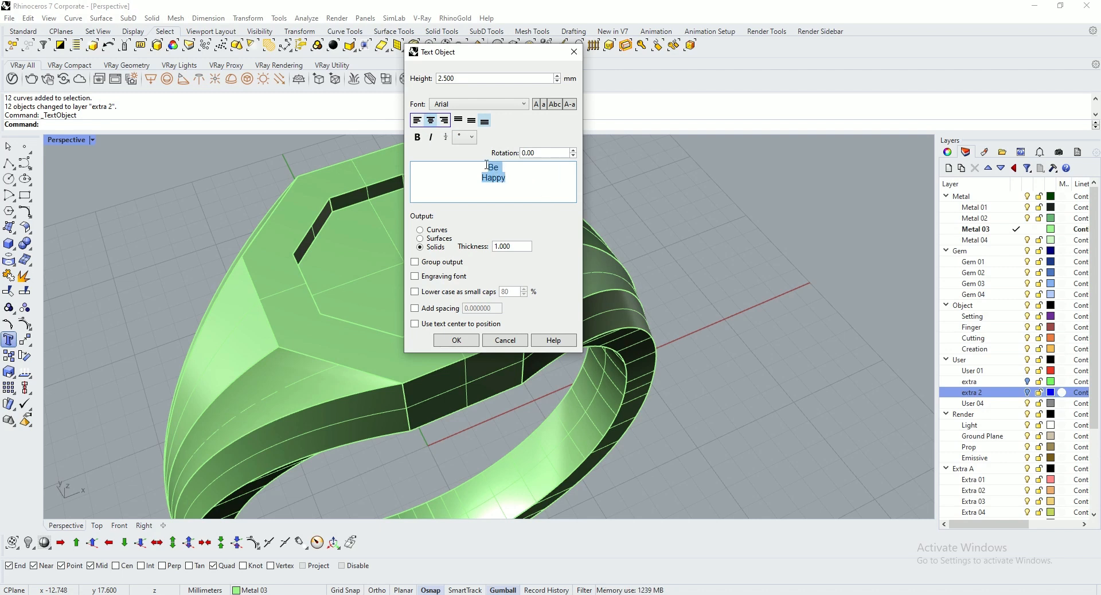
{"action": "left_click", "coordinate": [455, 339]}
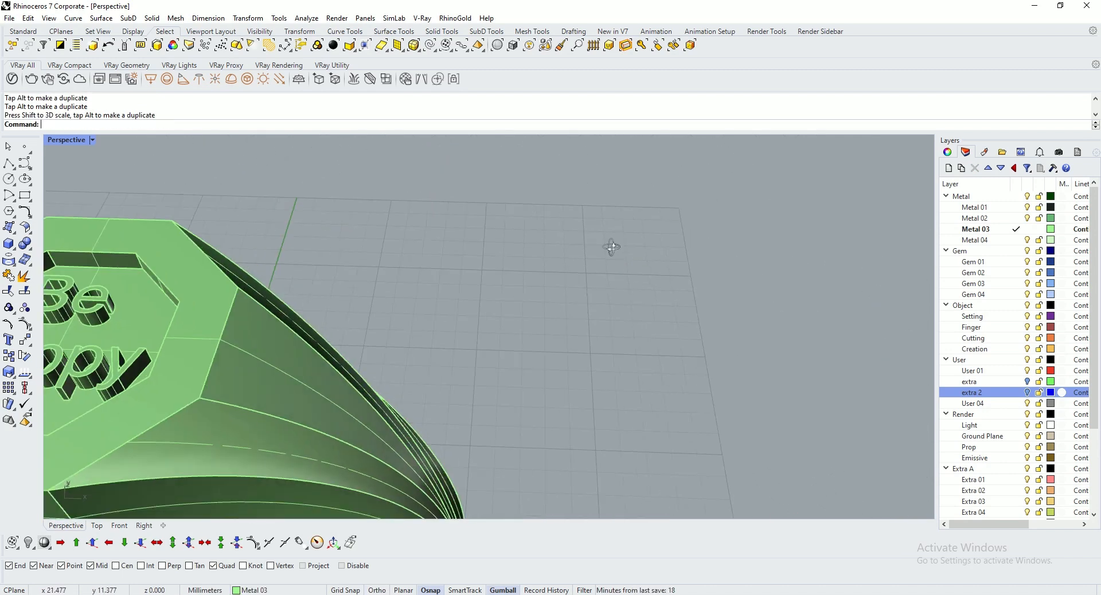
{"action": "left_click_drag", "start_coordinate": [611, 247], "coordinate": [527, 263]}
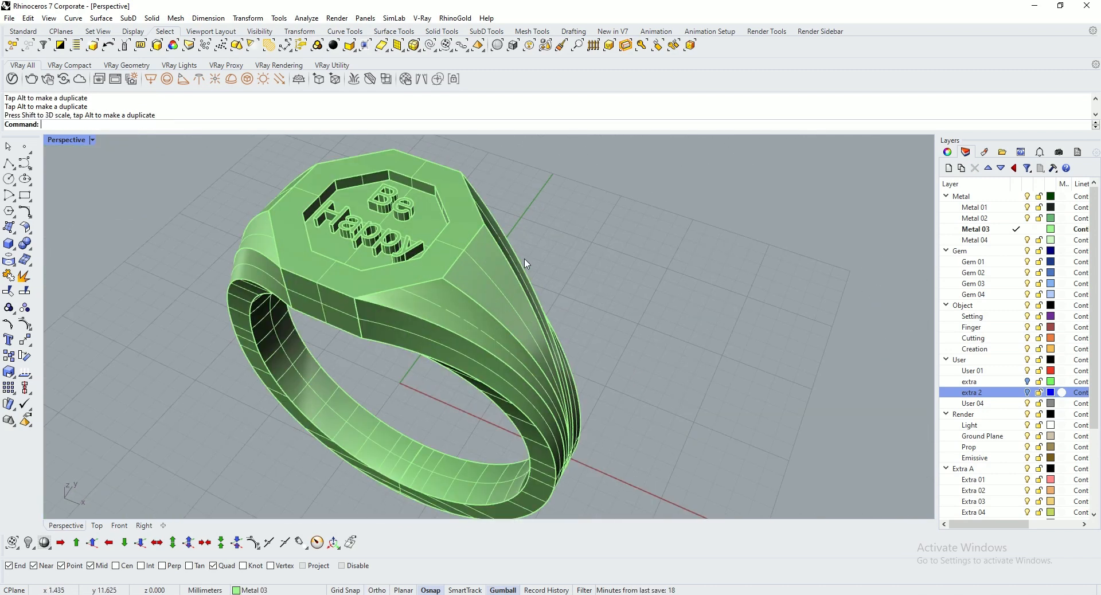